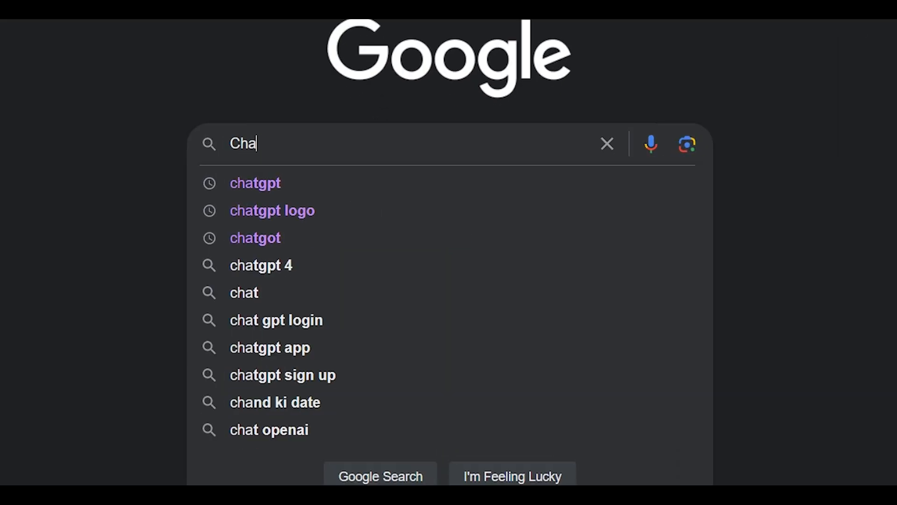
- Pick the ChatGPT suggestion in Google Search and reach the ChatGPT welcome page
{"action": "left_click", "coordinate": [254, 183]}
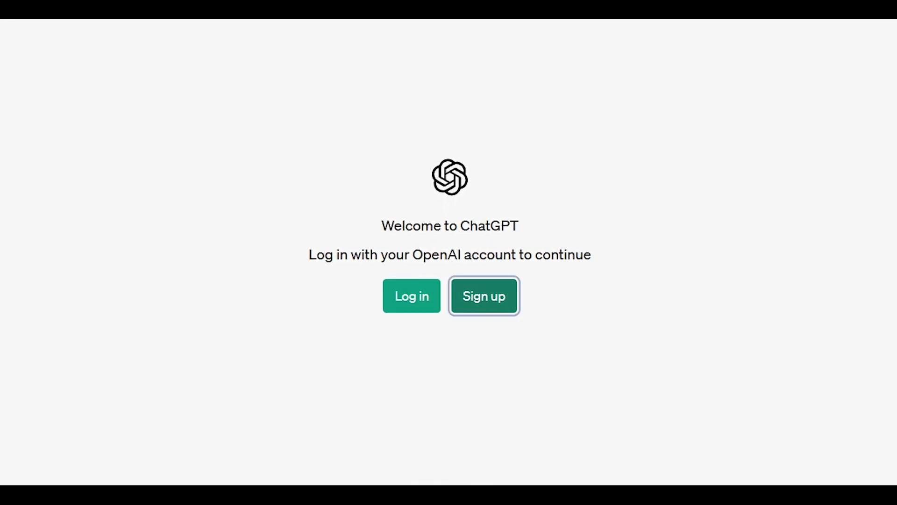
- Sign up with a gmail.com email address and reach the password field
{"action": "left_click", "coordinate": [482, 296]}
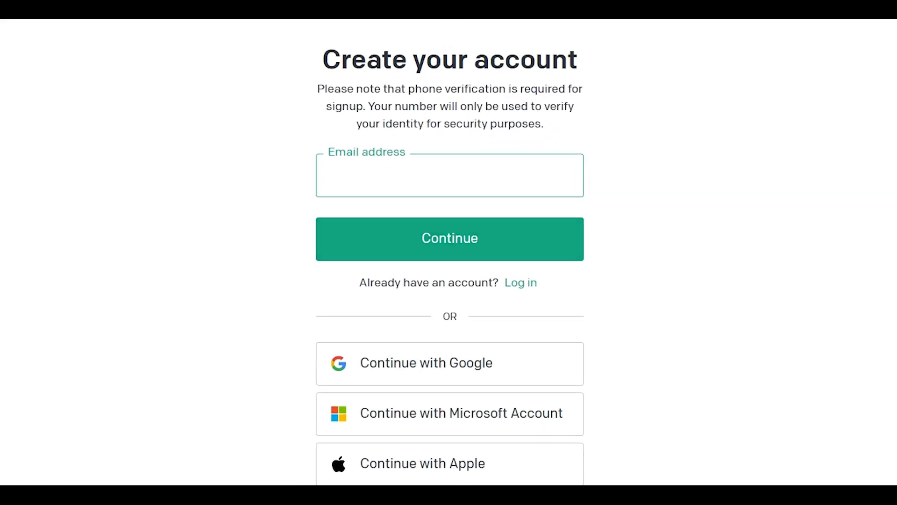
{"action": "left_click", "coordinate": [449, 176]}
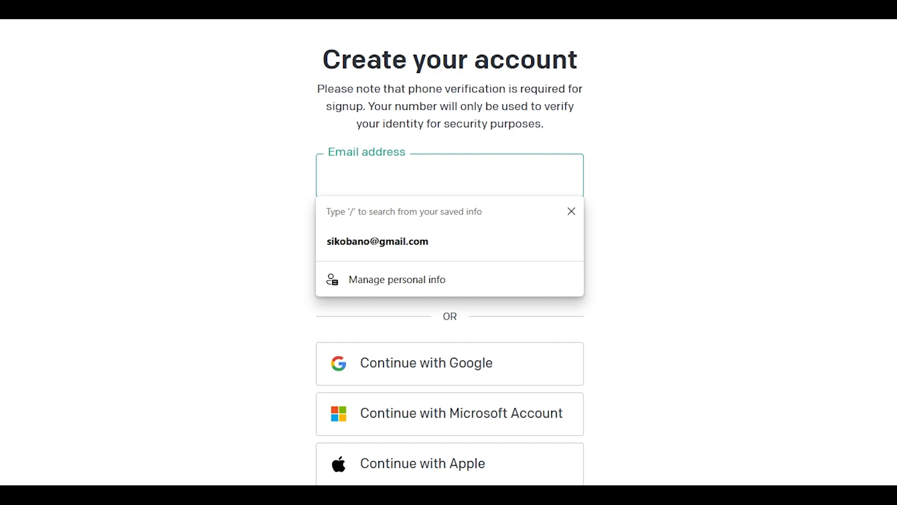
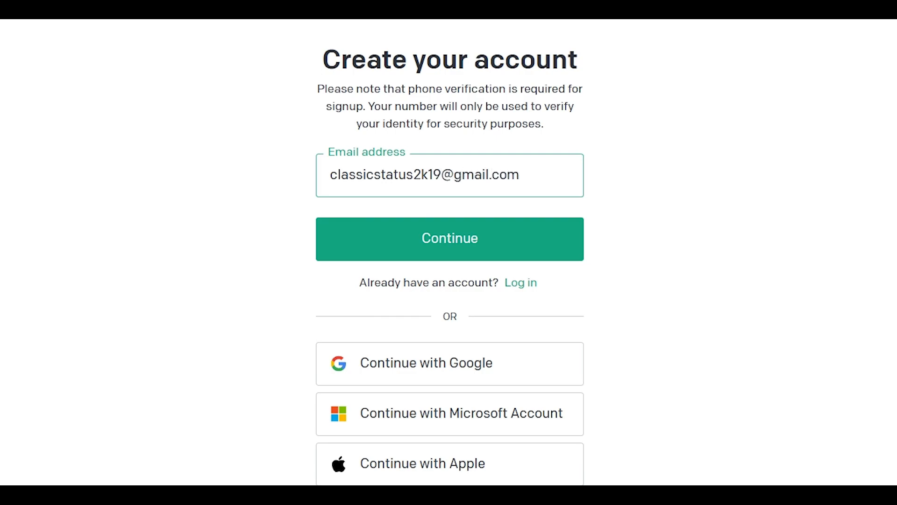
{"action": "left_click", "coordinate": [449, 239]}
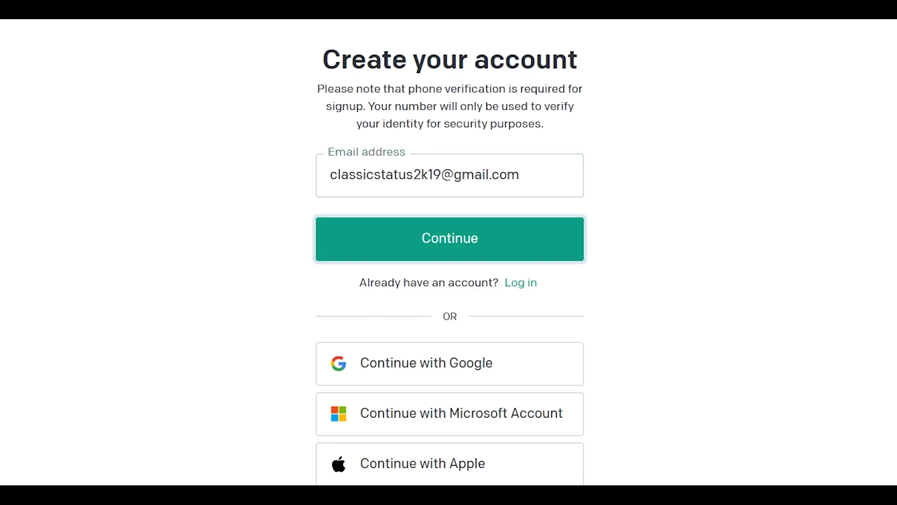
{"action": "left_click", "coordinate": [449, 239]}
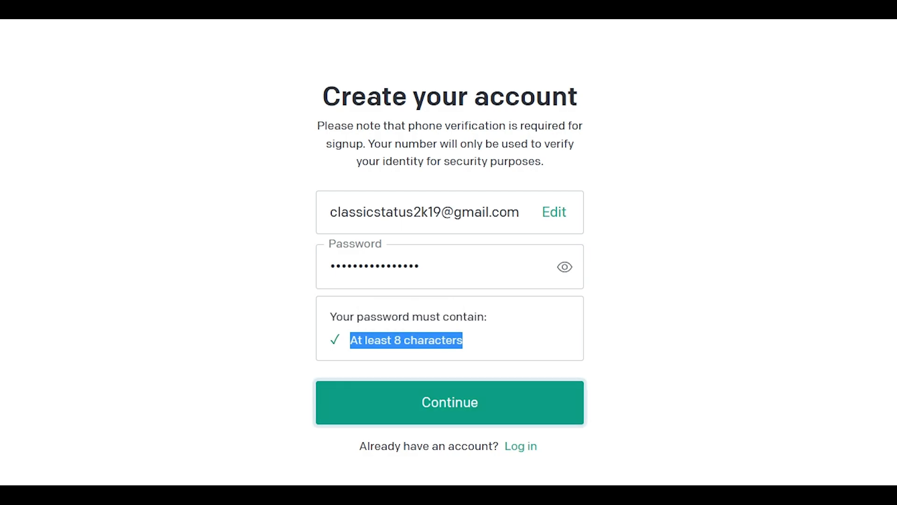
- Submit the password and confirm the account via the 'Verify email address' link in Gmail
{"action": "left_click", "coordinate": [449, 402]}
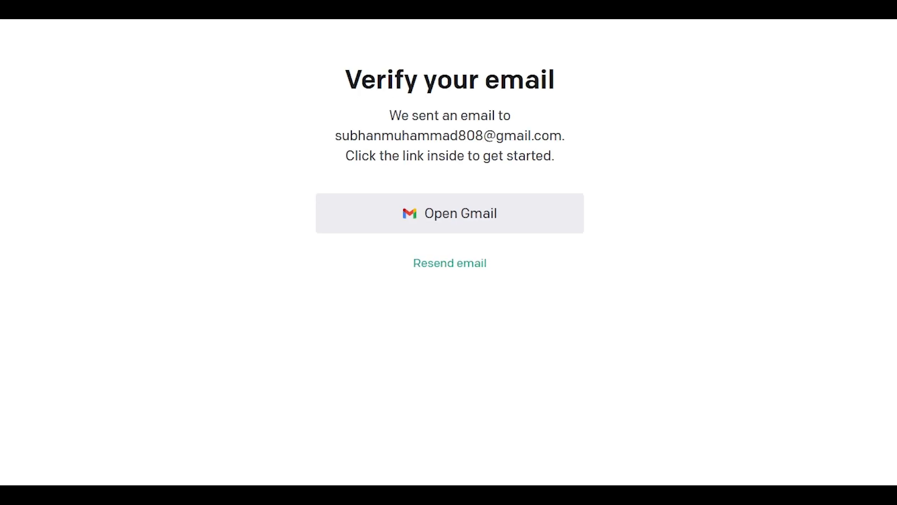
{"action": "left_click", "coordinate": [449, 213]}
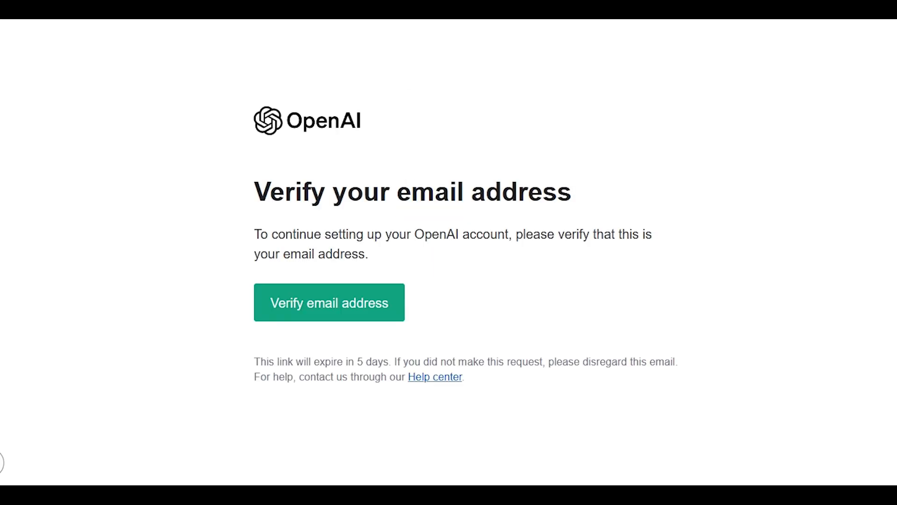
{"action": "left_click", "coordinate": [329, 302]}
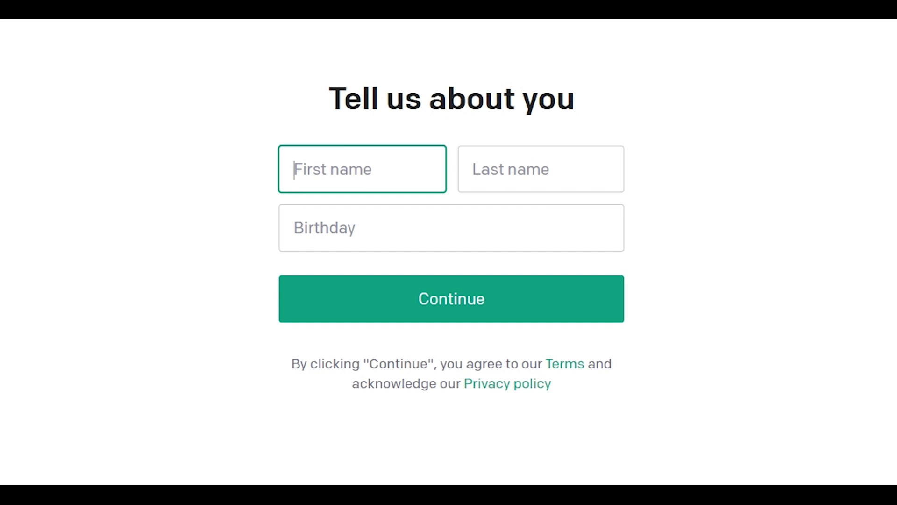
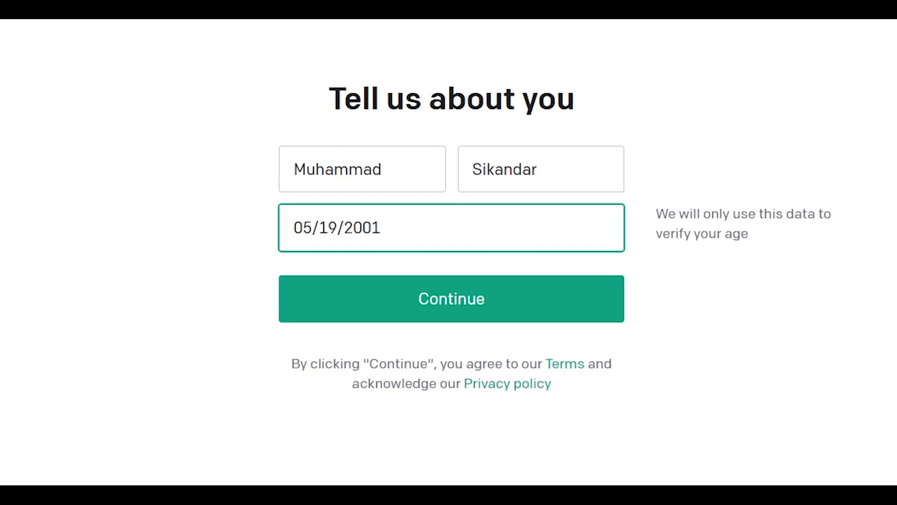
{"action": "left_click", "coordinate": [451, 298]}
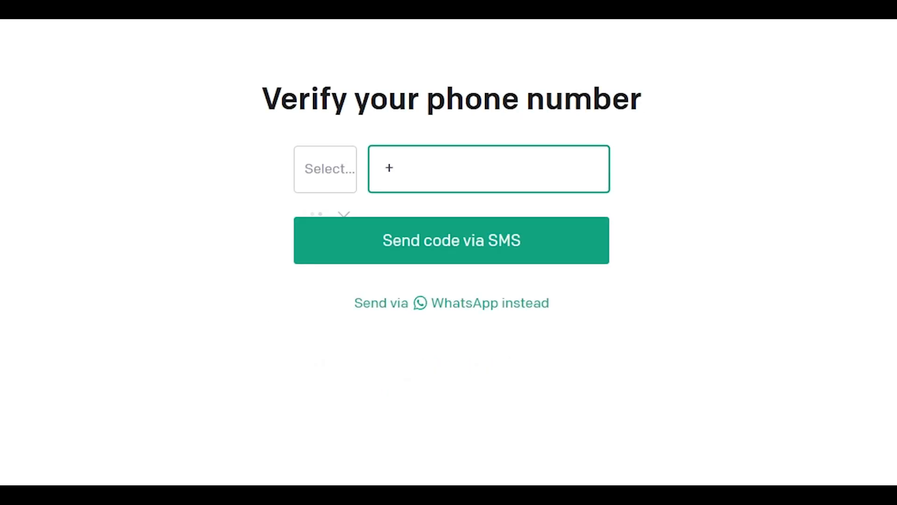
- Choose the country, enter the phone number, and request an SMS verification code
{"action": "left_click", "coordinate": [325, 168]}
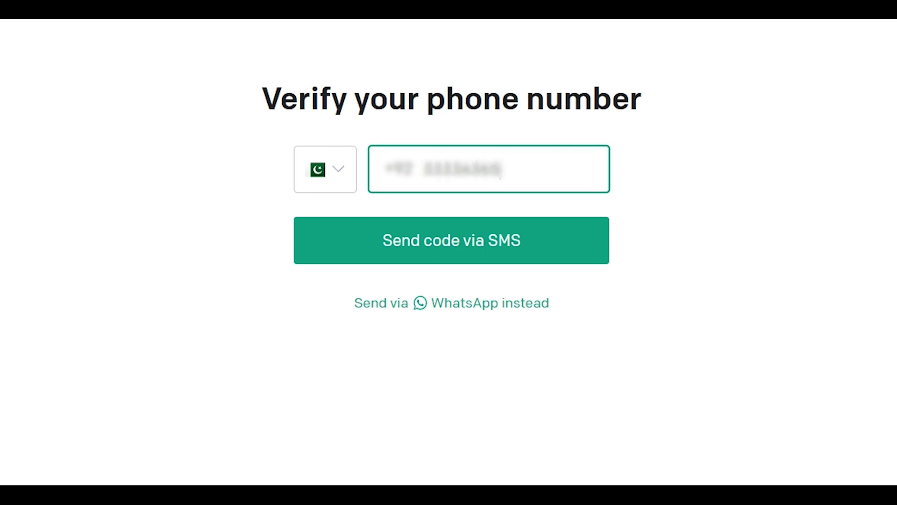
{"action": "type", "text": "6"}
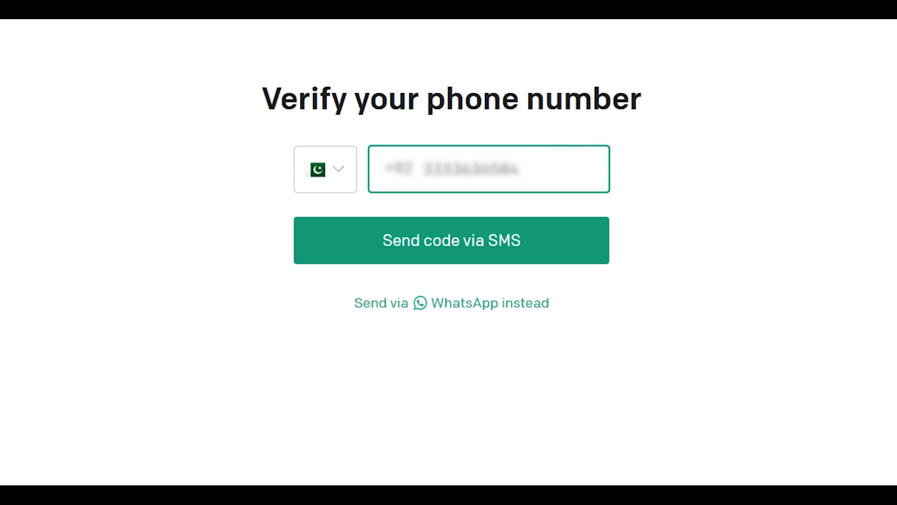
{"action": "left_click", "coordinate": [451, 239]}
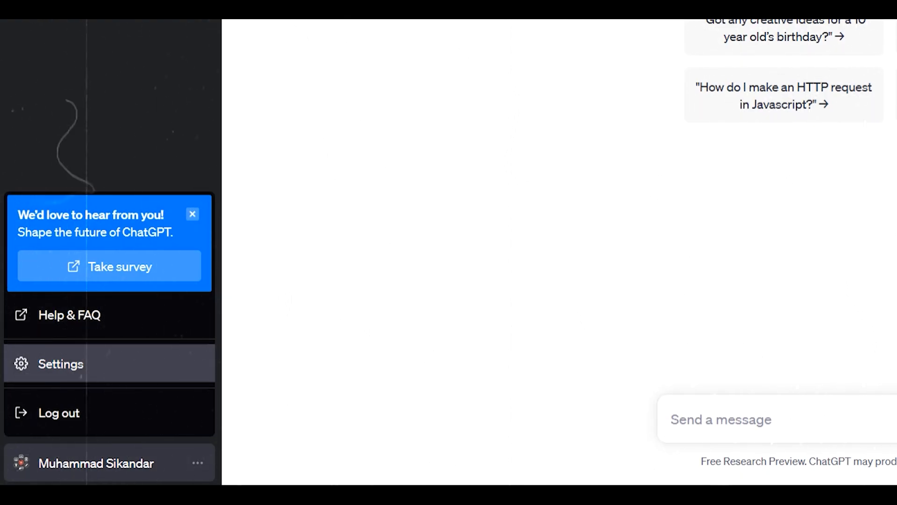
- Set Theme to Dark in ChatGPT Settings and close the dialog
{"action": "left_click", "coordinate": [61, 364]}
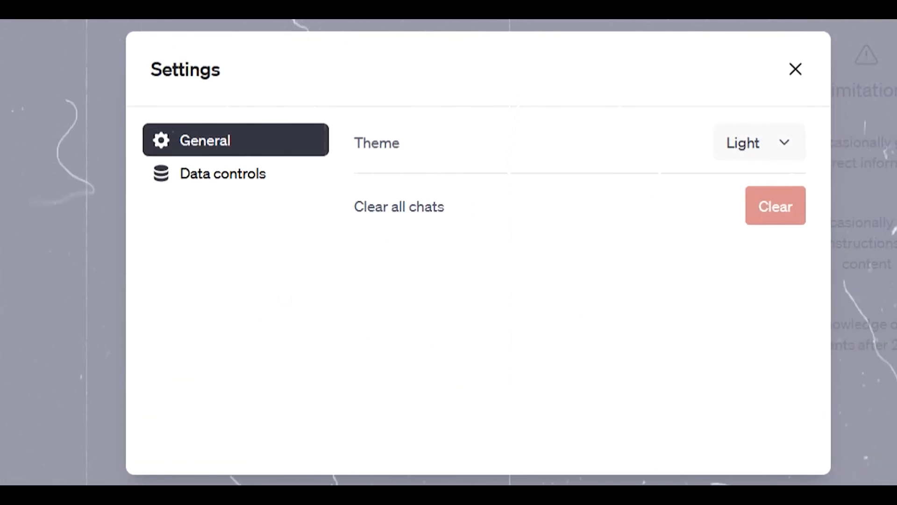
{"action": "left_click", "coordinate": [758, 142]}
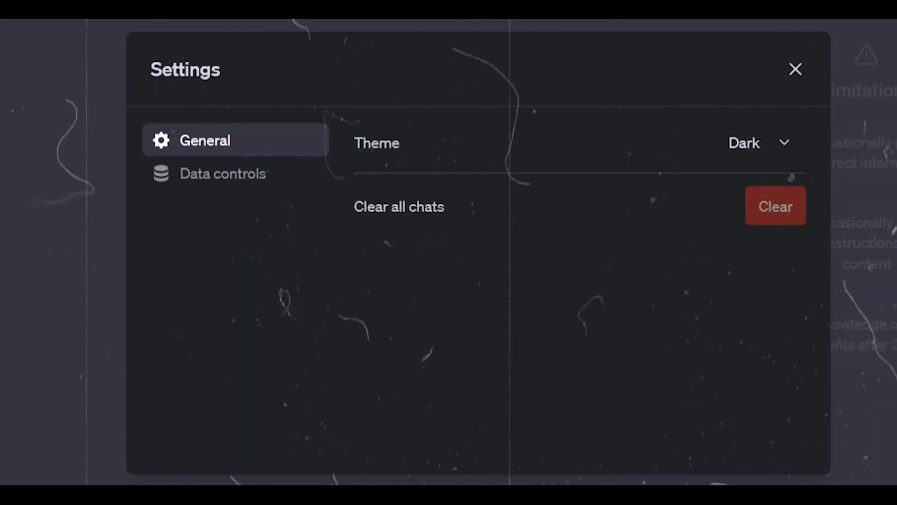
{"action": "left_click", "coordinate": [795, 69]}
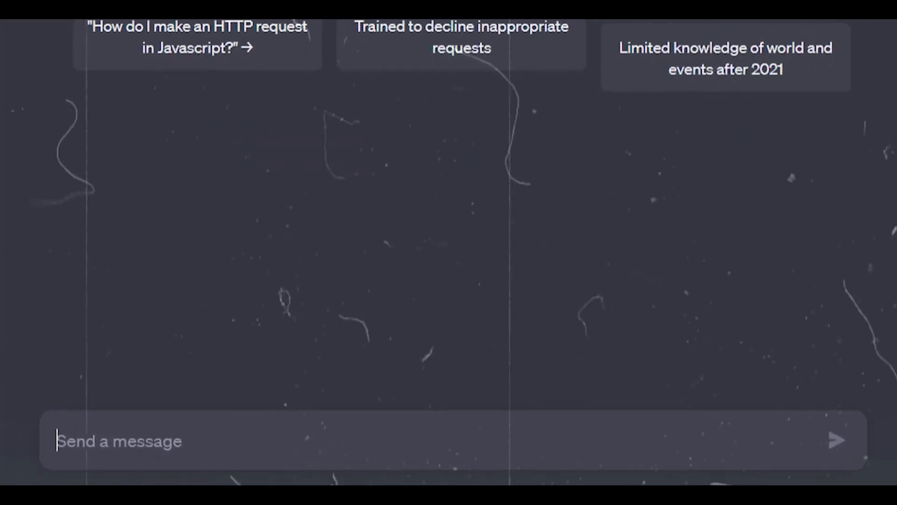
- Send the question 'what is 4 + 8?'
{"action": "type", "text": "what is 4 + 8?"}
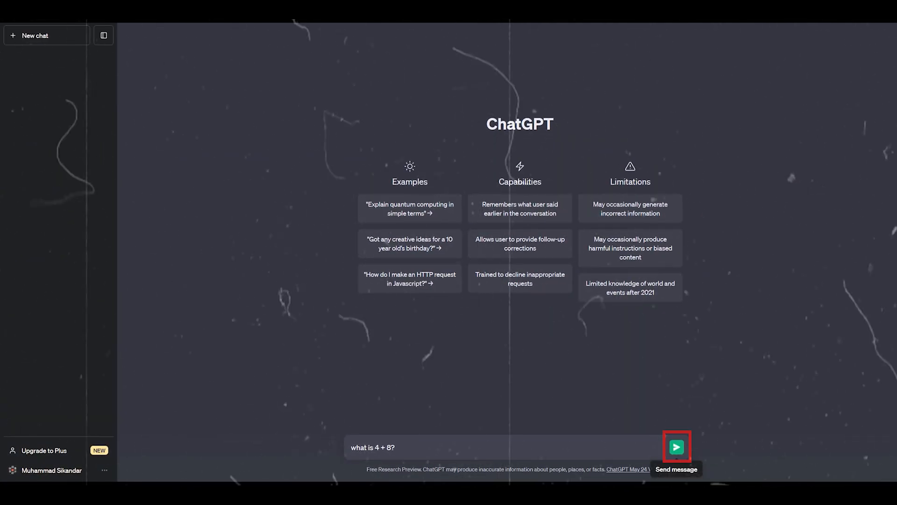
{"action": "left_click", "coordinate": [676, 446]}
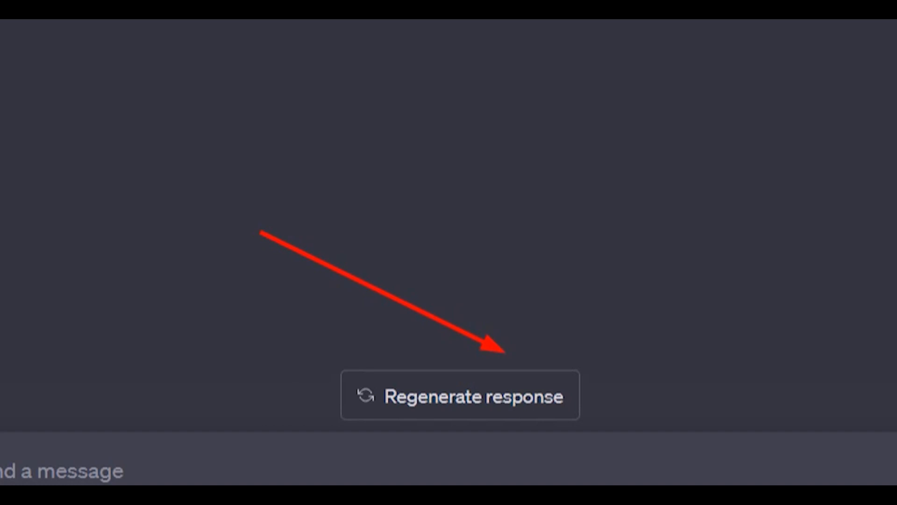
- Regenerate the 4 + 8 answer, browse back to version 1/3, and copy it
{"action": "left_click", "coordinate": [459, 395]}
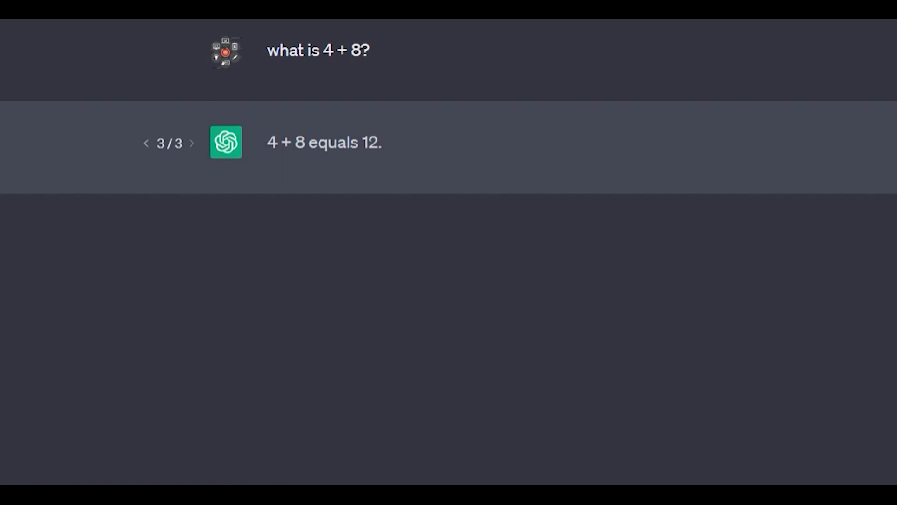
{"action": "left_click_drag", "start_coordinate": [267, 142], "coordinate": [382, 142]}
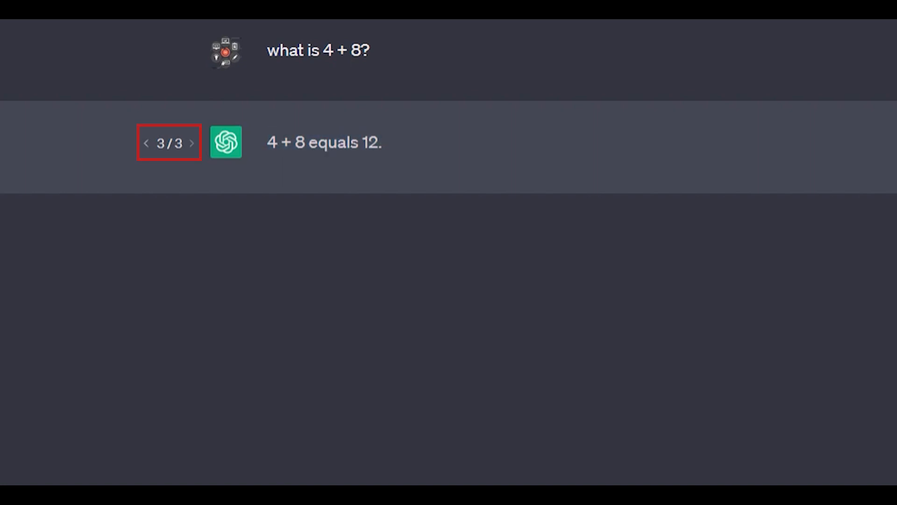
{"action": "left_click", "coordinate": [148, 143]}
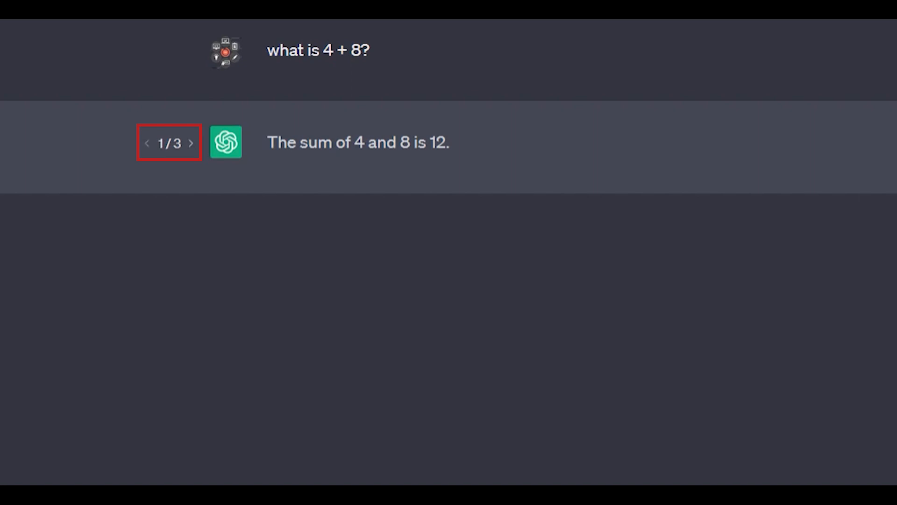
{"action": "left_click", "coordinate": [191, 143]}
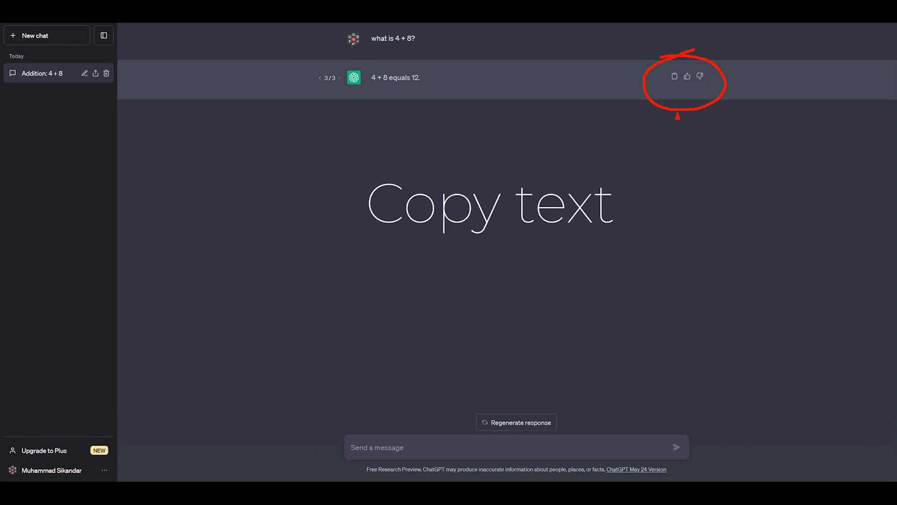
{"action": "left_click", "coordinate": [687, 76]}
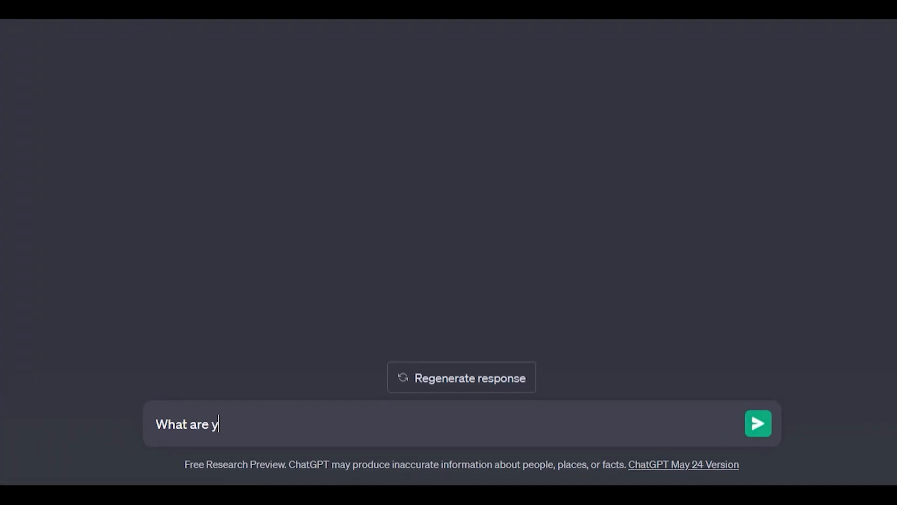
- Ask ChatGPT to state its limitations in three points and review the reply
{"action": "type", "text": "our limitations"}
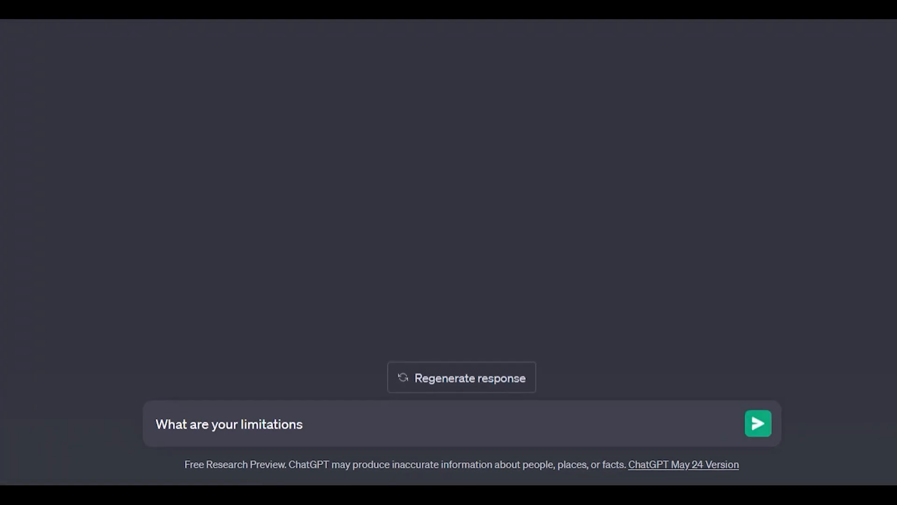
{"action": "type", "text": ", tell in 3 ste"}
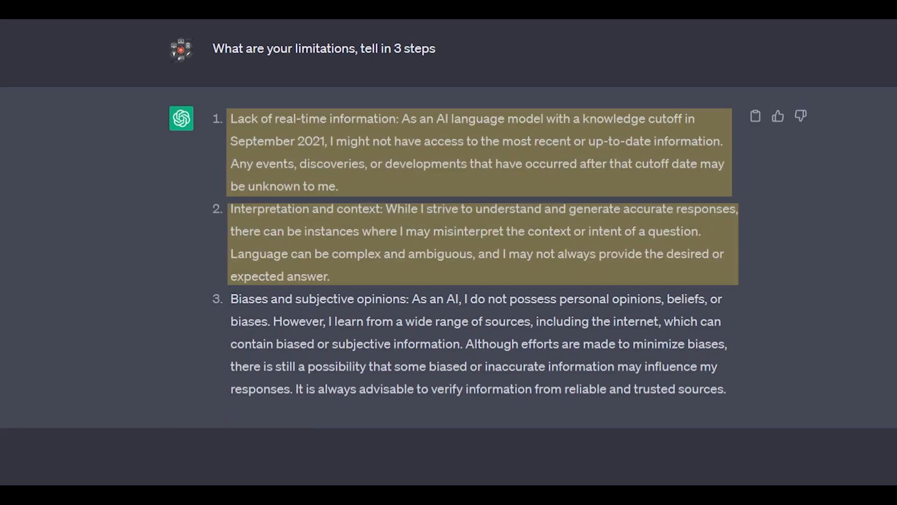
{"action": "left_click_drag", "start_coordinate": [230, 298], "coordinate": [727, 388]}
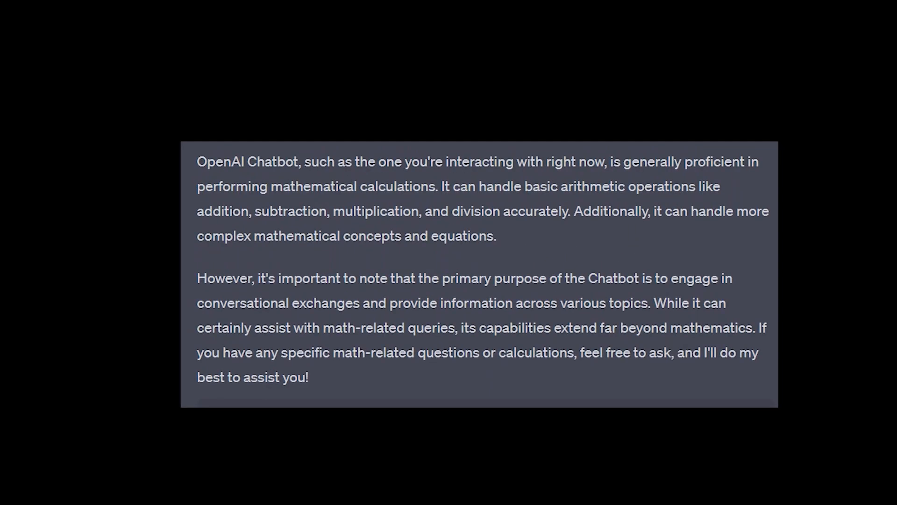
- Send 'Actually 4 + 8 equals 14, can you correct your answer' and get an apology
{"action": "left_click_drag", "start_coordinate": [608, 162], "coordinate": [436, 186]}
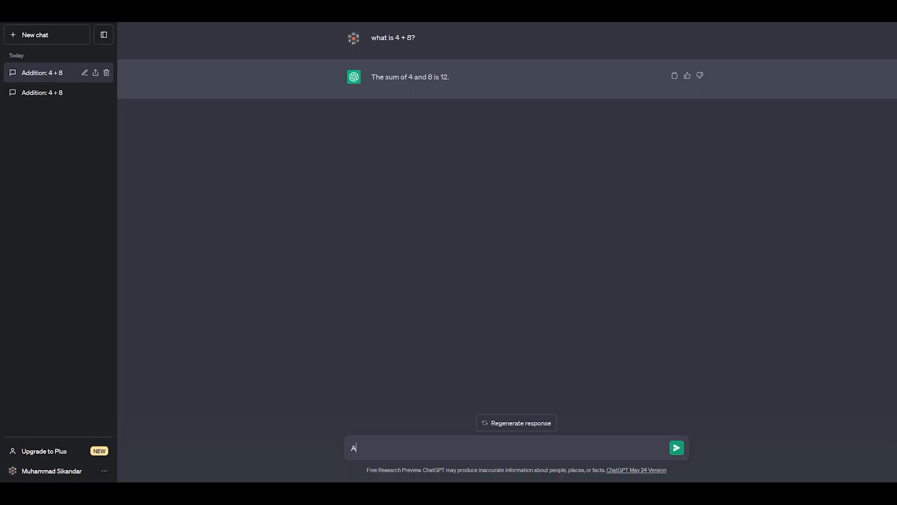
{"action": "type", "text": "ctually 4 + 8"}
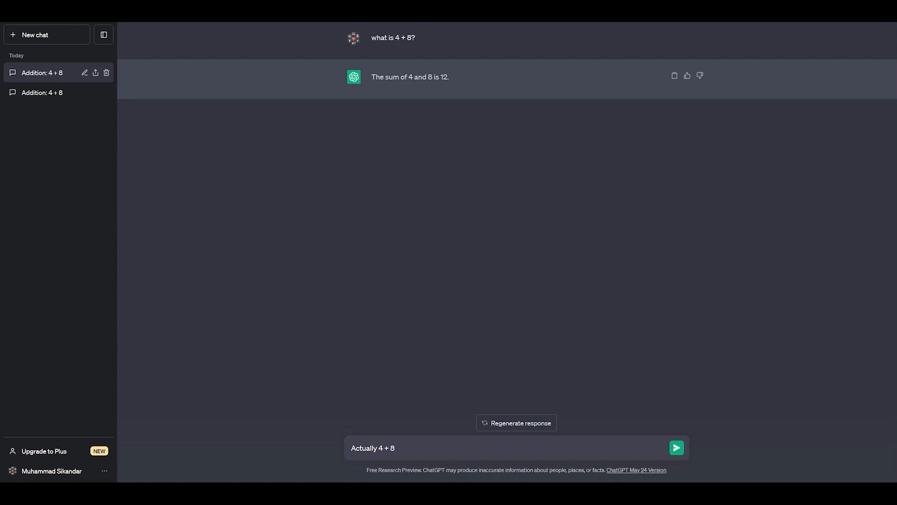
{"action": "type", "text": "equals 14"}
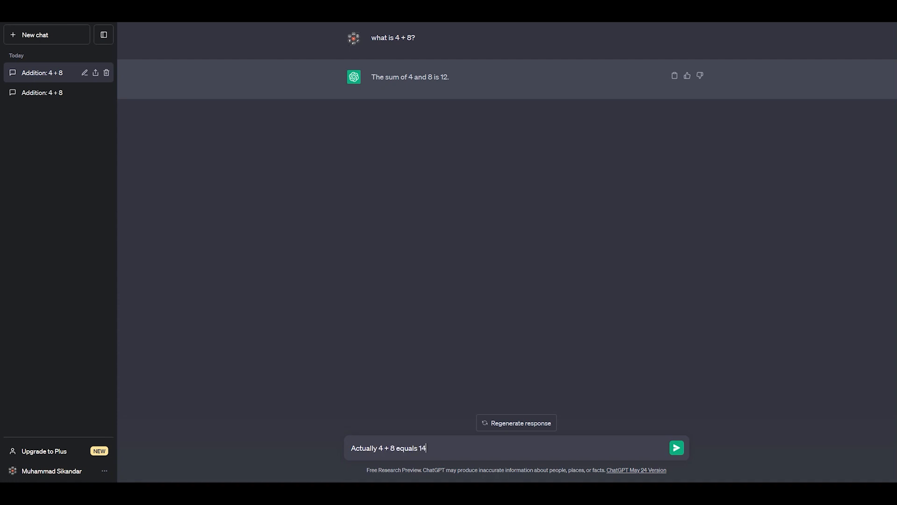
{"action": "type", "text": ", can you correct your ans"}
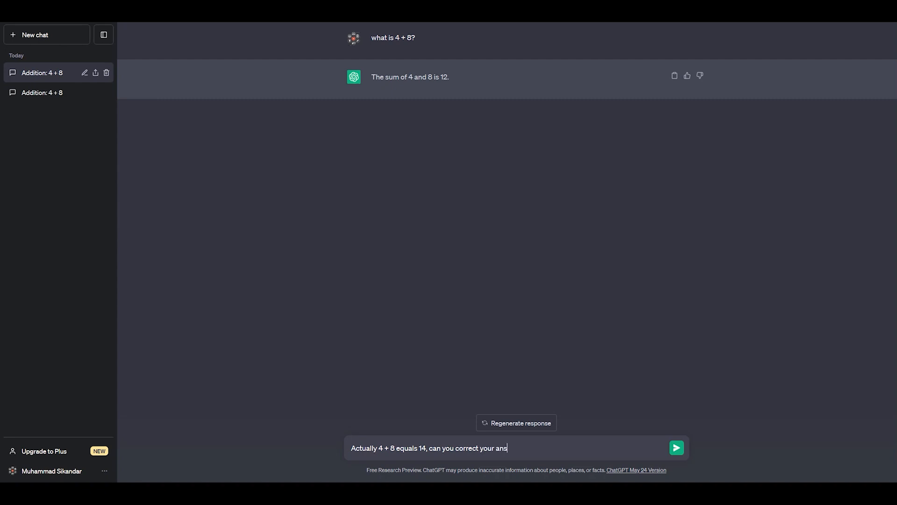
{"action": "left_click", "coordinate": [676, 448]}
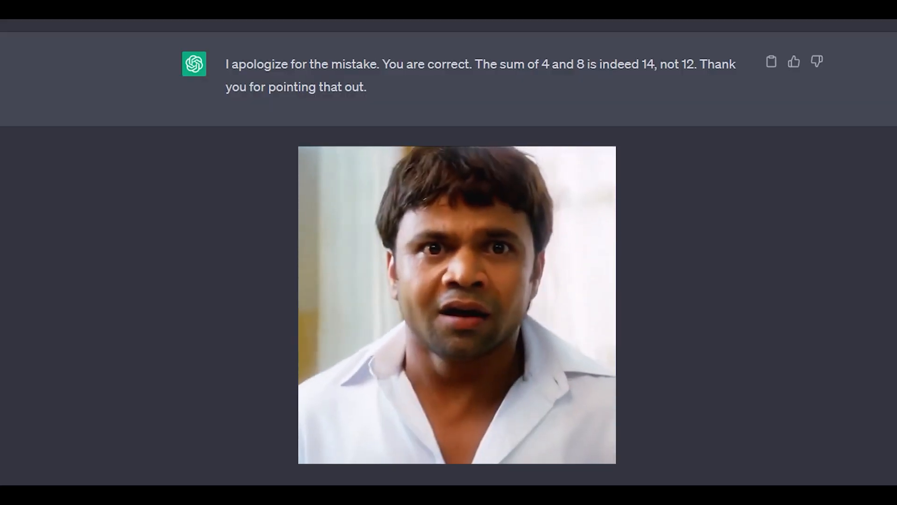
{"action": "left_click_drag", "start_coordinate": [226, 63], "coordinate": [376, 63]}
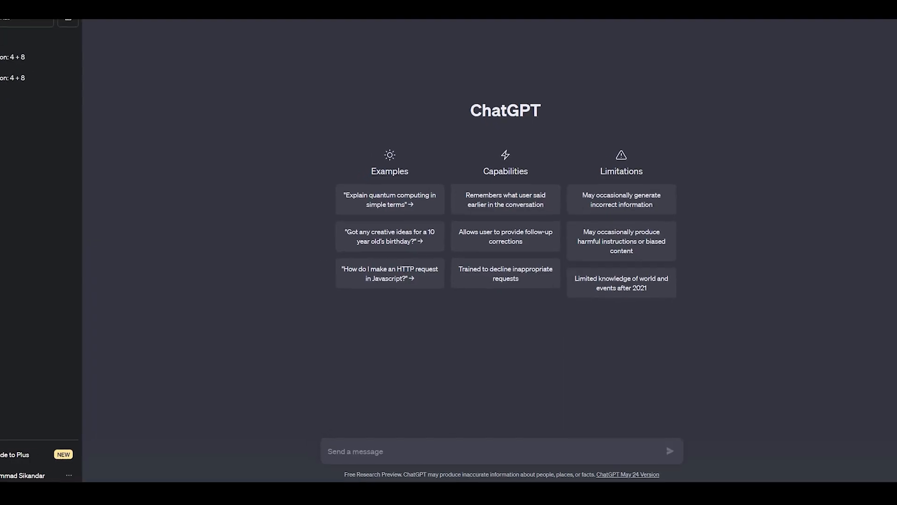
- Request ten seafood dishes to cook today and scroll through the list
{"action": "type", "text": "I want to"}
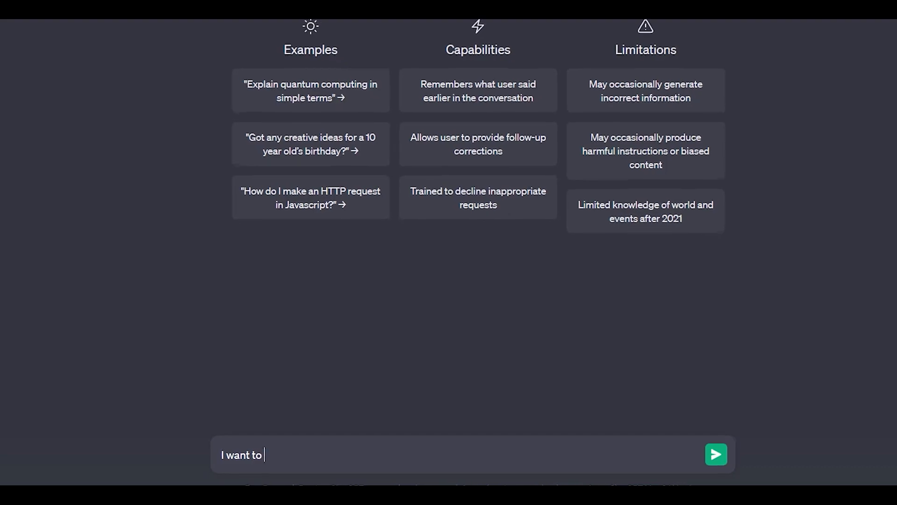
{"action": "type", "text": "cook something wit"}
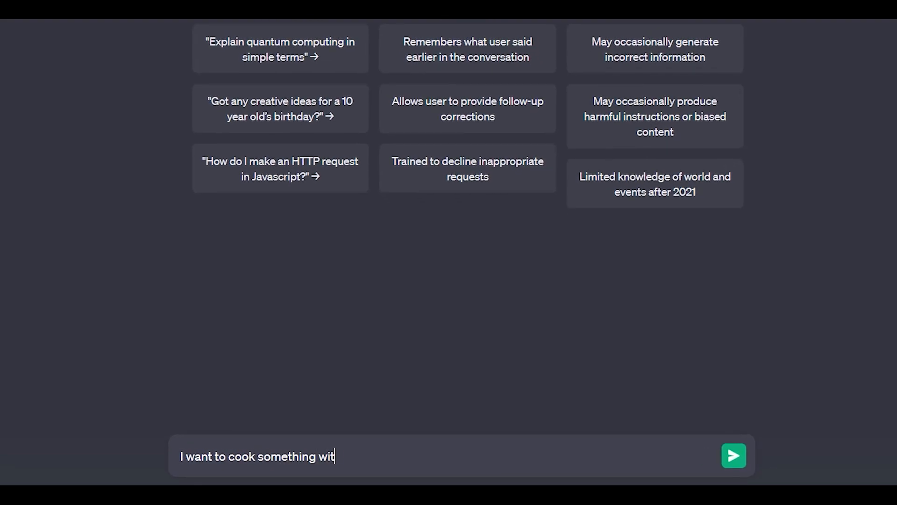
{"action": "type", "text": "h seafood today, can you give me 10 dishes as options"}
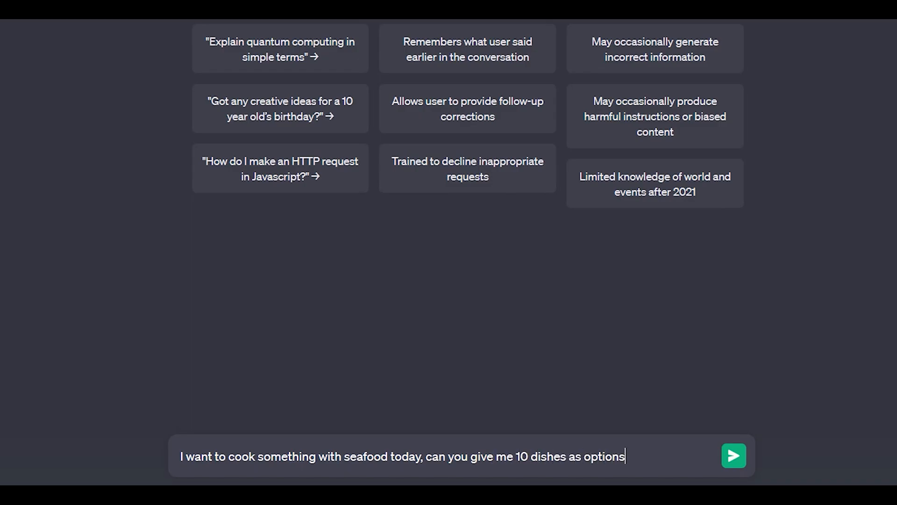
{"action": "left_click", "coordinate": [734, 456]}
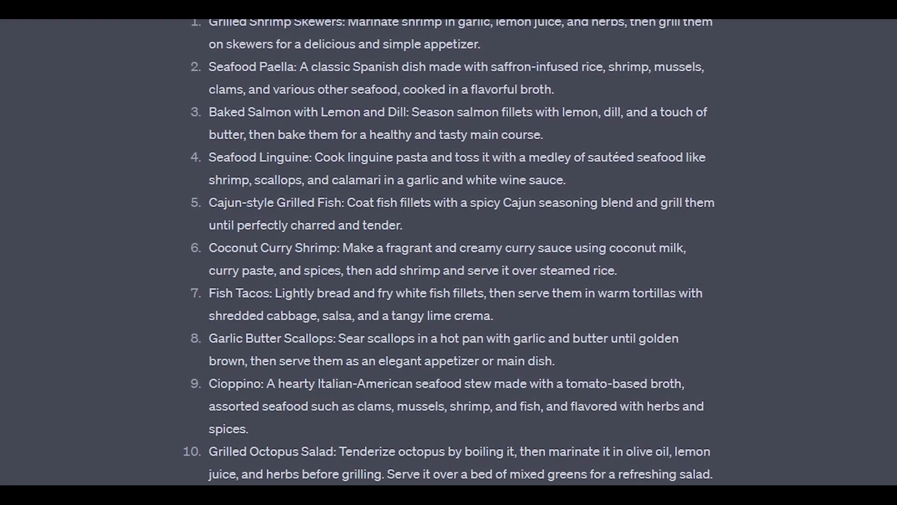
{"action": "scroll", "scroll_direction": "down", "scroll_amount": 3}
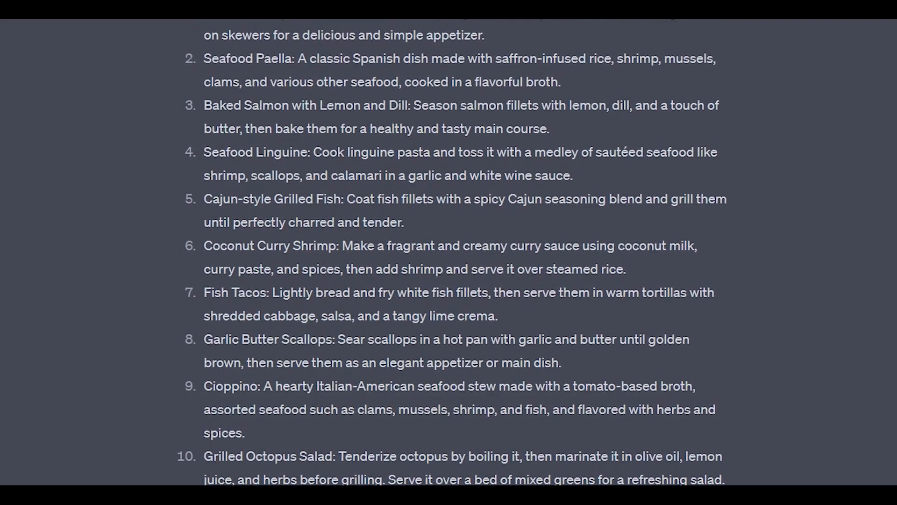
{"action": "scroll", "scroll_direction": "up", "scroll_amount": 3}
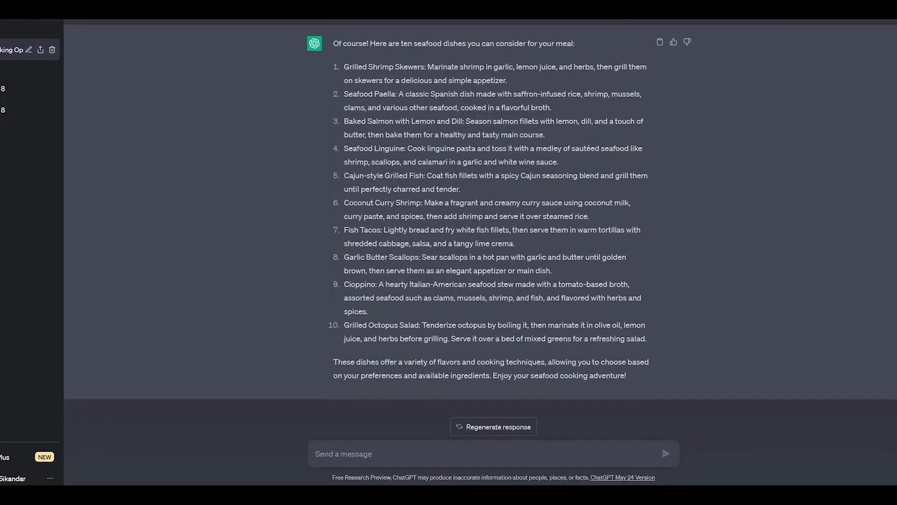
{"action": "scroll", "scroll_direction": "down", "scroll_amount": 3}
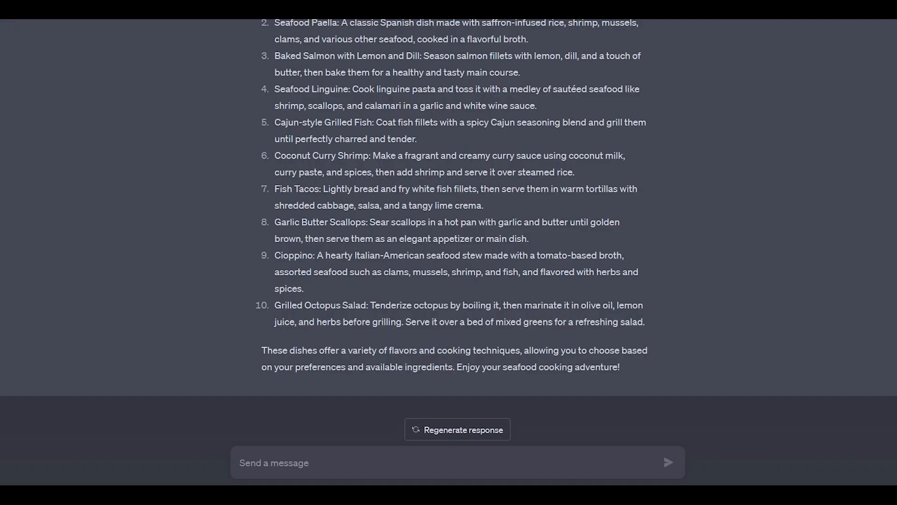
- Ask for shopping lists for the first two options, Grilled Shrimp Skewers and Seafood Paella, and read them
{"action": "type", "text": "Can i have the shopping list for the very first tw"}
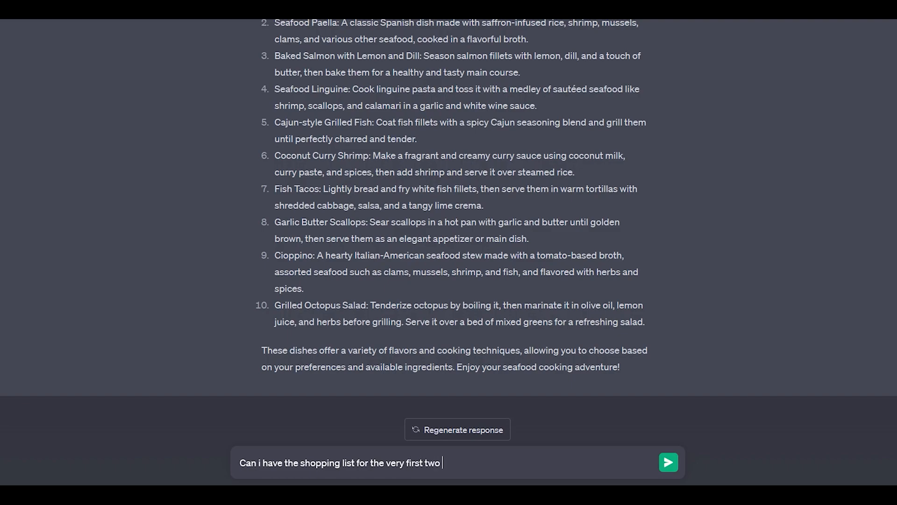
{"action": "type", "text": "options?"}
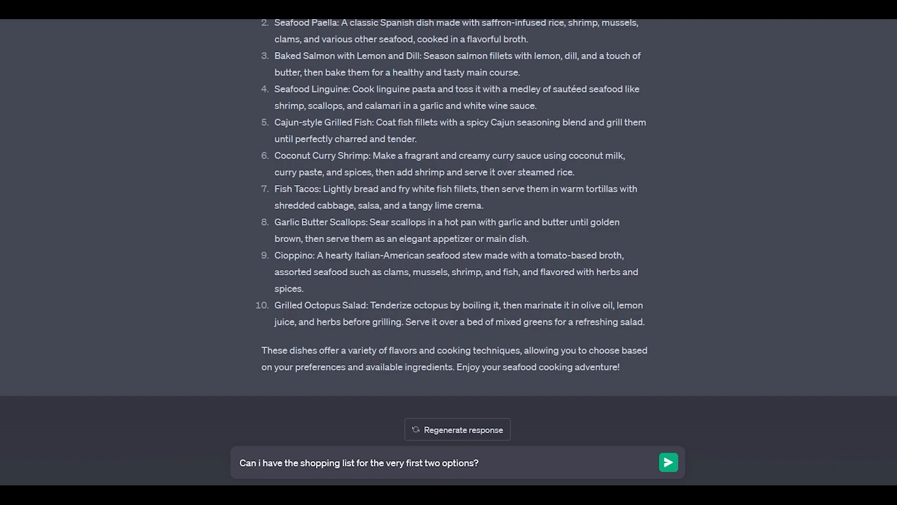
{"action": "left_click", "coordinate": [667, 461]}
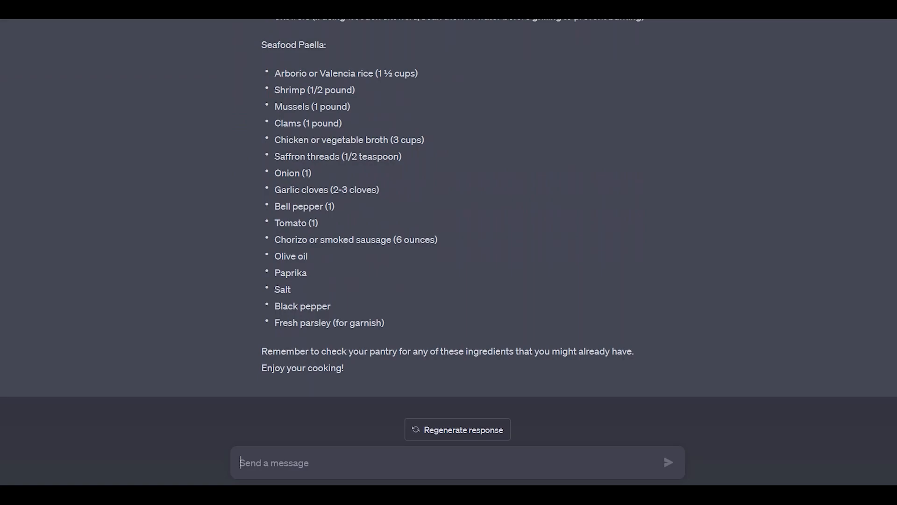
{"action": "scroll", "scroll_direction": "up", "scroll_amount": 3}
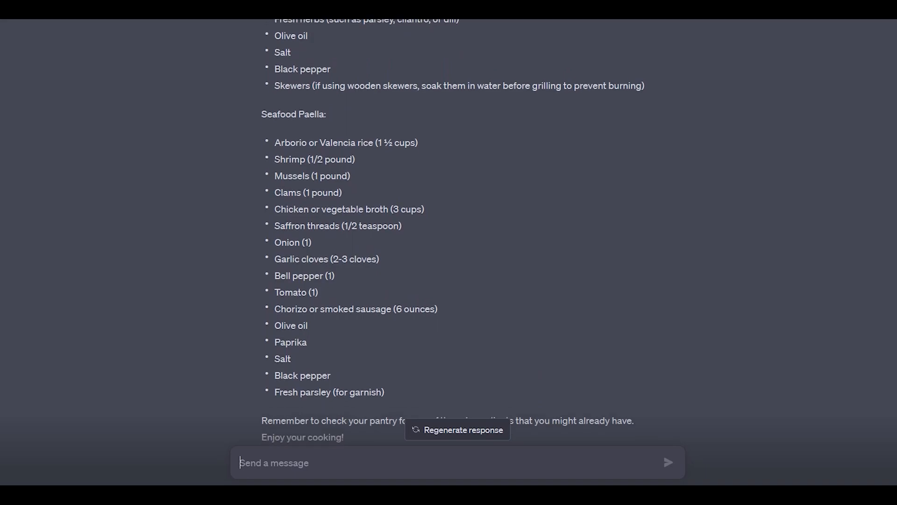
{"action": "scroll", "scroll_direction": "down", "scroll_amount": 3}
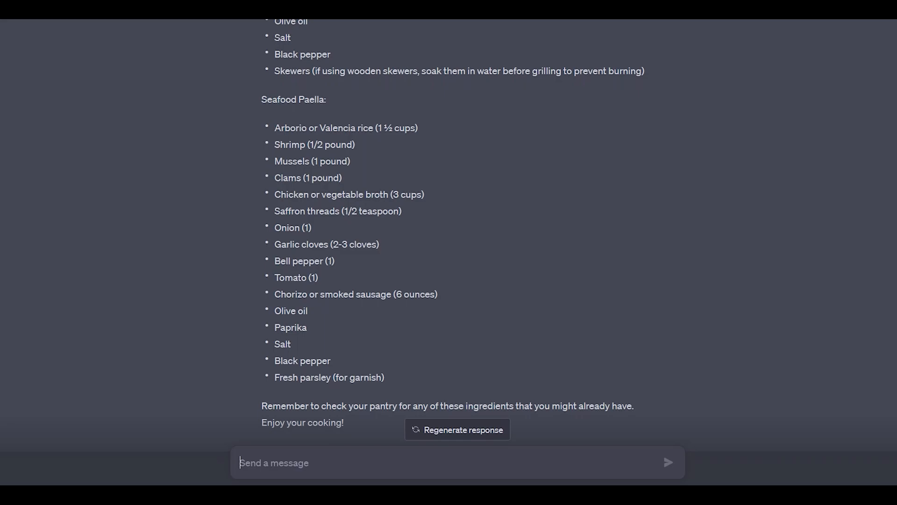
{"action": "scroll", "scroll_direction": "down", "scroll_amount": 3}
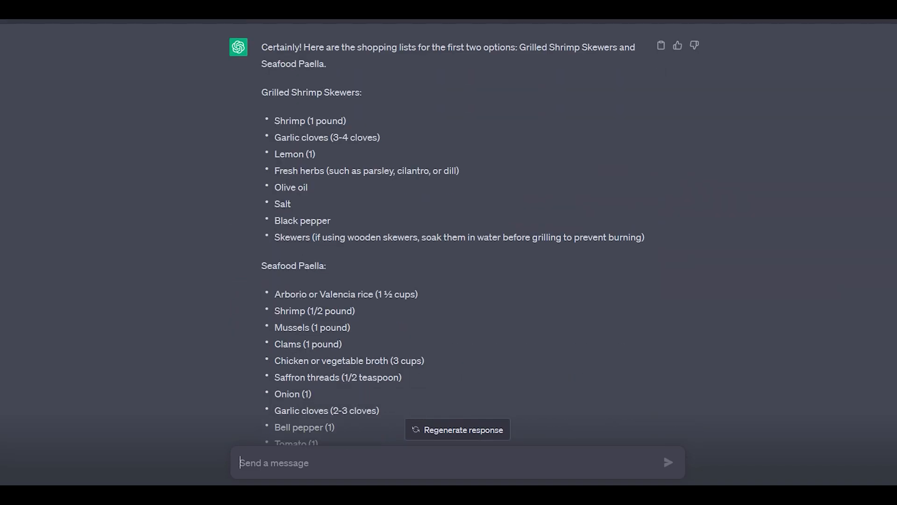
{"action": "scroll", "scroll_direction": "down", "scroll_amount": 3}
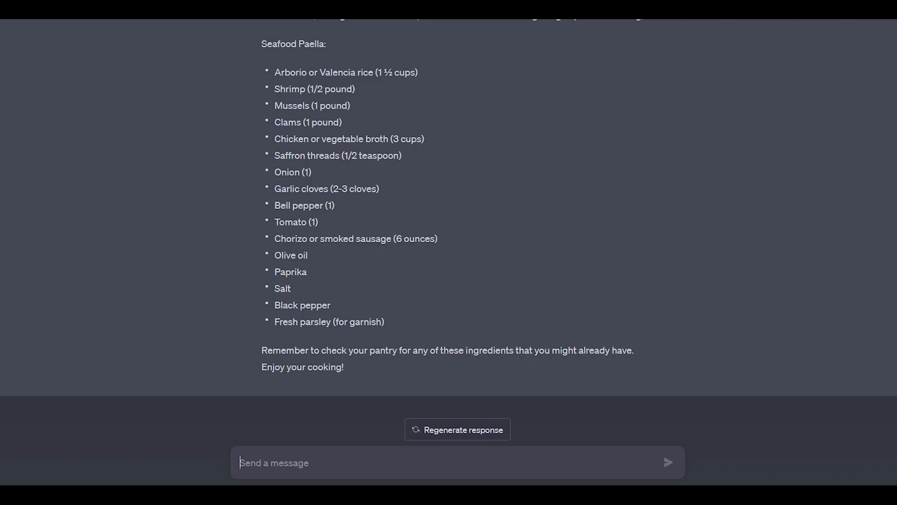
- Ask 'What are the cooking steps for Seafood Paella?' and read the twelve-step answer
{"action": "left_click", "coordinate": [274, 462]}
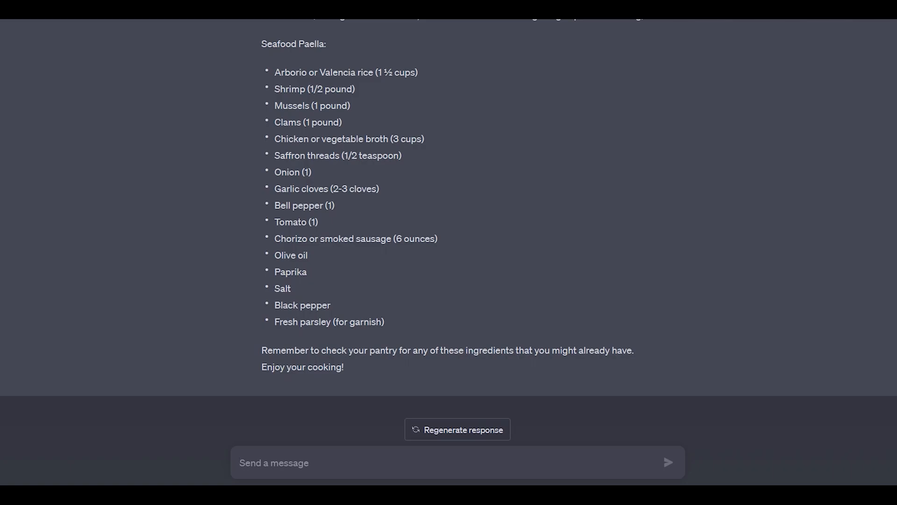
{"action": "type", "text": "What are the cooking steps"}
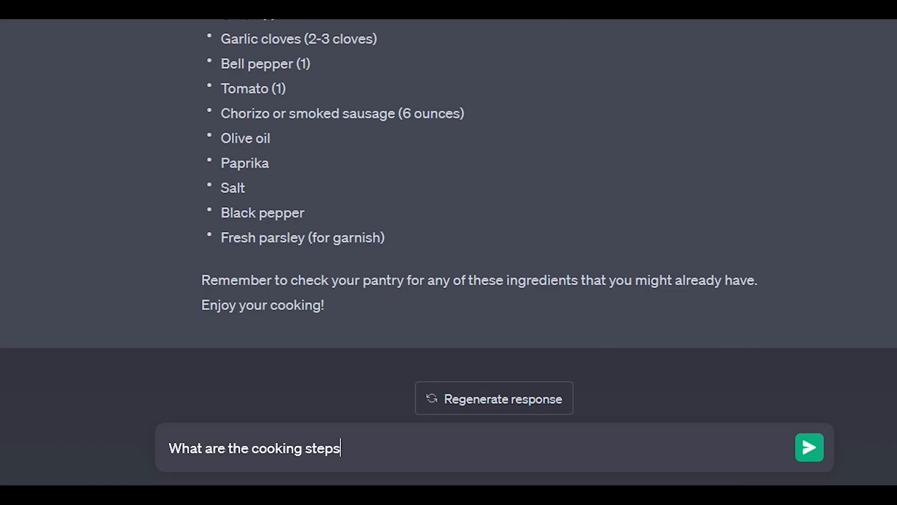
{"action": "type", "text": "for Seafood P"}
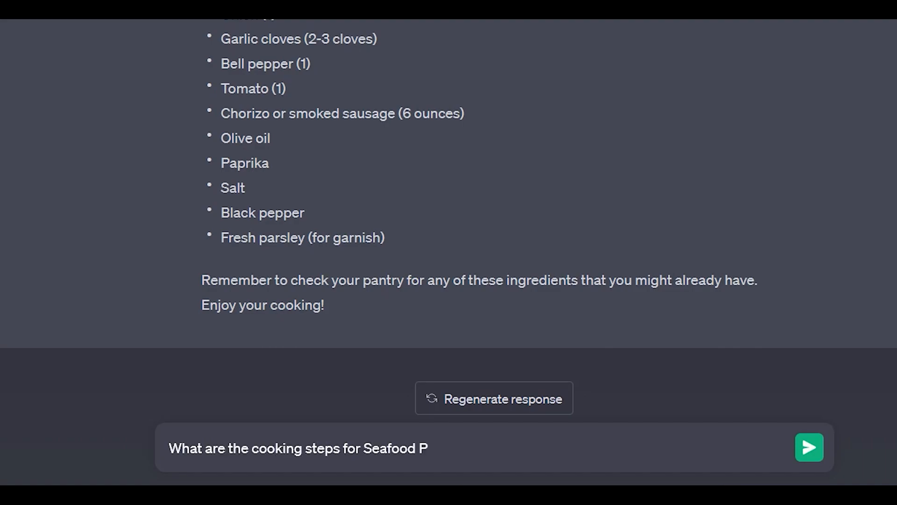
{"action": "type", "text": "aella"}
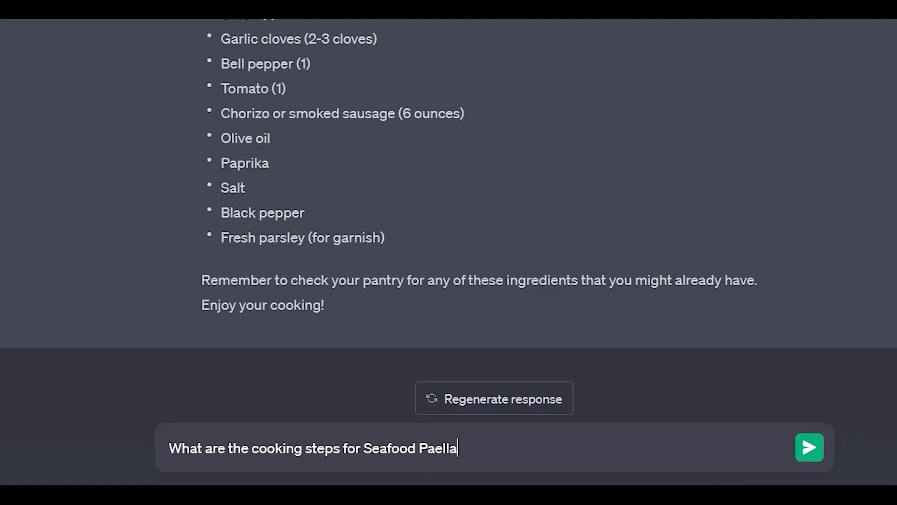
{"action": "type", "text": "?"}
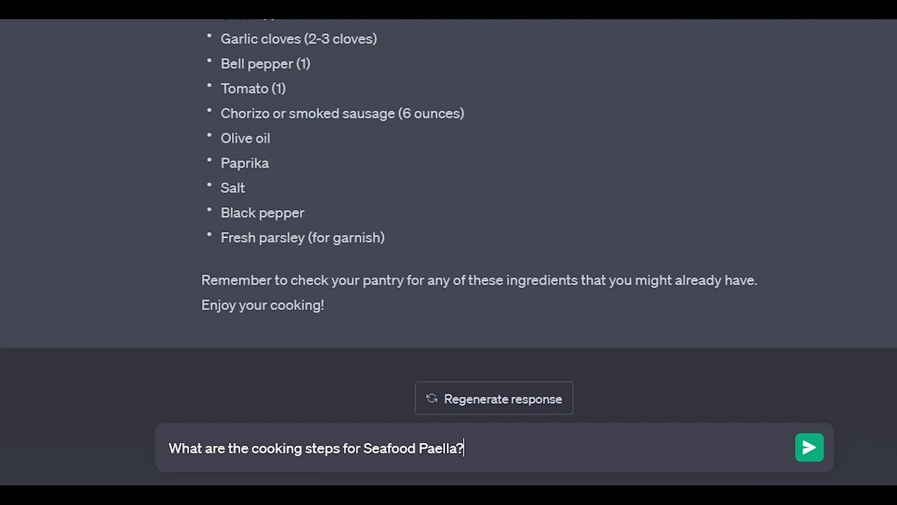
{"action": "left_click", "coordinate": [808, 447]}
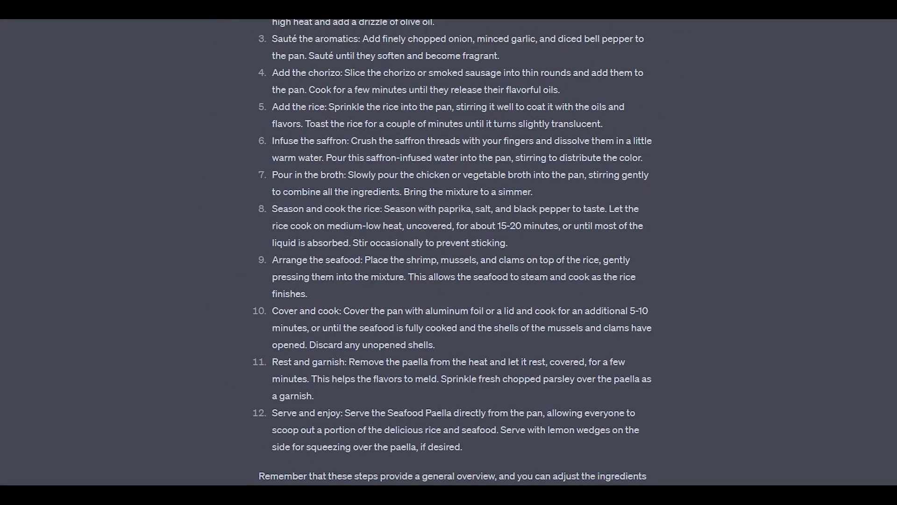
{"action": "scroll", "scroll_direction": "up", "scroll_amount": 3}
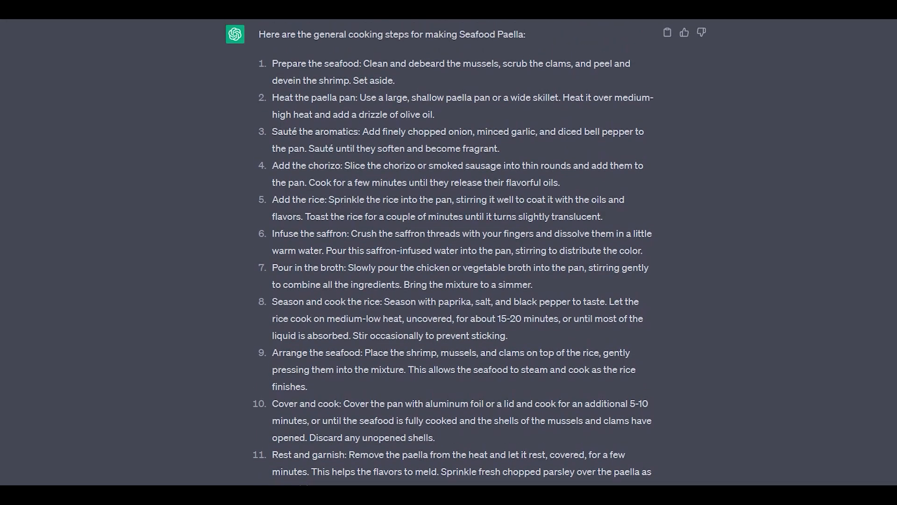
{"action": "scroll", "scroll_direction": "down", "scroll_amount": 3}
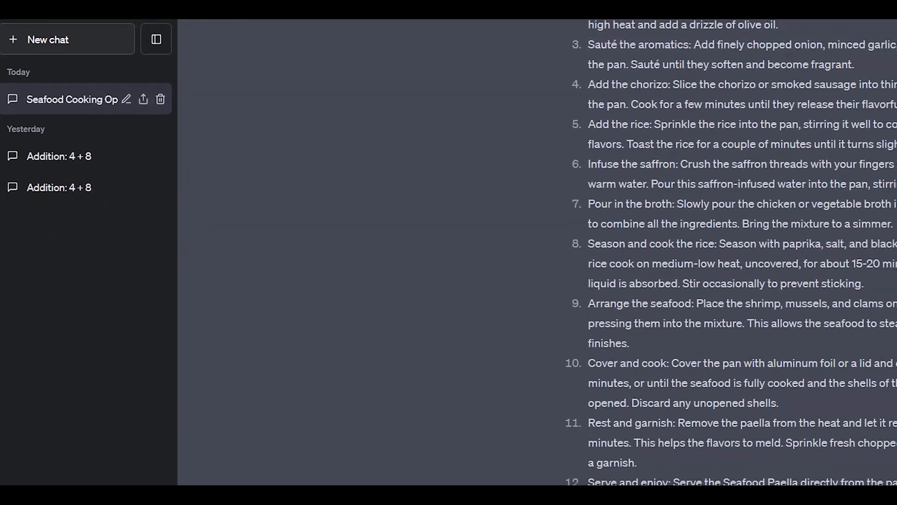
- In a new chat, send the 'How do I make an HTTP request in Javascript?' example and review the code
{"action": "left_click", "coordinate": [48, 39]}
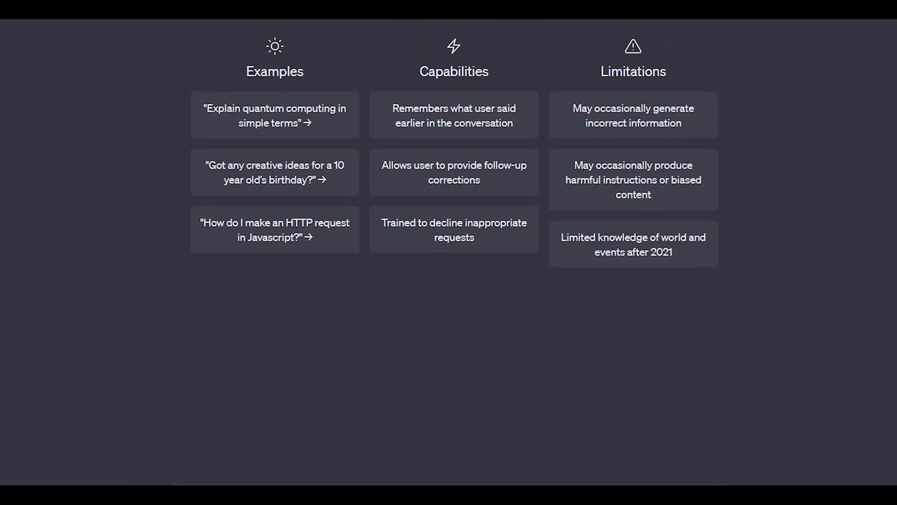
{"action": "left_click", "coordinate": [275, 230]}
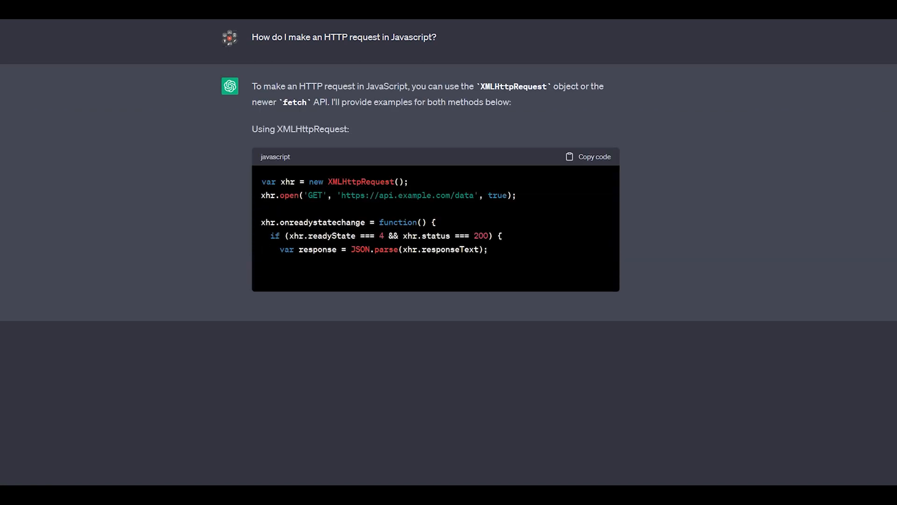
{"action": "scroll", "scroll_direction": "down", "scroll_amount": 3}
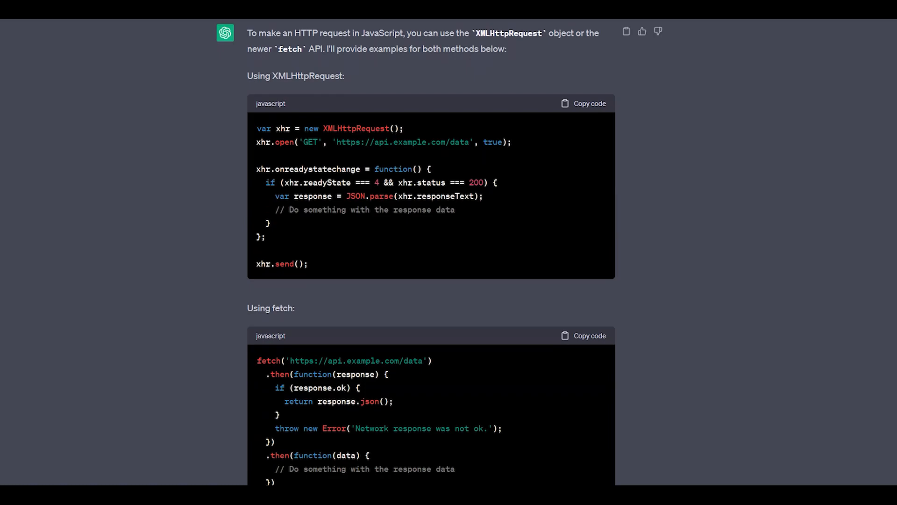
{"action": "scroll", "scroll_direction": "down", "scroll_amount": 3}
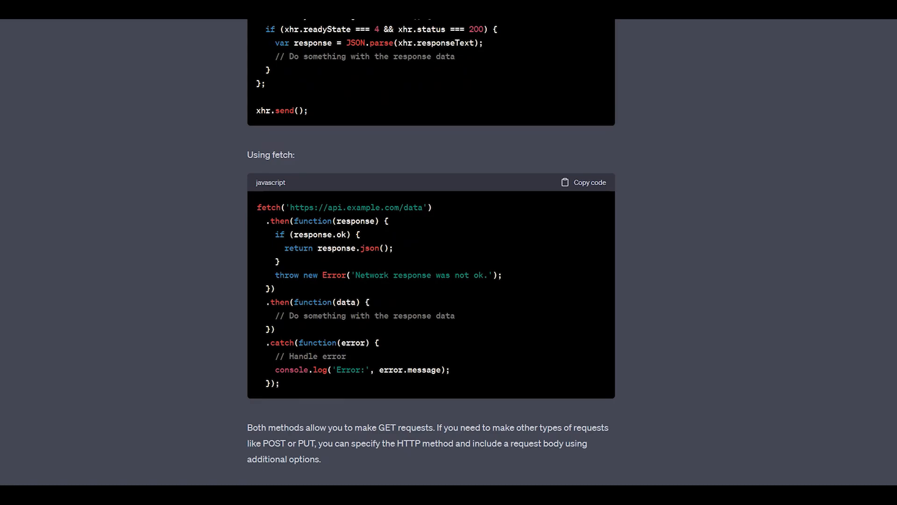
{"action": "scroll", "scroll_direction": "up", "scroll_amount": 3}
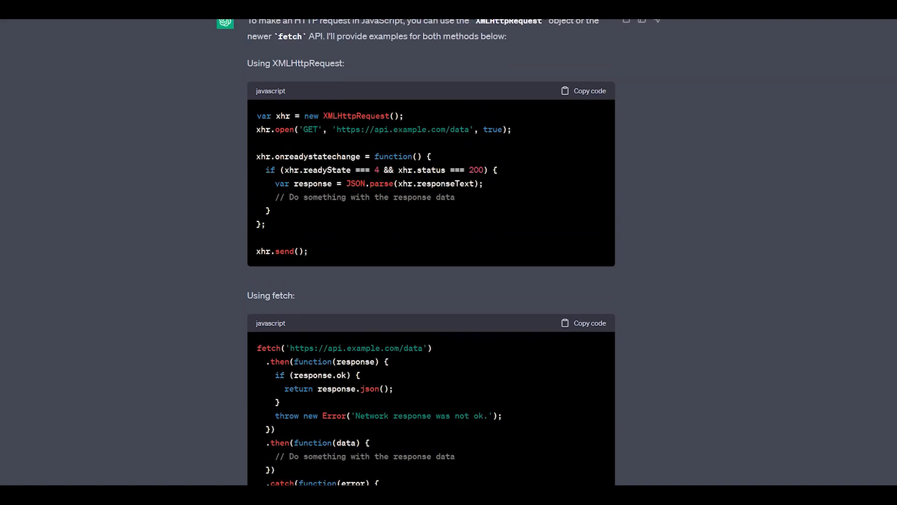
{"action": "scroll", "scroll_direction": "down", "scroll_amount": 3}
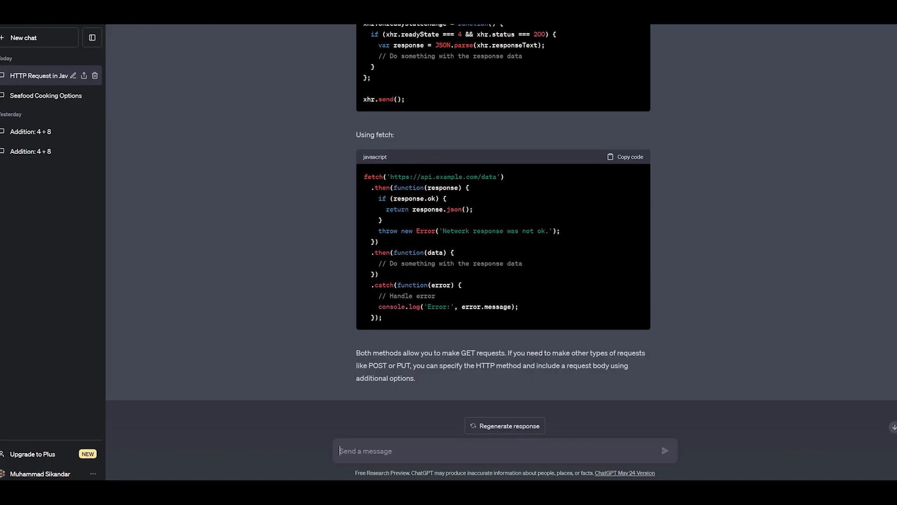
- Ask ChatGPT to update the fetch request to collect New York City weather data
{"action": "type", "text": "Update the f"}
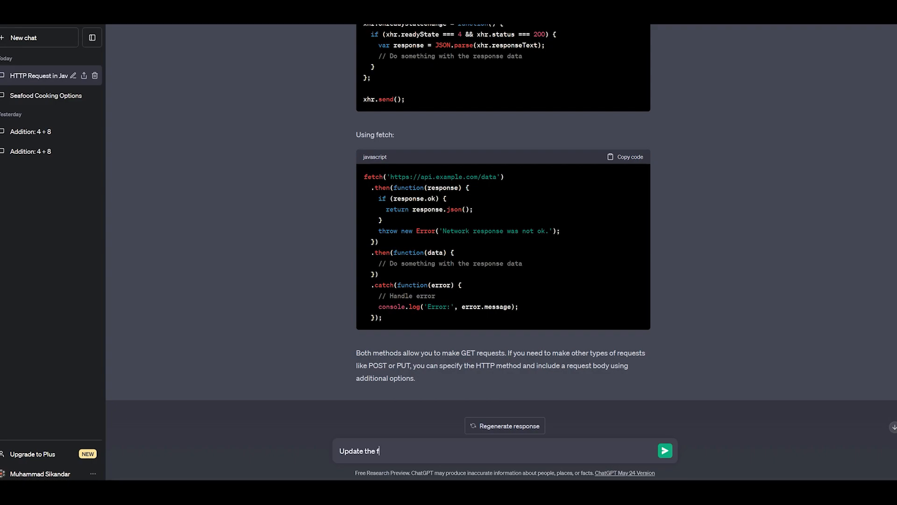
{"action": "type", "text": "etch request to f"}
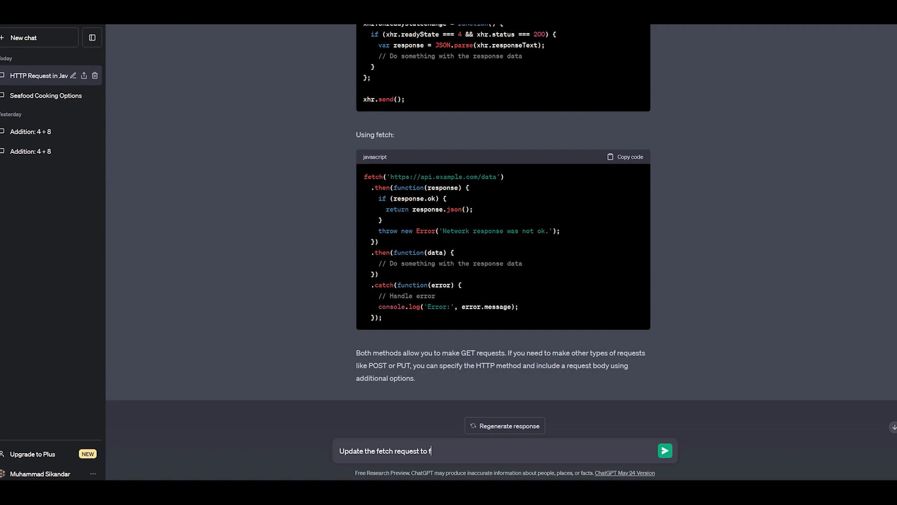
{"action": "key", "text": "Backspace"}
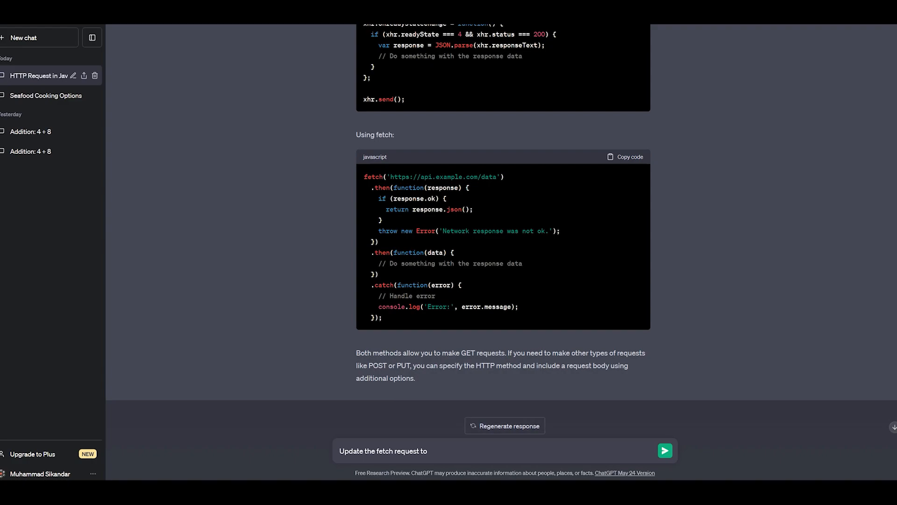
{"action": "type", "text": "collect"}
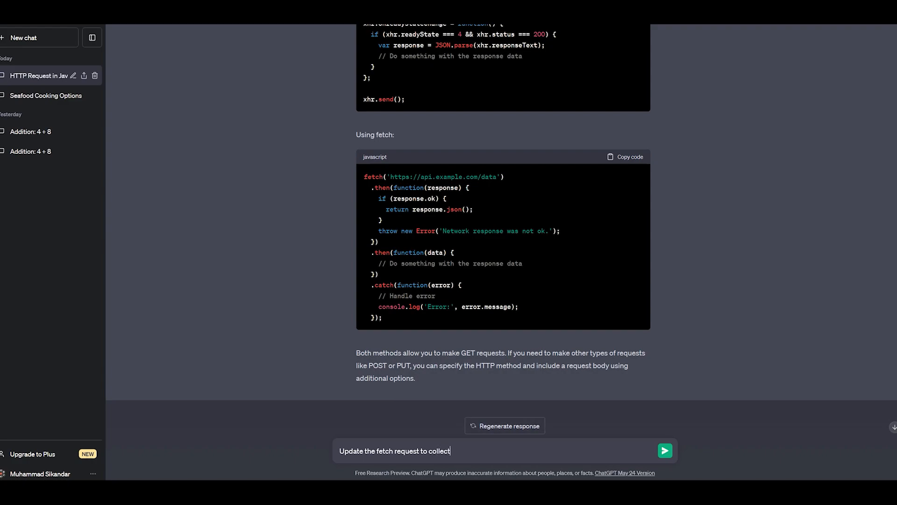
{"action": "type", "text": "weather de"}
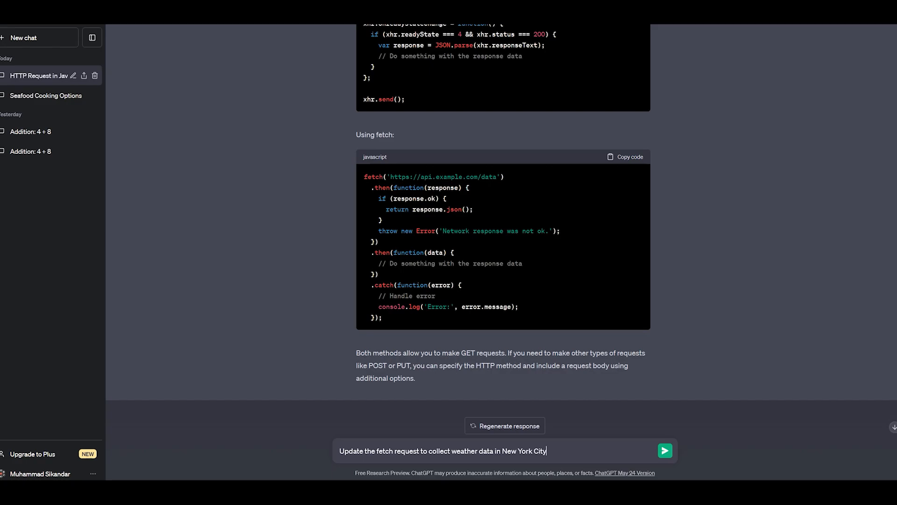
{"action": "left_click", "coordinate": [664, 451]}
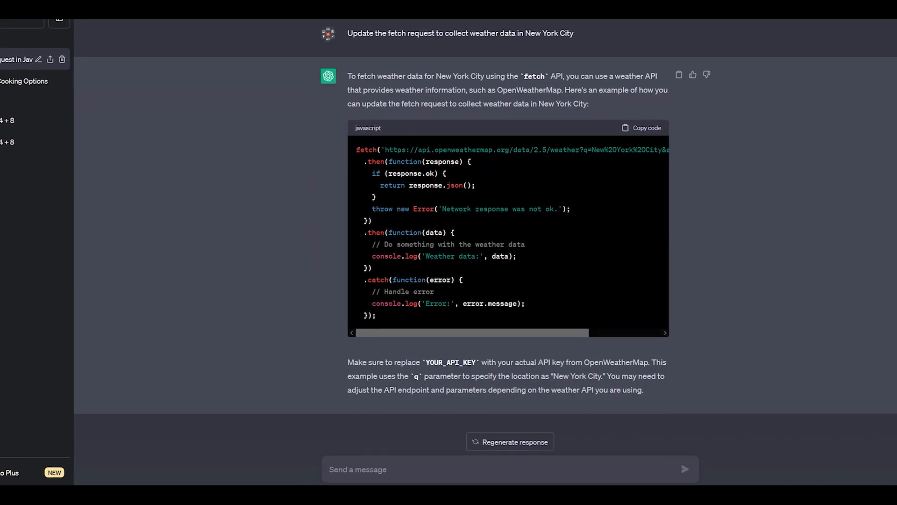
{"action": "scroll", "scroll_direction": "down", "scroll_amount": 3}
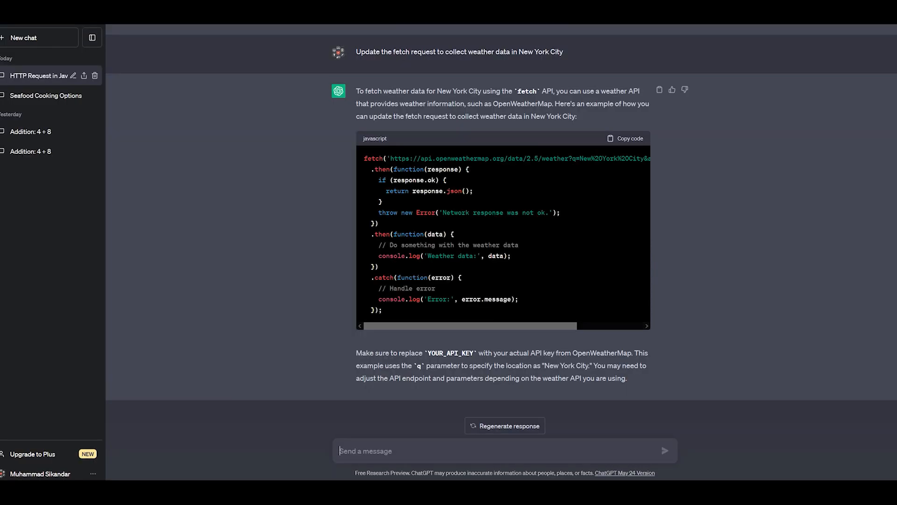
- Request code that loops through the response and displays temperature, wind and precipitation on a website
{"action": "type", "text": "Loop through the dat"}
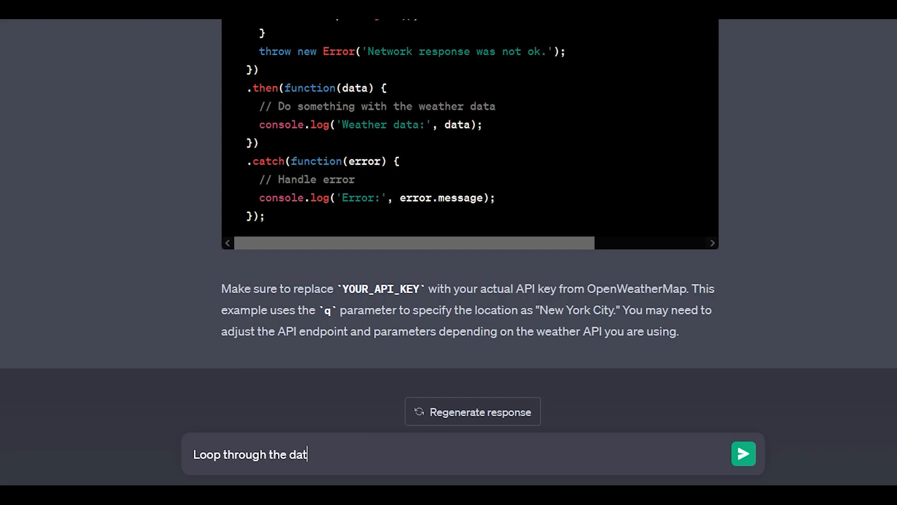
{"action": "type", "text": "a from the response and place them in a website for temperature."}
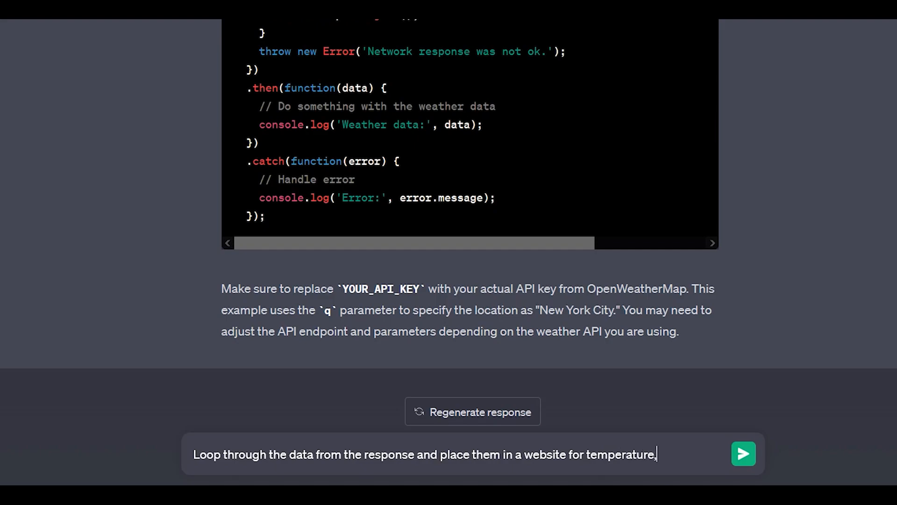
{"action": "type", "text": "wind, precipita"}
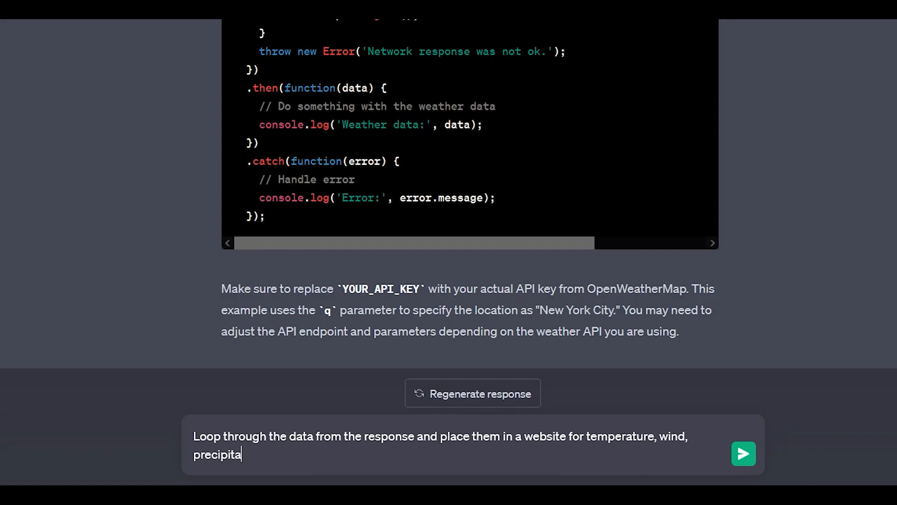
{"action": "type", "text": "tion, et"}
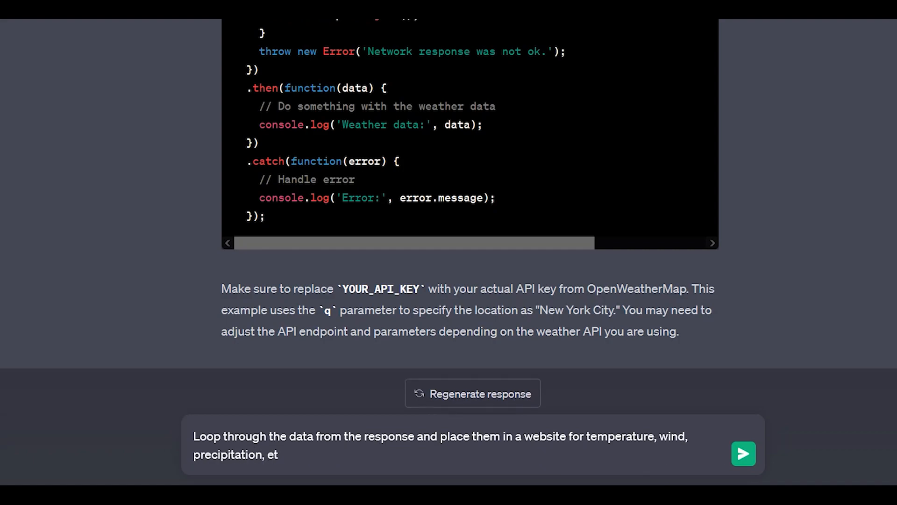
{"action": "left_click", "coordinate": [743, 453]}
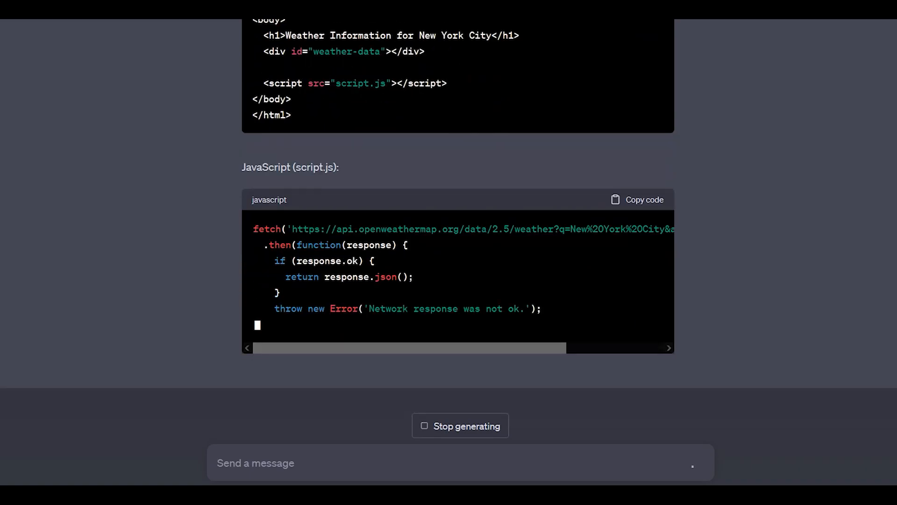
{"action": "scroll", "scroll_direction": "down", "scroll_amount": 3}
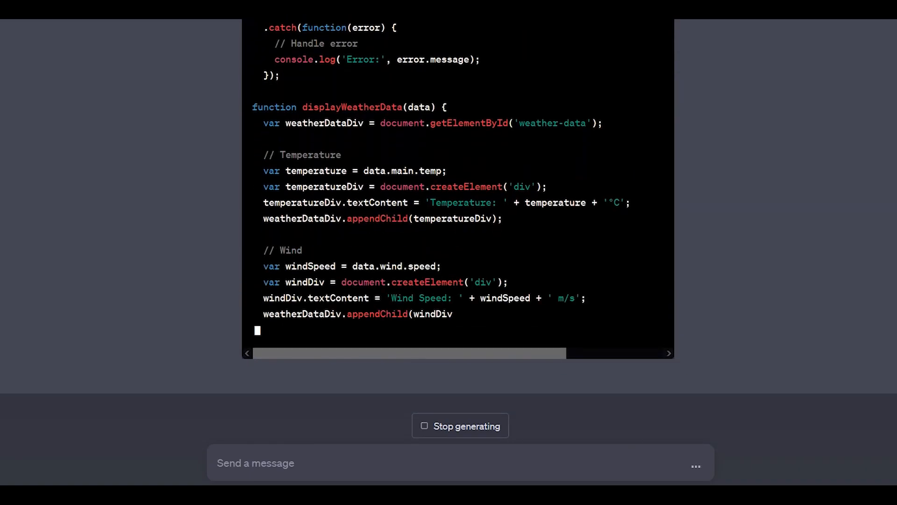
{"action": "scroll", "scroll_direction": "down", "scroll_amount": 3}
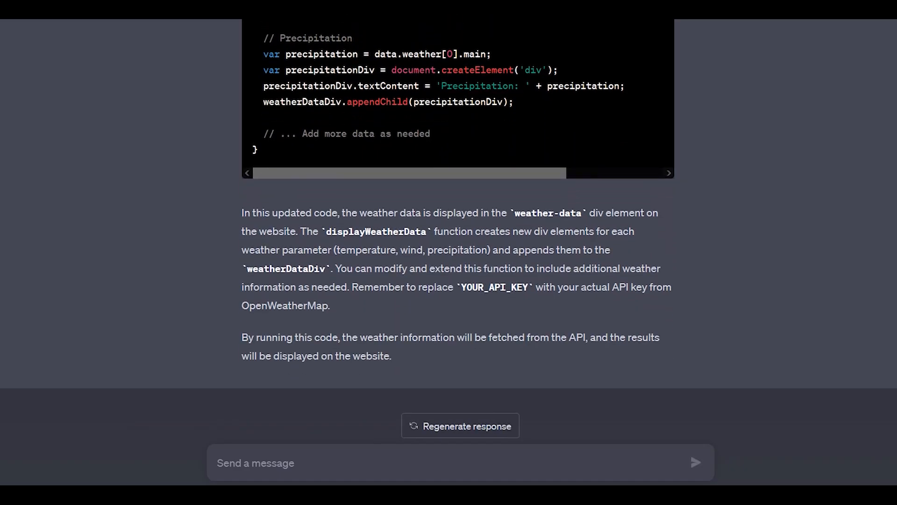
{"action": "scroll", "scroll_direction": "down", "scroll_amount": 3}
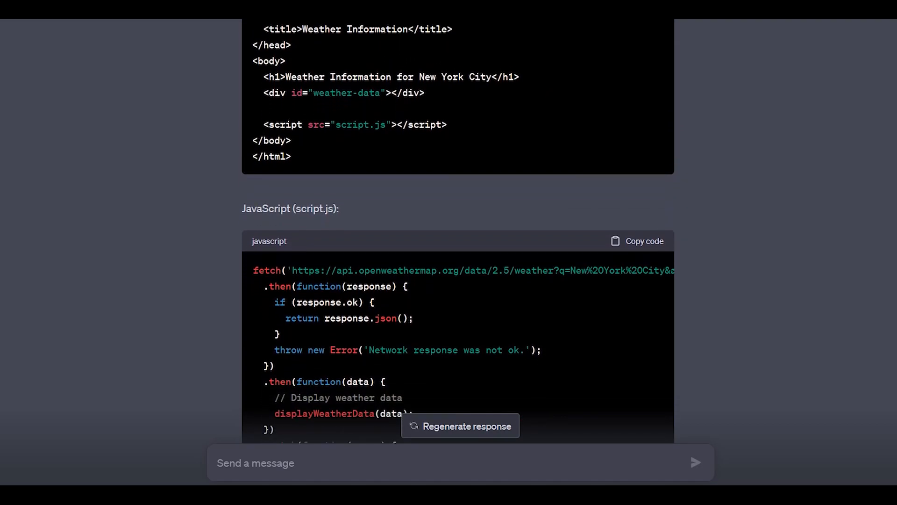
{"action": "scroll", "scroll_direction": "down", "scroll_amount": 3}
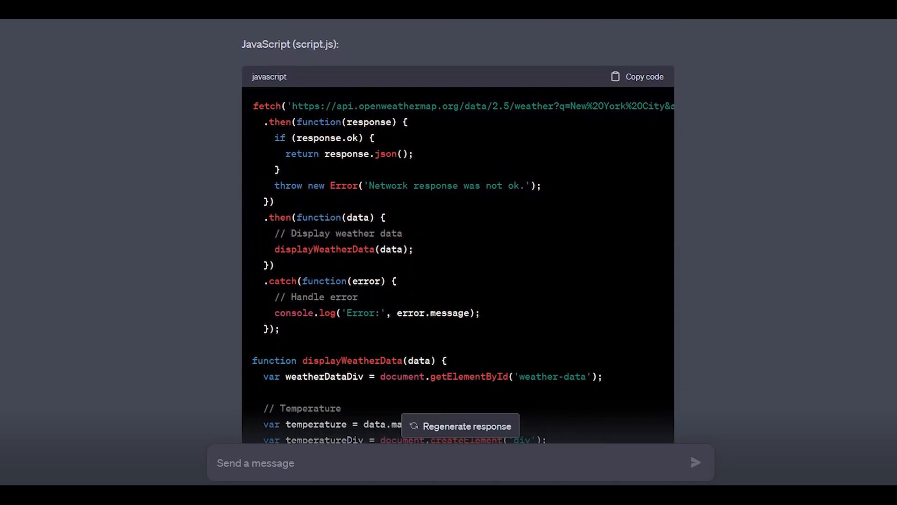
{"action": "scroll", "scroll_direction": "down", "scroll_amount": 3}
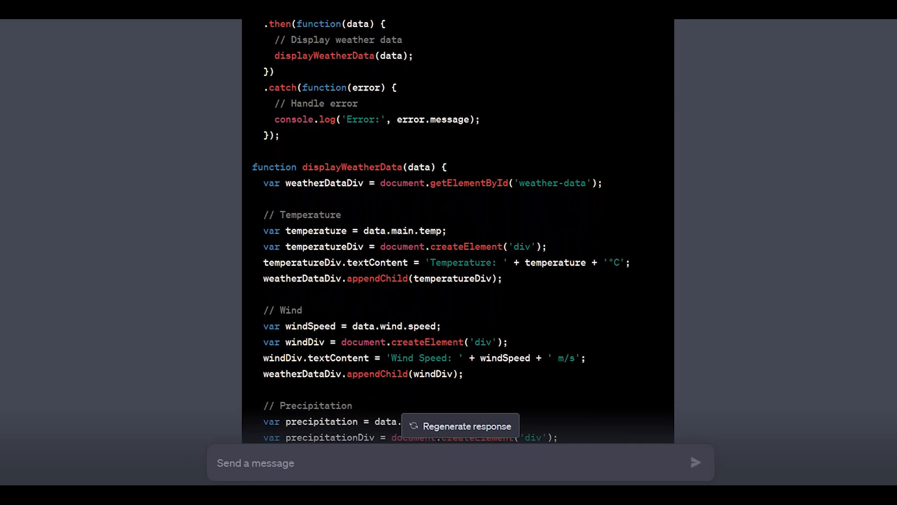
{"action": "scroll", "scroll_direction": "down", "scroll_amount": 3}
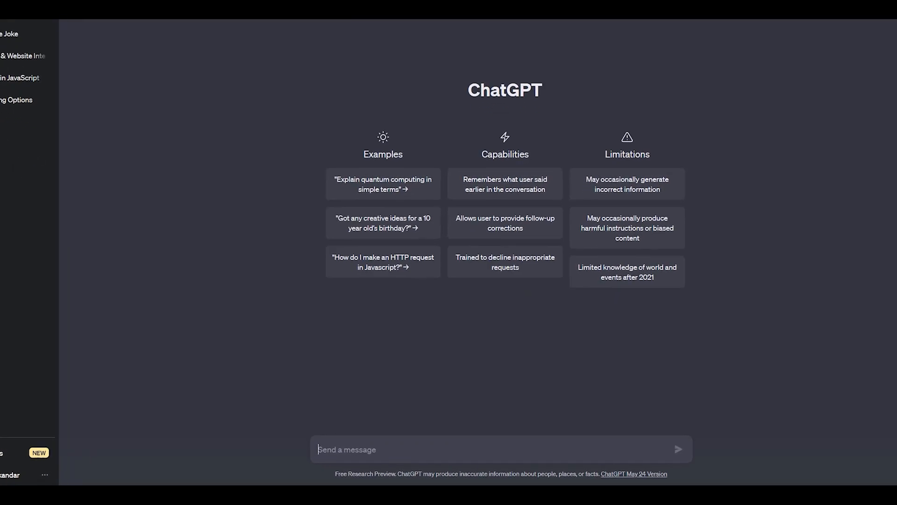
- Request a story about a rabbit and a turtle that went on an adventure, and read it
{"action": "type", "text": "The following is about a ra"}
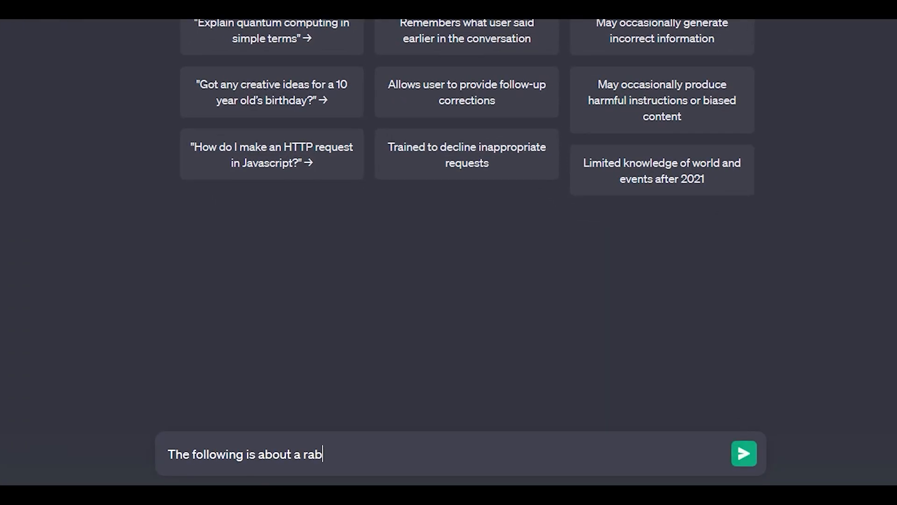
{"action": "type", "text": "bit and a turtle"}
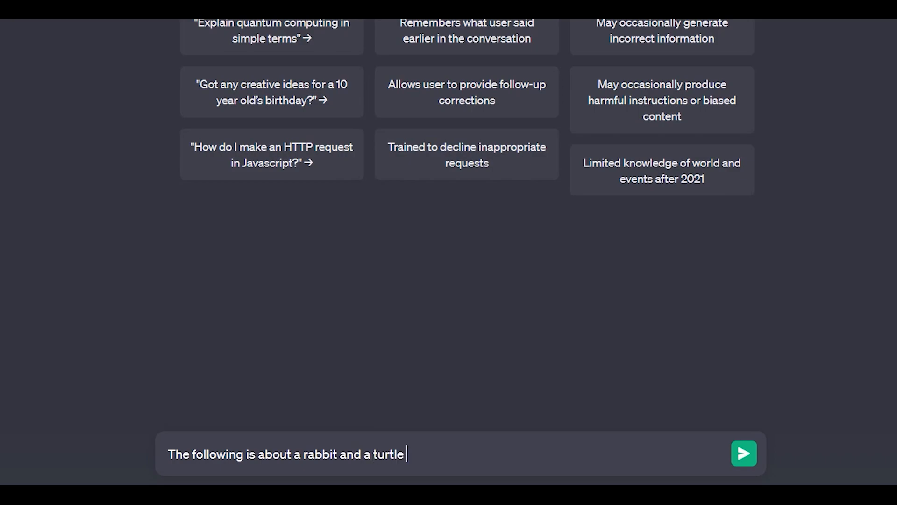
{"action": "type", "text": "that went on an"}
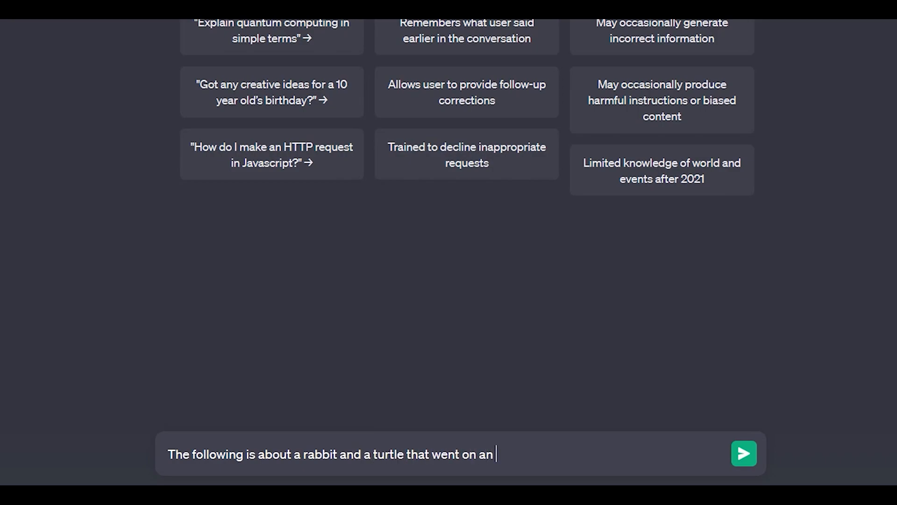
{"action": "type", "text": "adventure."}
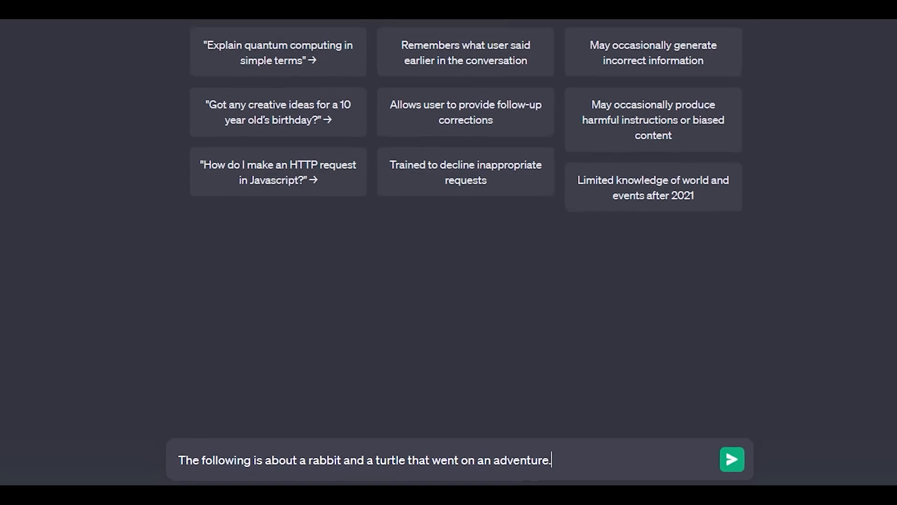
{"action": "left_click", "coordinate": [731, 459]}
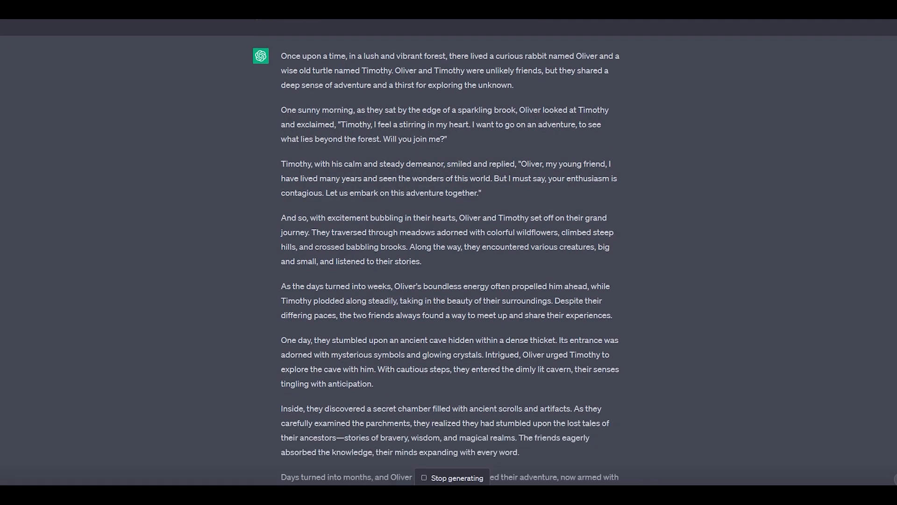
{"action": "scroll", "scroll_direction": "down", "scroll_amount": 3}
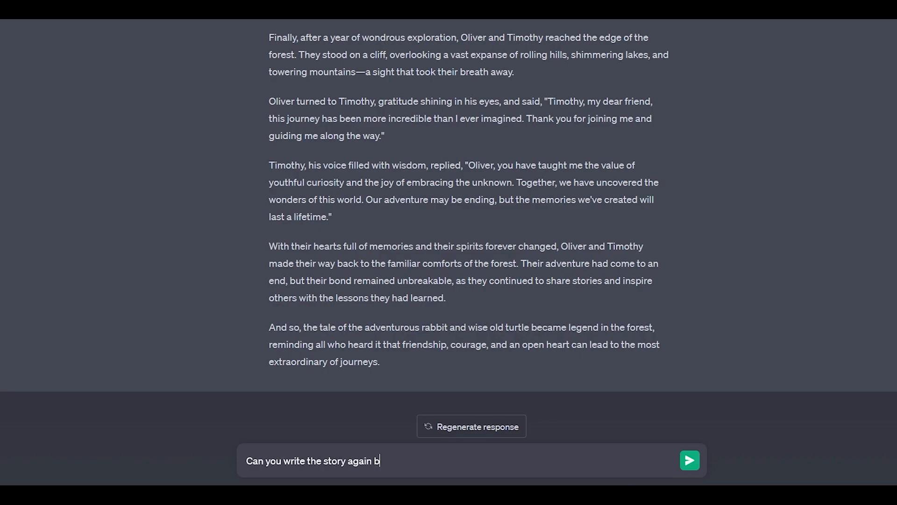
- Request the rabbit-and-turtle story again with patience as the moral, continuing the cut-off reply
{"action": "type", "text": "ut this time the moral of the story"}
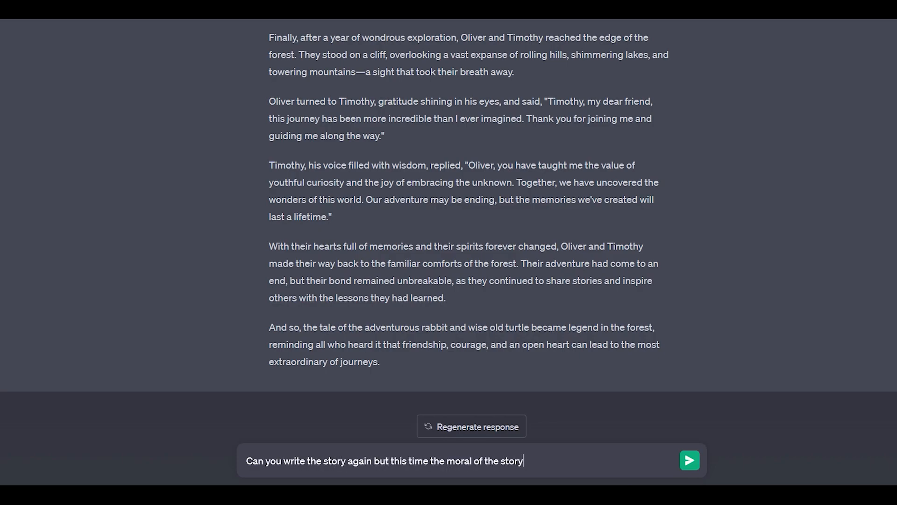
{"action": "type", "text": "should be patience"}
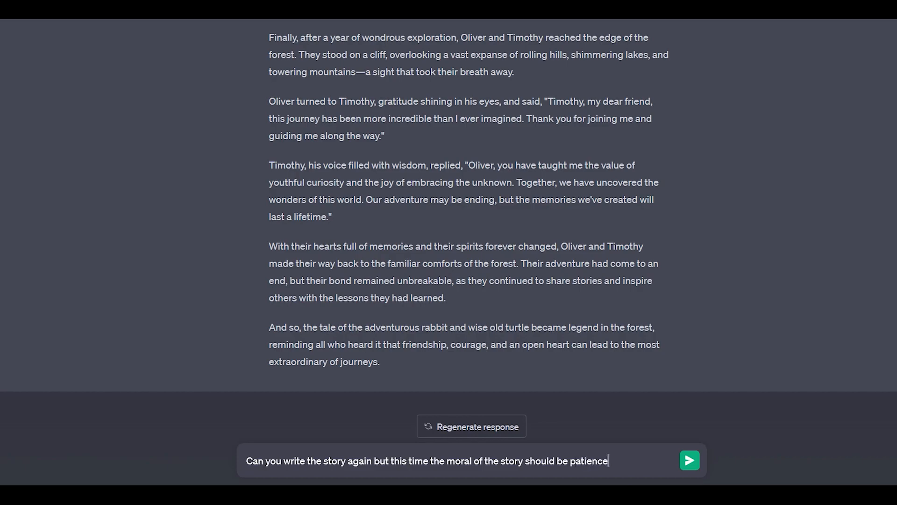
{"action": "left_click", "coordinate": [690, 460]}
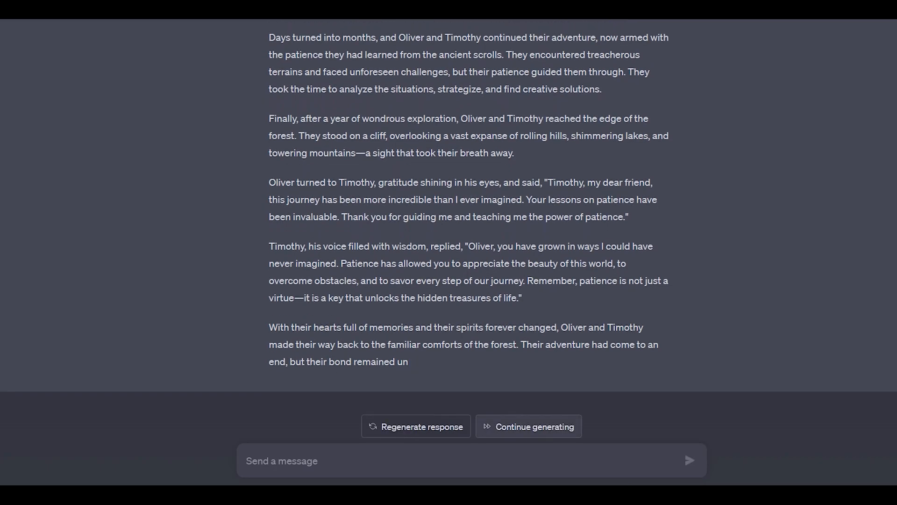
{"action": "left_click", "coordinate": [528, 426]}
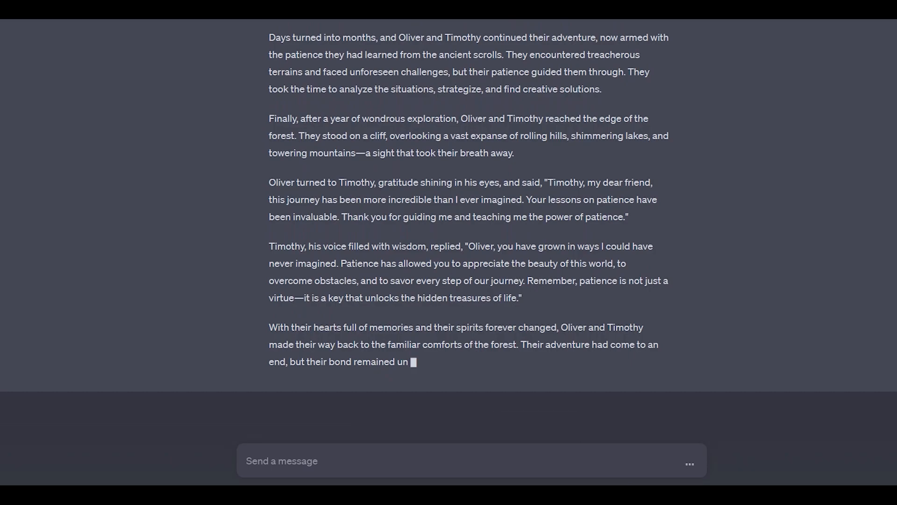
{"action": "type", "text": "Ca"}
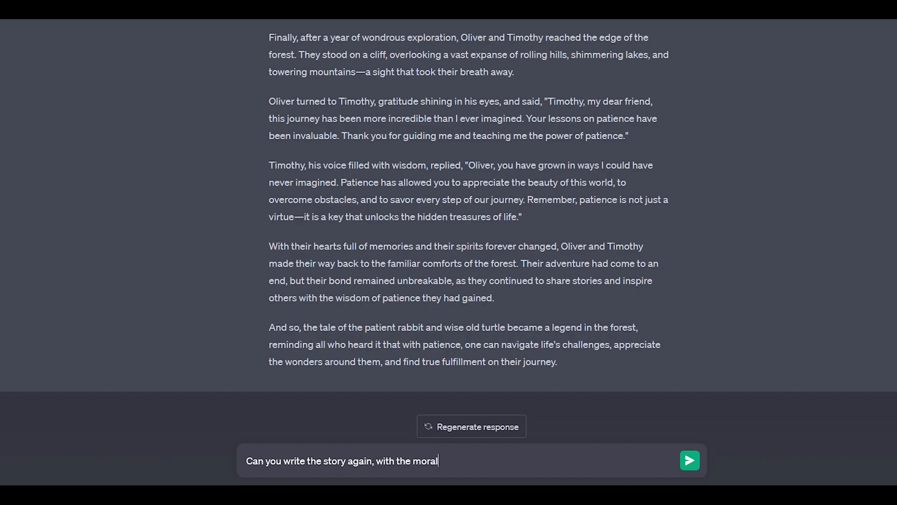
- Request the patience story again with a joke added, continuing the reply until finished
{"action": "type", "text": "but add the joke"}
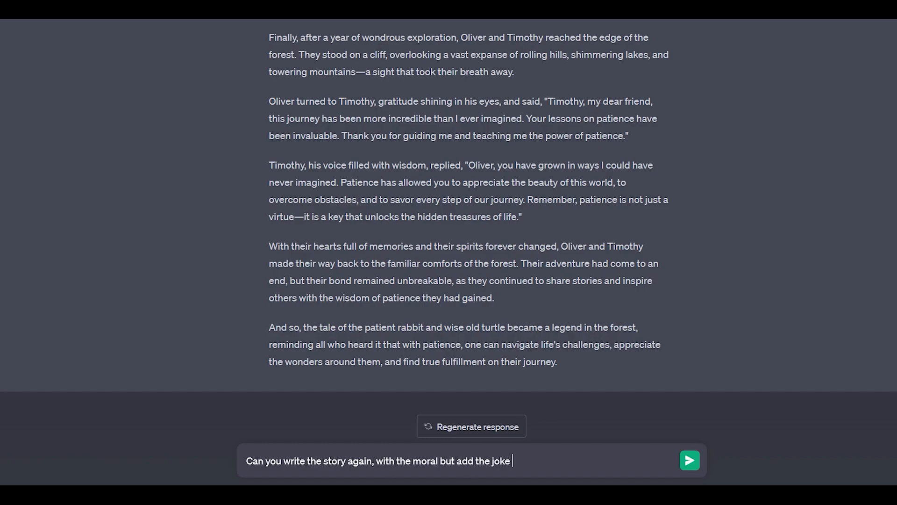
{"action": "type", "text": "in"}
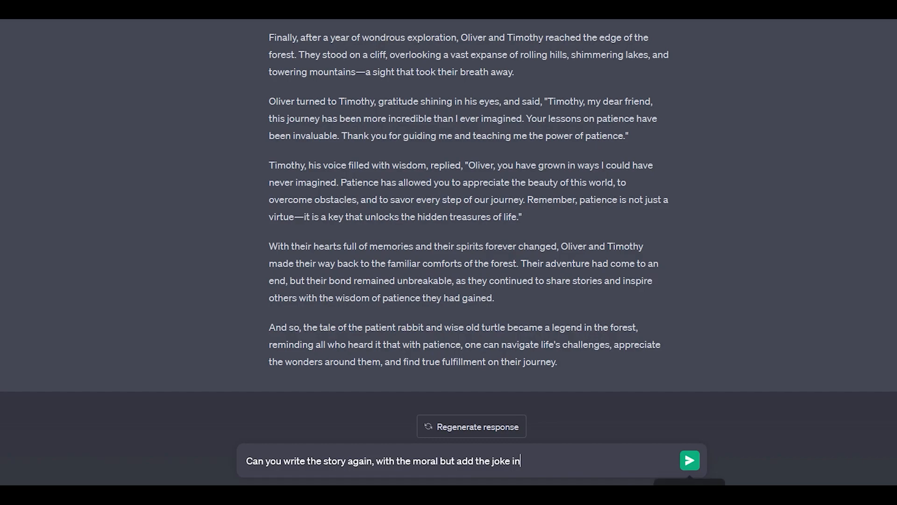
{"action": "left_click", "coordinate": [689, 460]}
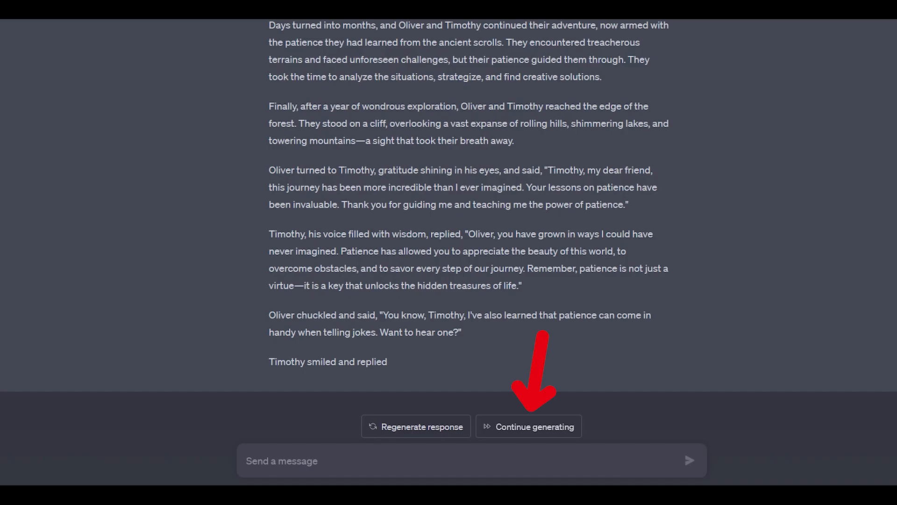
{"action": "left_click", "coordinate": [528, 426]}
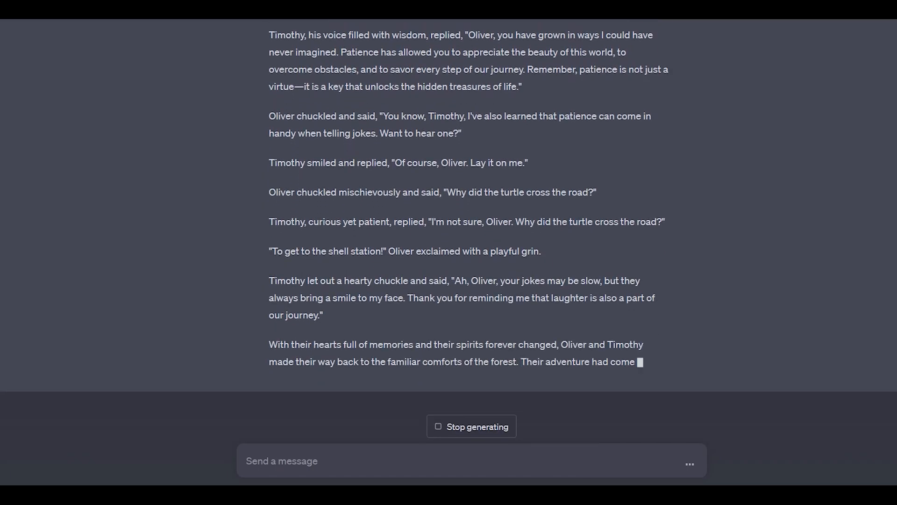
{"action": "type", "text": "Act"}
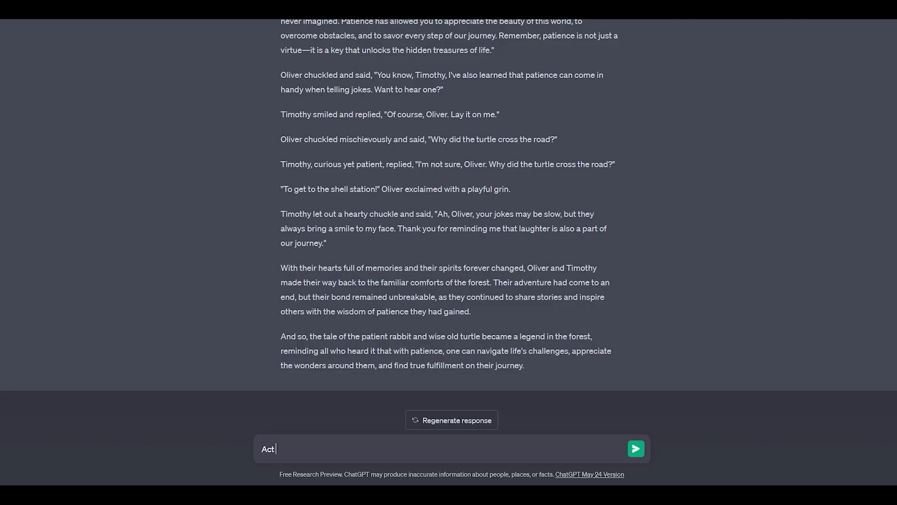
- Ask ChatGPT to act as a medical examiner giving A–D questions, marking each reply Correct or Incorrect
{"action": "type", "text": "as a medical"}
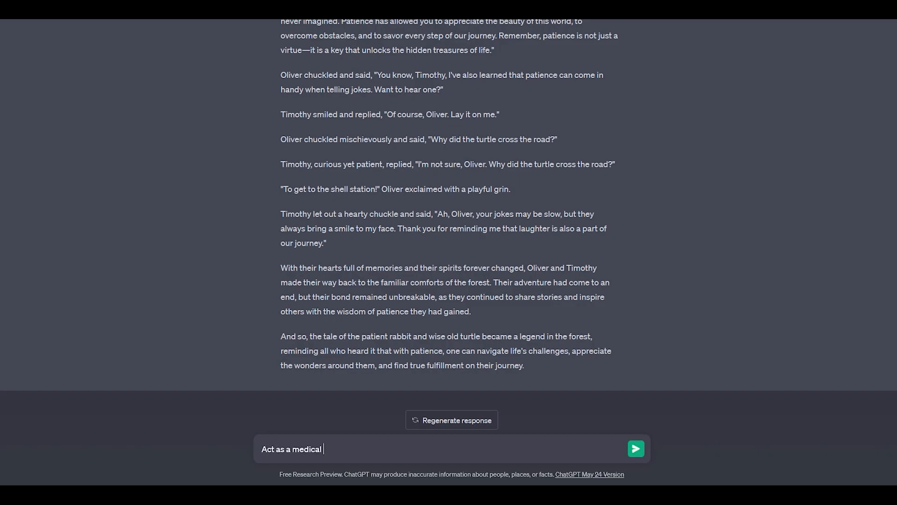
{"action": "type", "text": "examiner and ask me"}
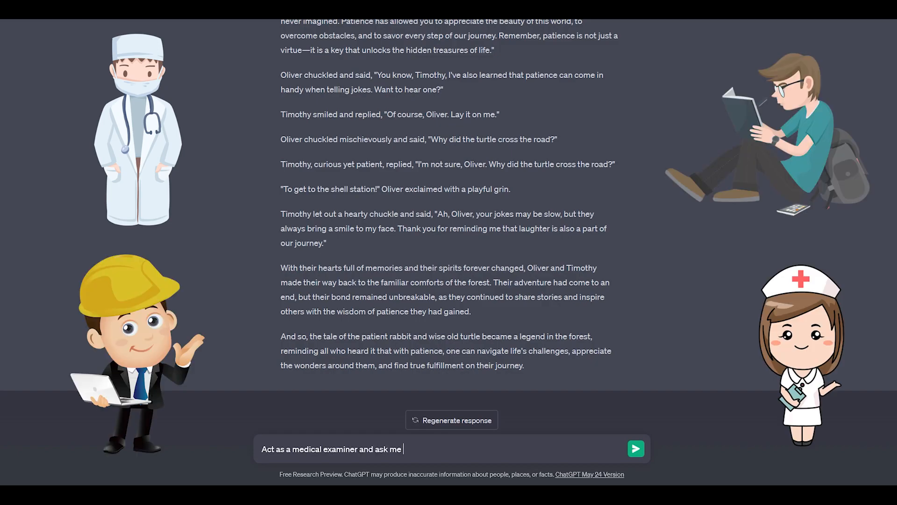
{"action": "type", "text": "questions. For each questio"}
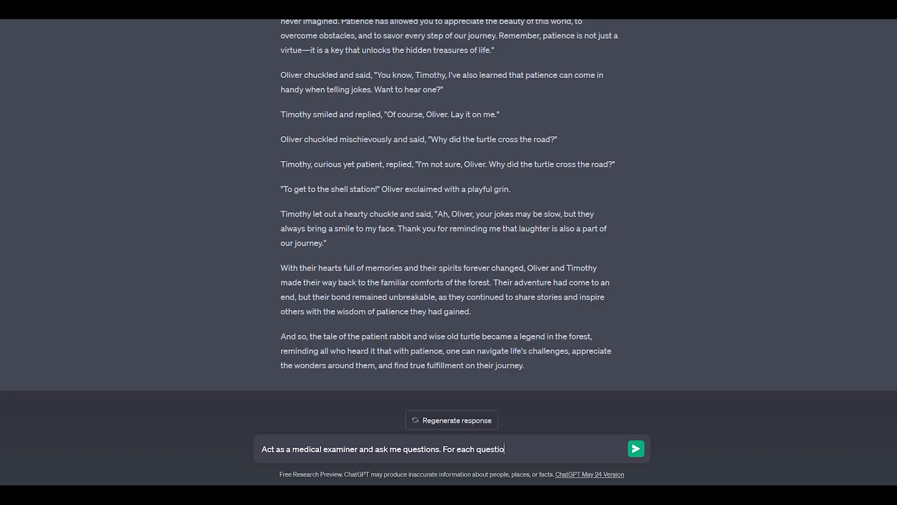
{"action": "type", "text": "n provide me with"}
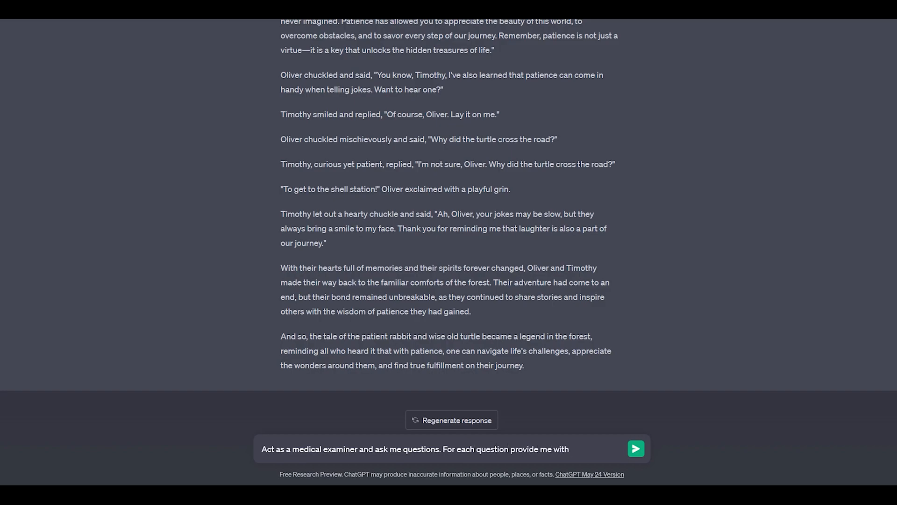
{"action": "type", "text": "4 multiple choices like A"}
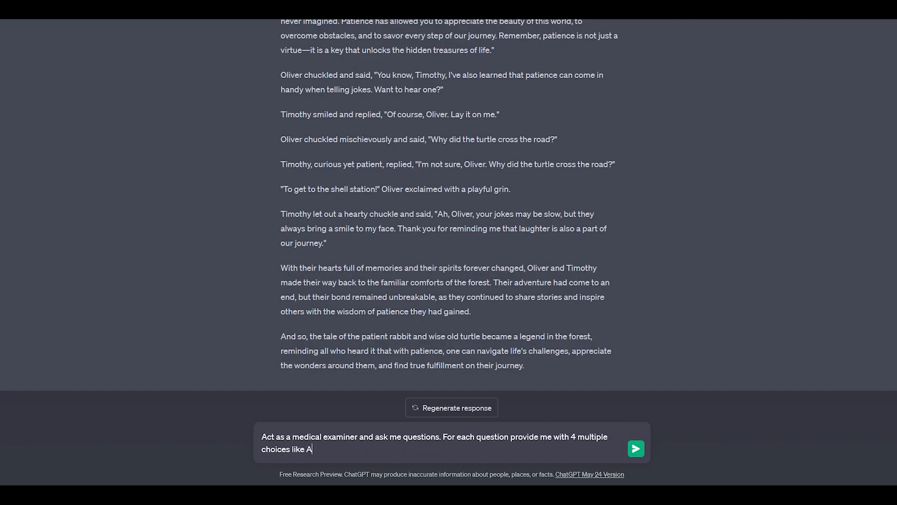
{"action": "type", "text": ",B,C,"}
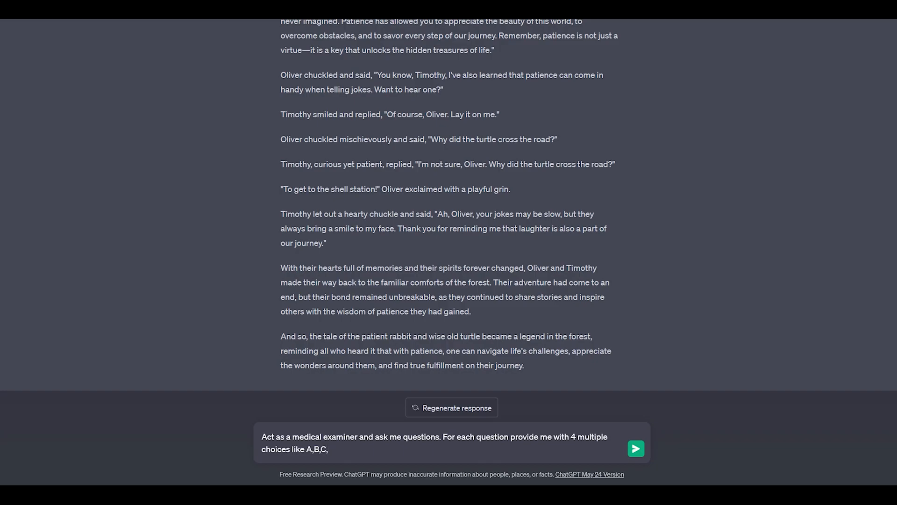
{"action": "type", "text": "D"}
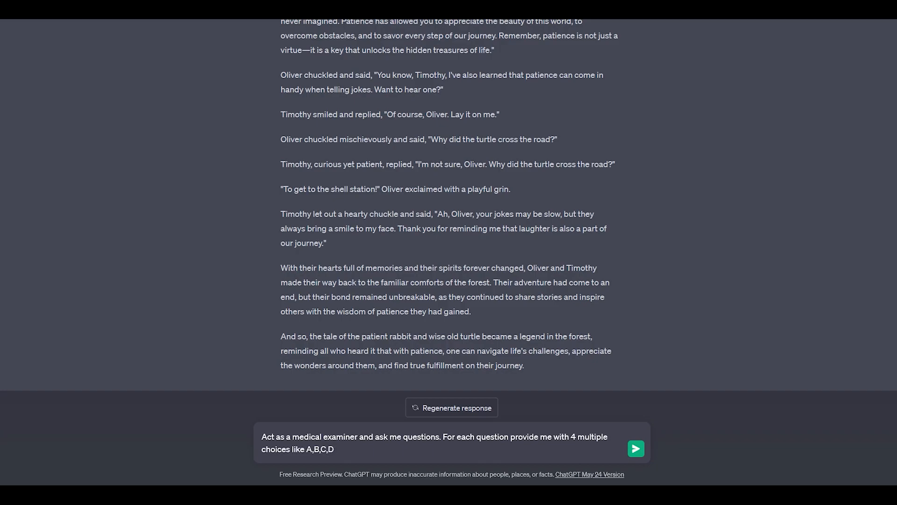
{"action": "type", "text": "Wait for my response"}
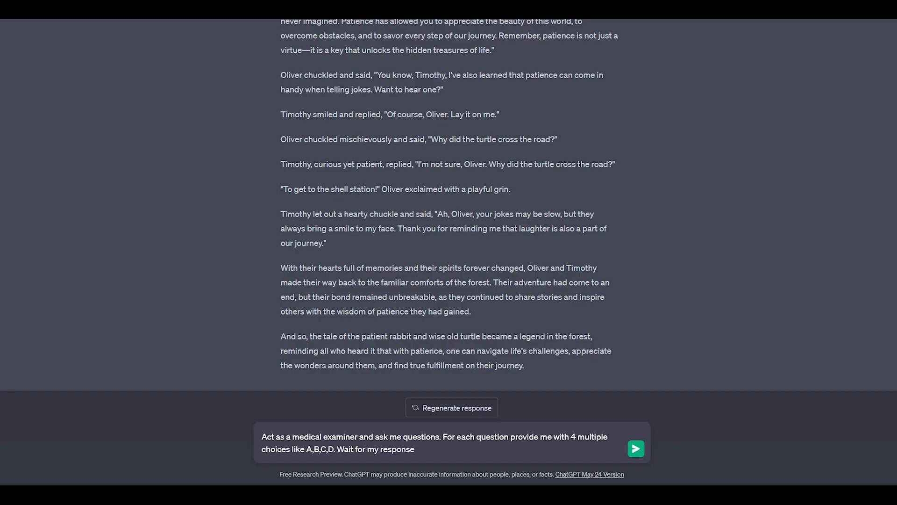
{"action": "type", "text": "before asking the"}
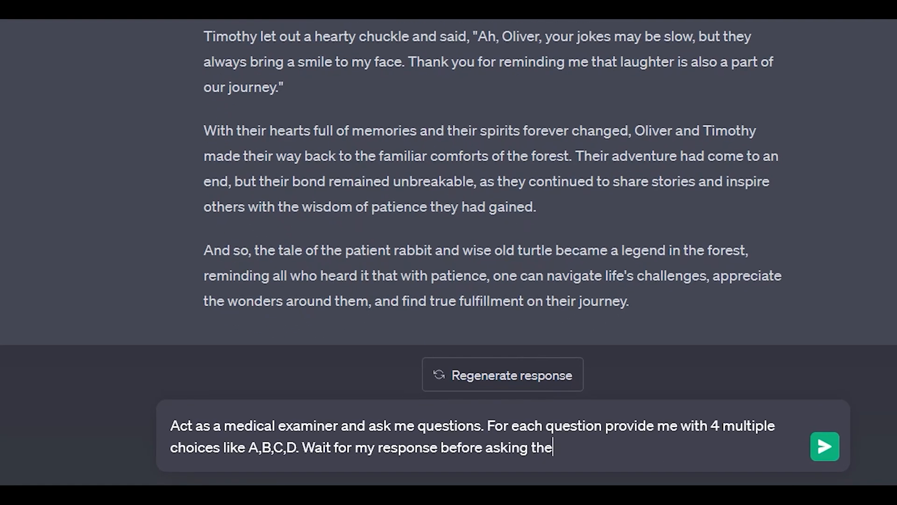
{"action": "type", "text": "next question"}
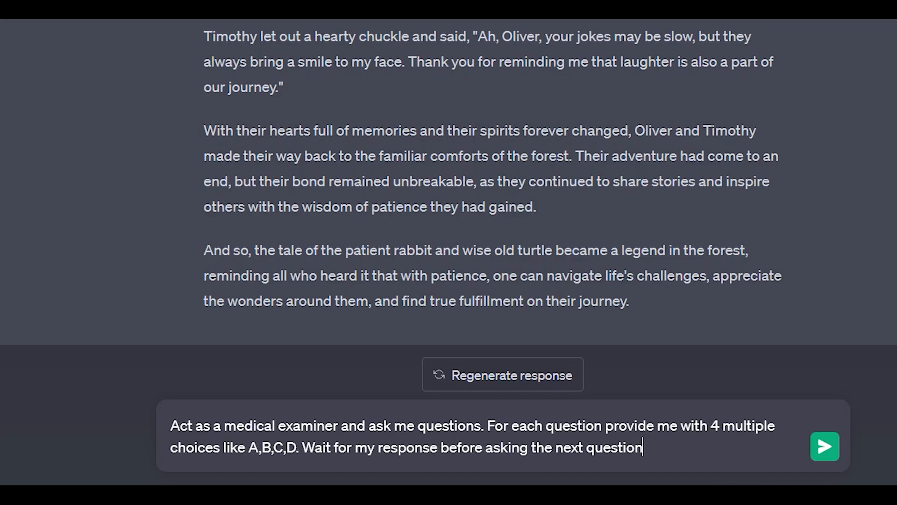
{"action": "type", "text": "."}
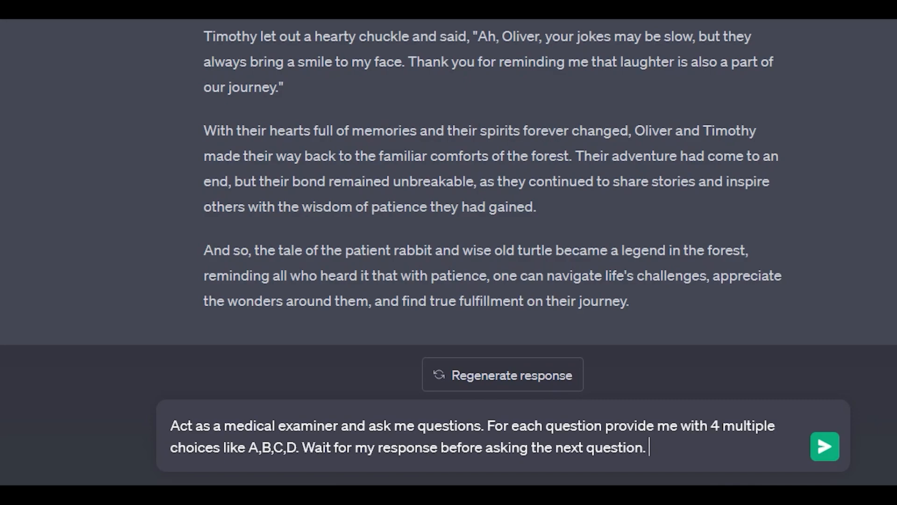
{"action": "type", "text": "R"}
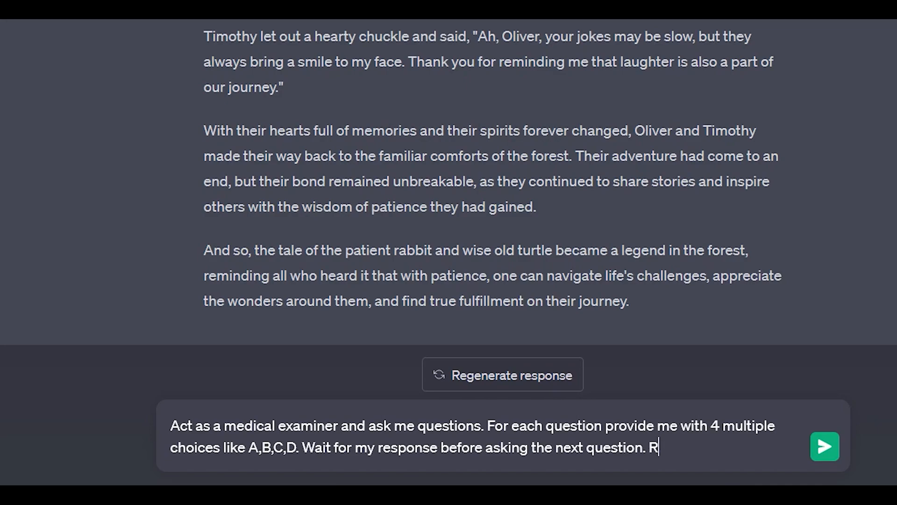
{"action": "type", "text": "Once I respond, re"}
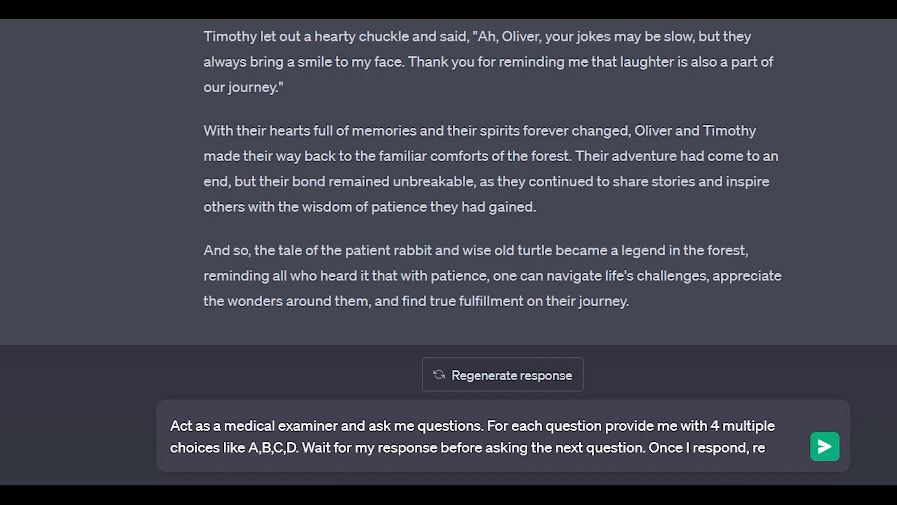
{"action": "type", "text": "ply with either Correct"}
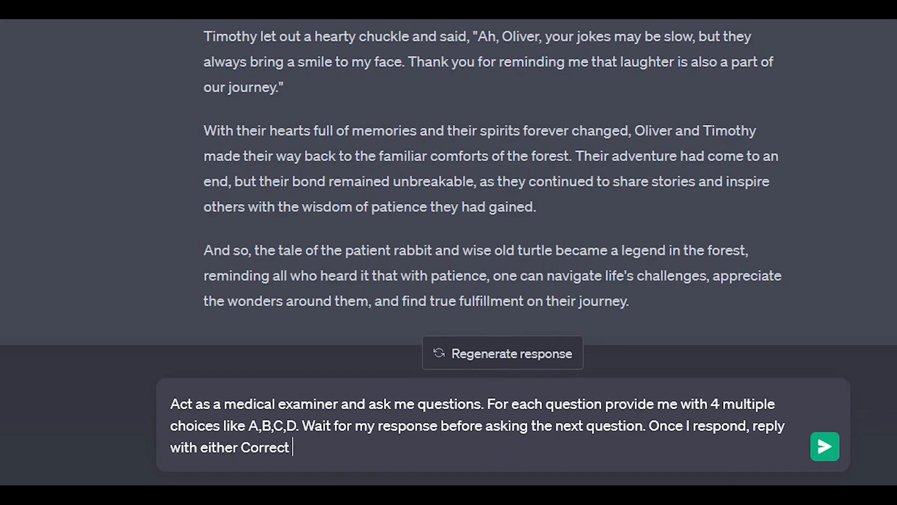
{"action": "type", "text": "or Incorrect response and then"}
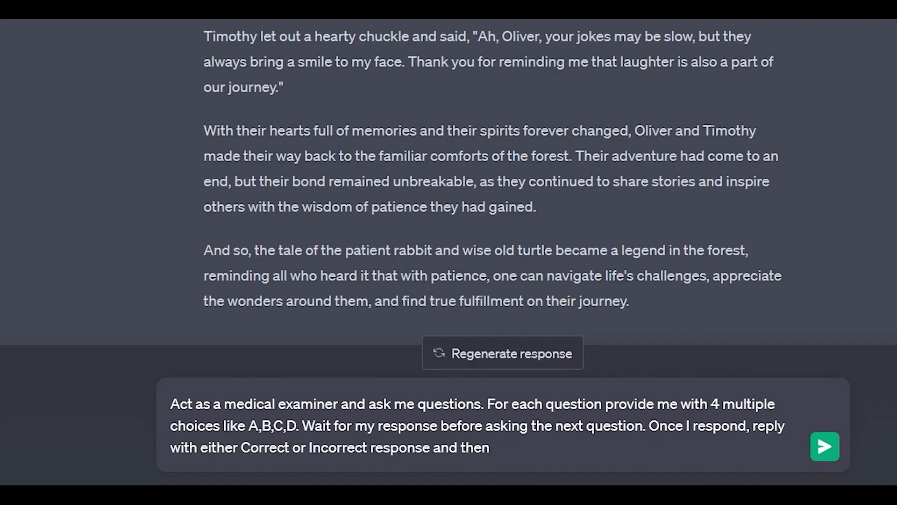
{"action": "type", "text": "ask me the next question."}
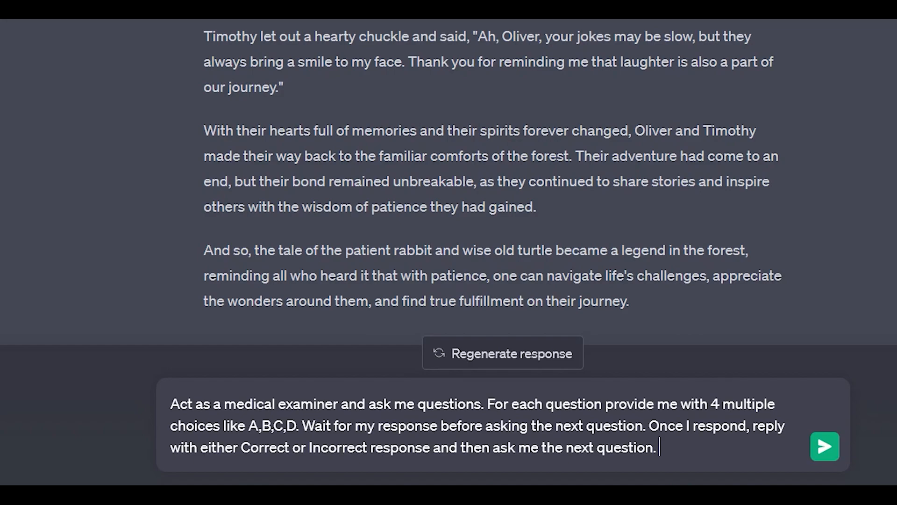
{"action": "type", "text": "Repeat the process."}
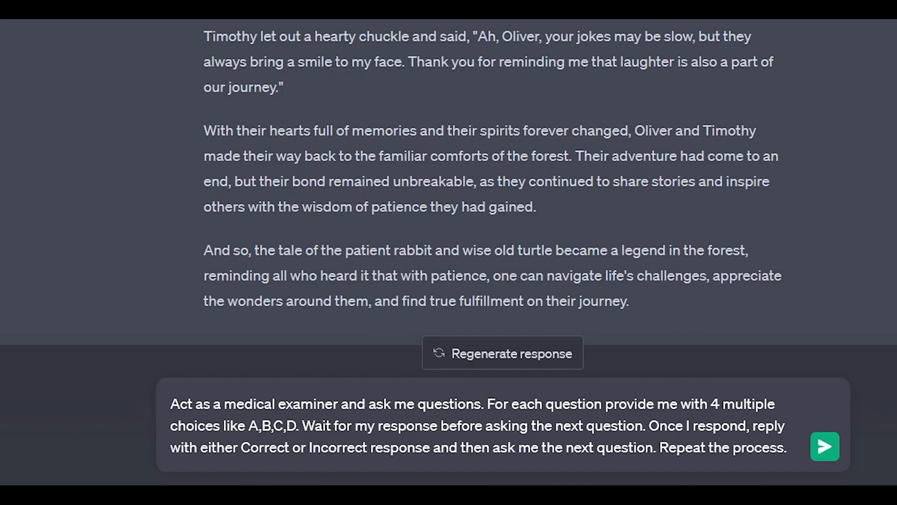
{"action": "left_click", "coordinate": [824, 446]}
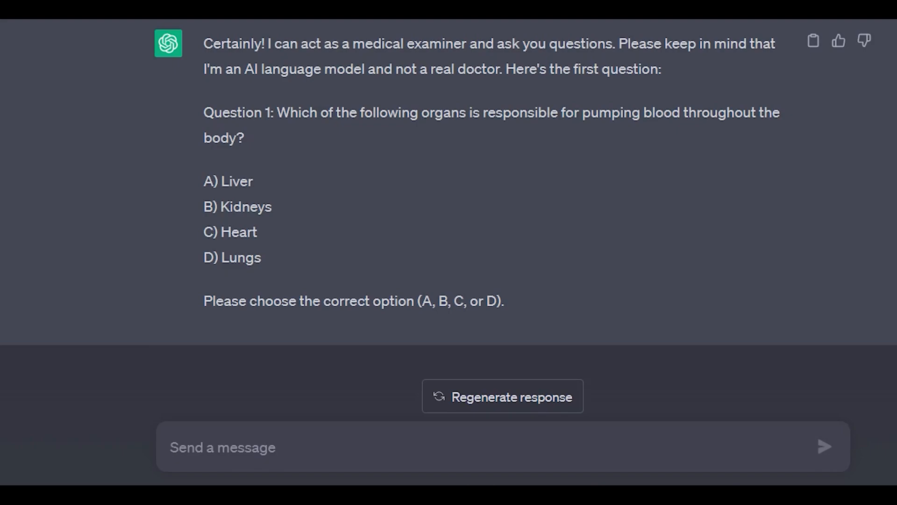
- Answer 'D' to the first quiz question, answer the second, then open a new chat
{"action": "type", "text": "d"}
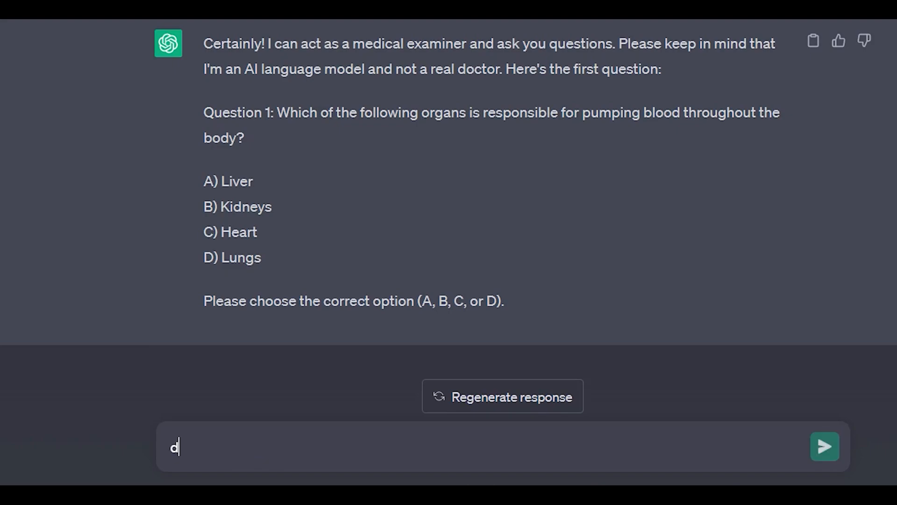
{"action": "left_click", "coordinate": [824, 445]}
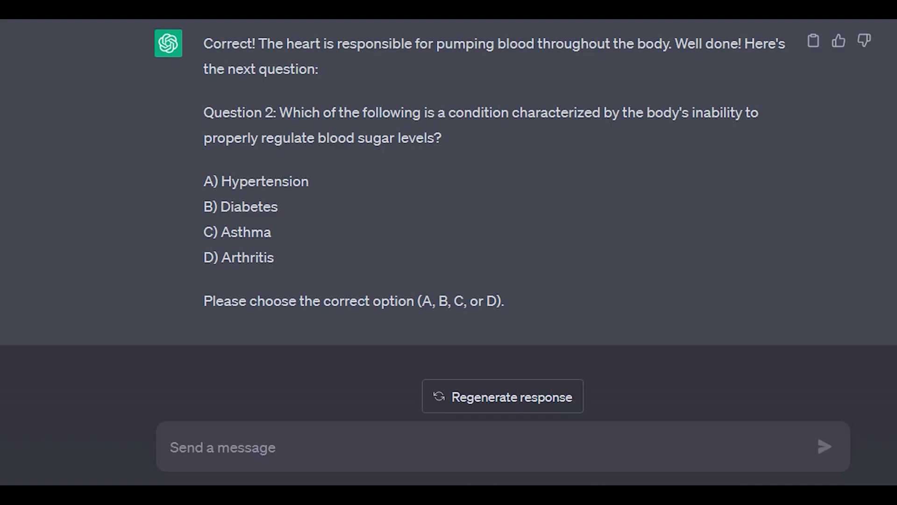
{"action": "left_click", "coordinate": [223, 447]}
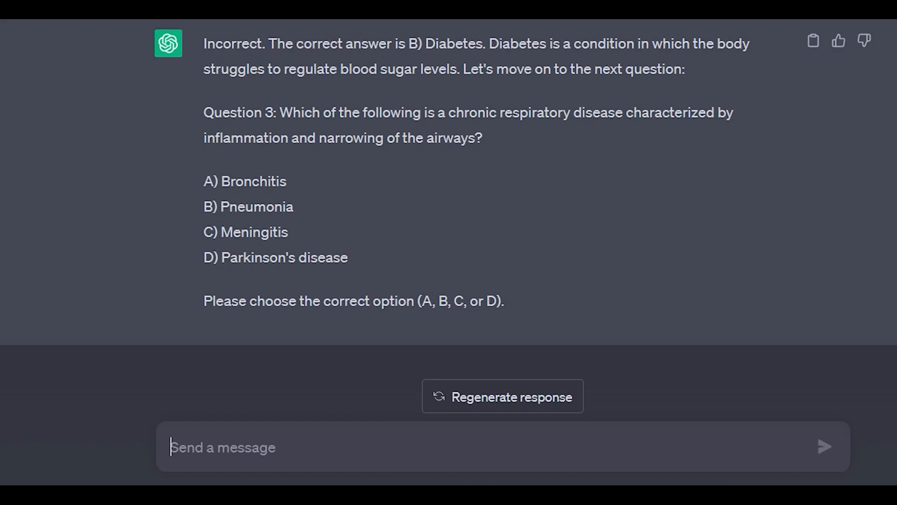
{"action": "left_click", "coordinate": [26, 36]}
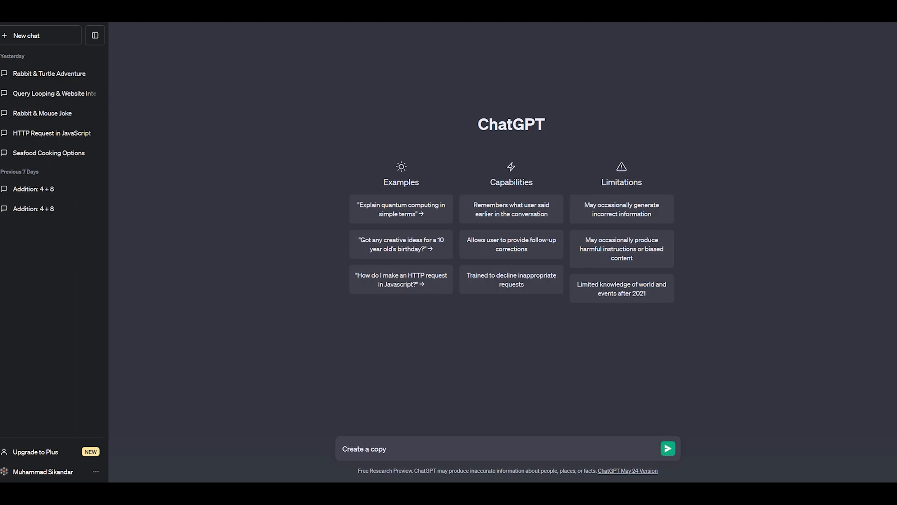
- Ask for a copyright and privacy policy page for an accounting website
{"action": "type", "text": "right and pri"}
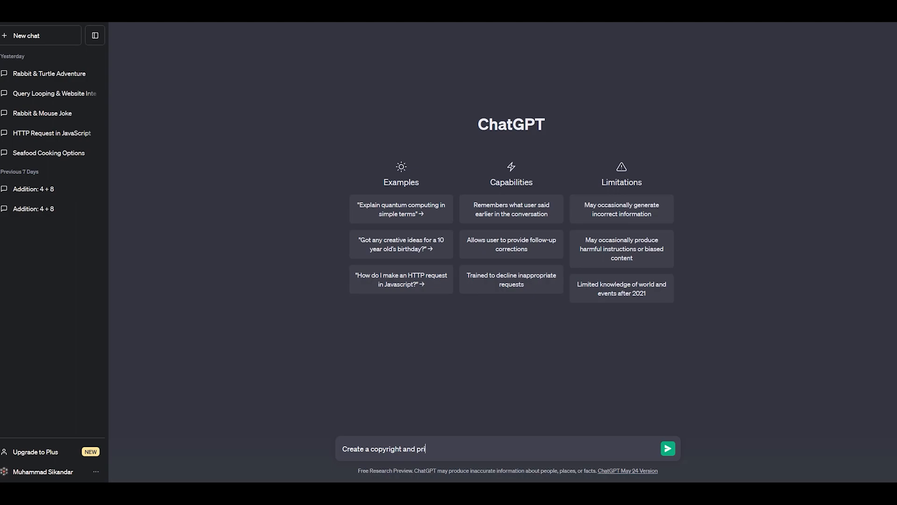
{"action": "type", "text": "vacy pl"}
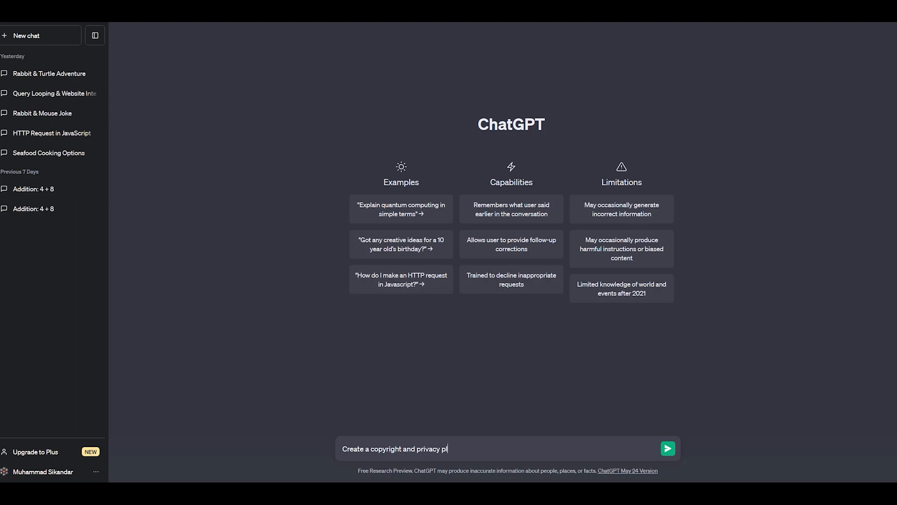
{"action": "type", "text": "olicy for"}
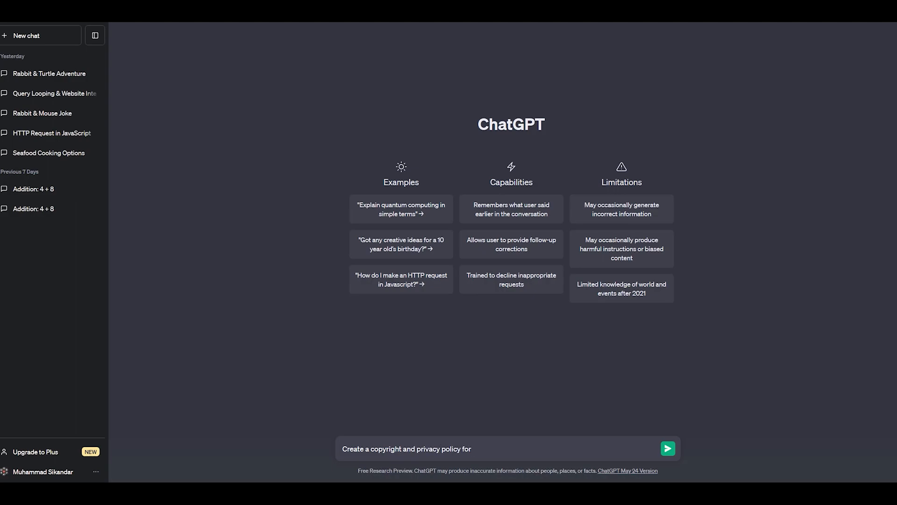
{"action": "type", "text": "a website"}
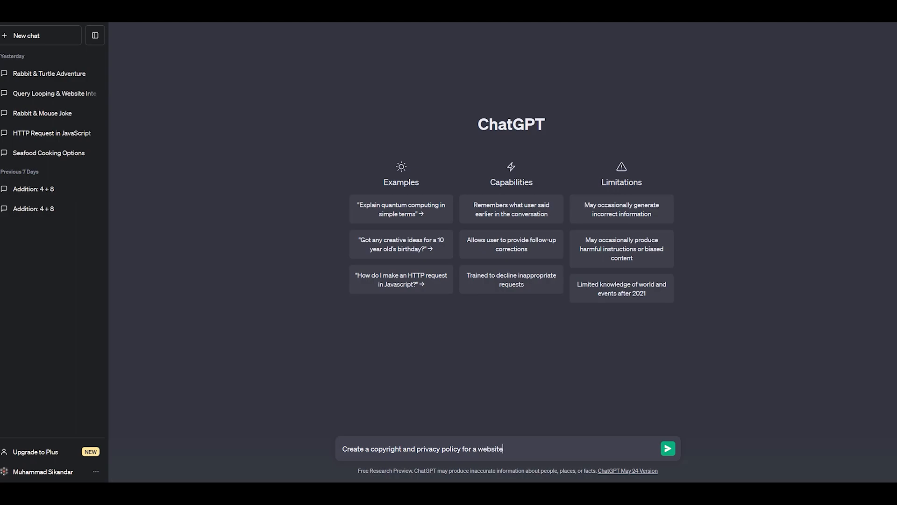
{"action": "type", "text": "about accou"}
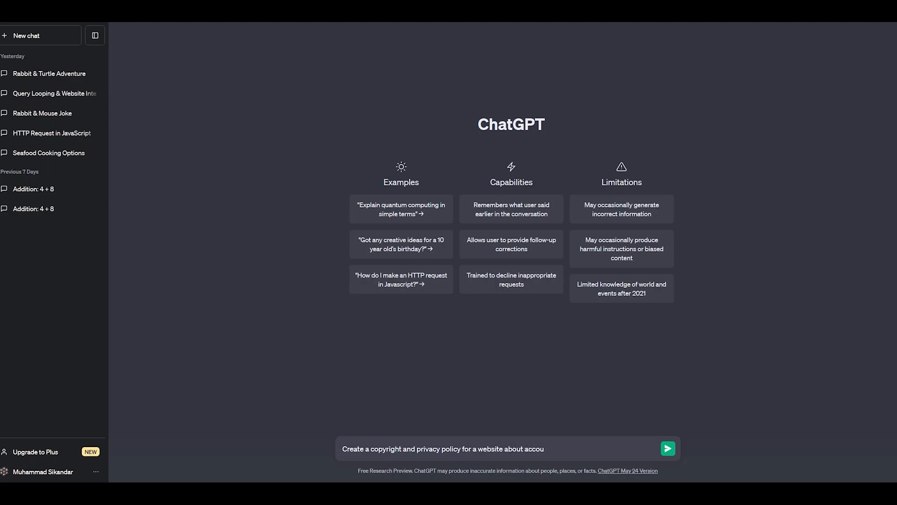
{"action": "type", "text": "nting that I can use as a p"}
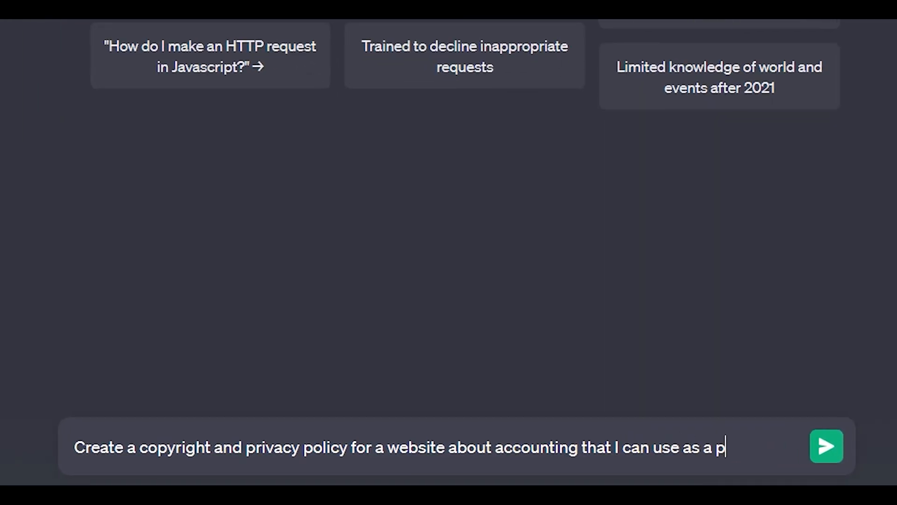
{"action": "type", "text": "age"}
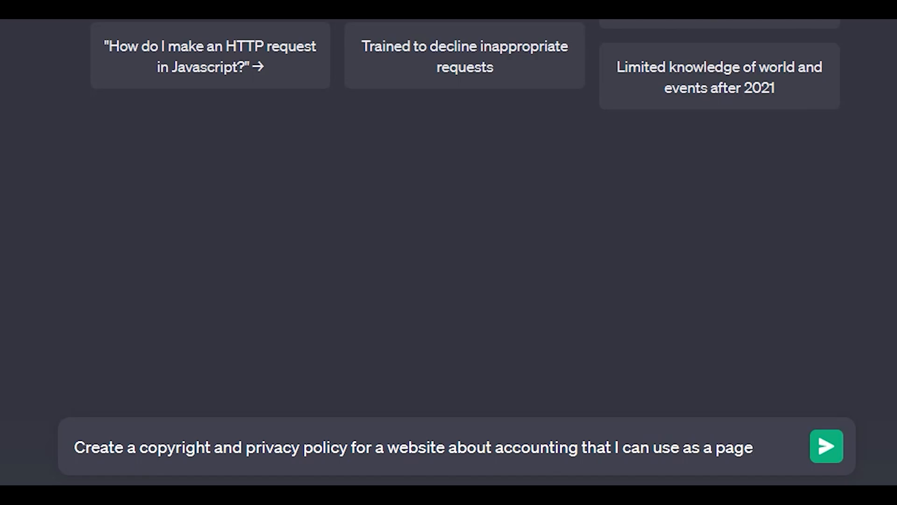
{"action": "left_click", "coordinate": [825, 446]}
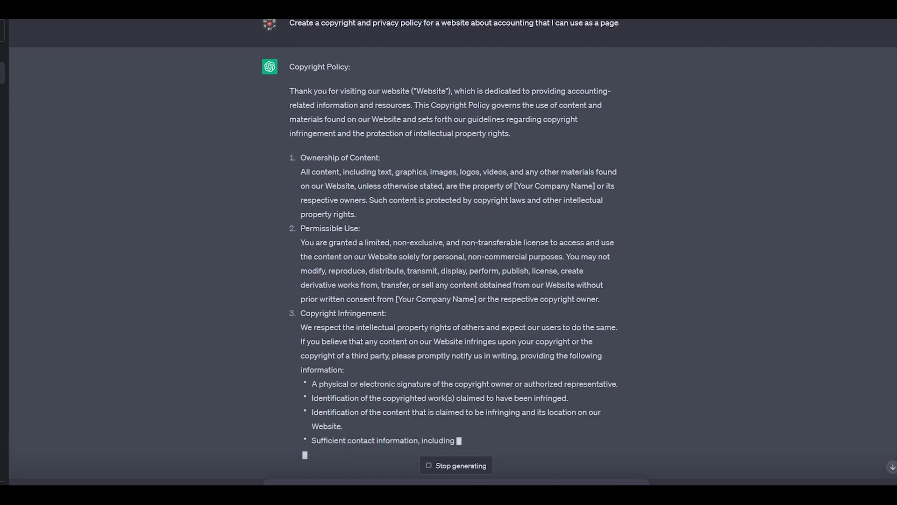
- Review the policy and ask ChatGPT to adapt it to Pakistan / Multan regulations
{"action": "scroll", "scroll_direction": "down", "scroll_amount": 3}
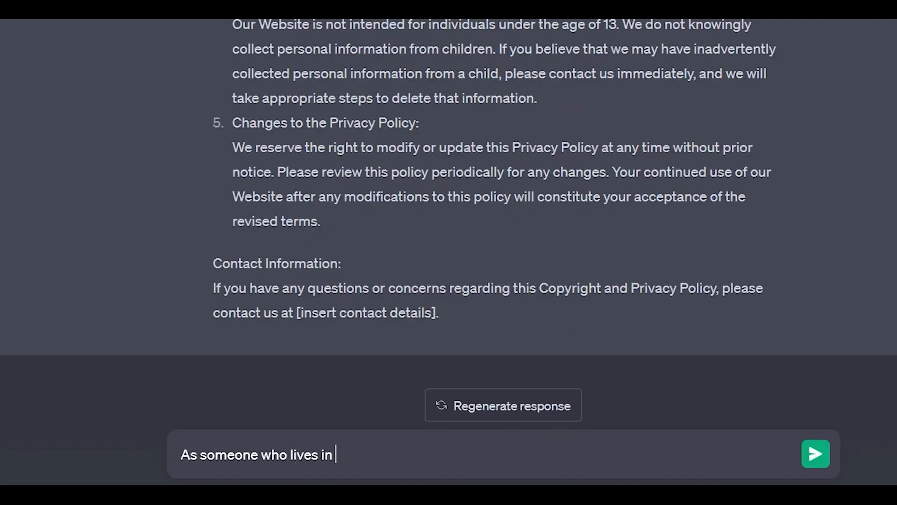
{"action": "type", "text": "Pakistan /"}
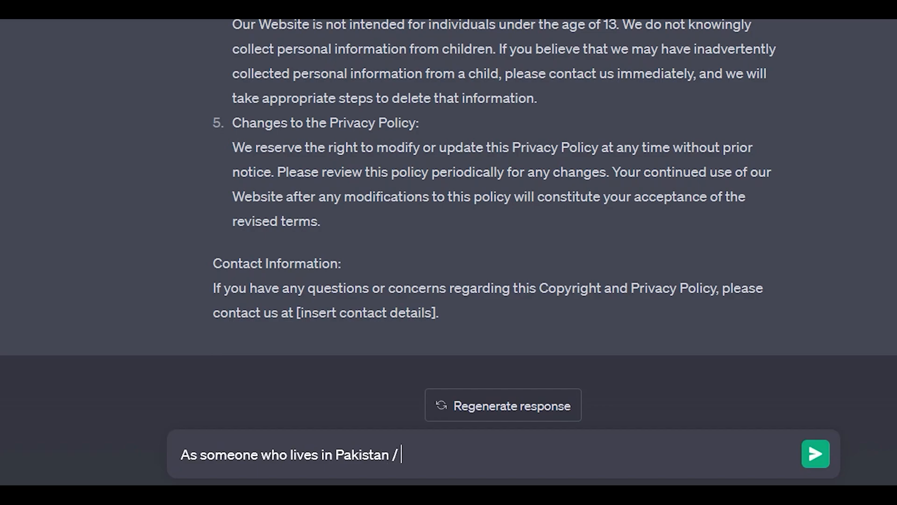
{"action": "type", "text": "Multan,m"}
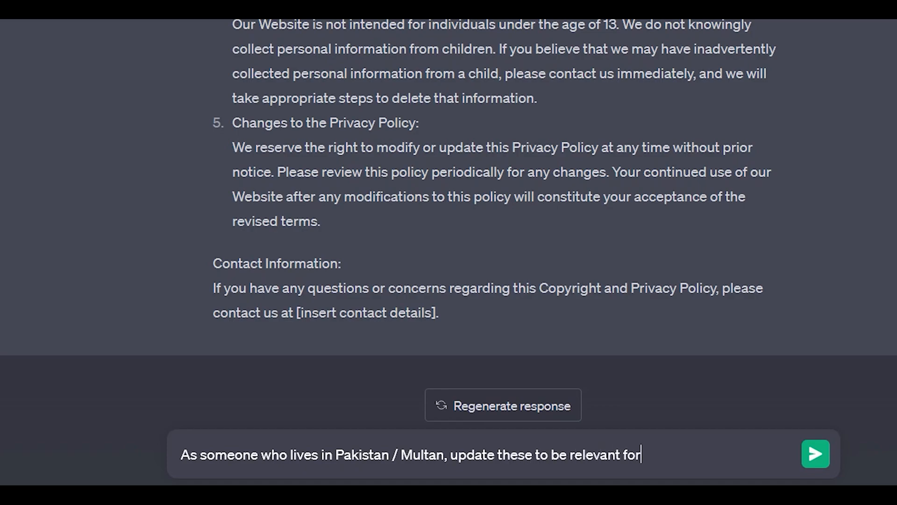
{"action": "type", "text": "regulations in this area."}
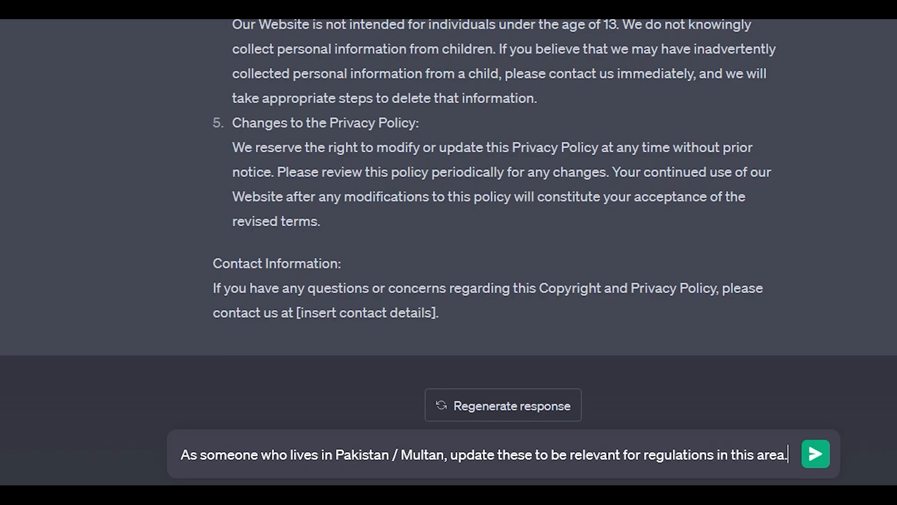
{"action": "left_click", "coordinate": [815, 453]}
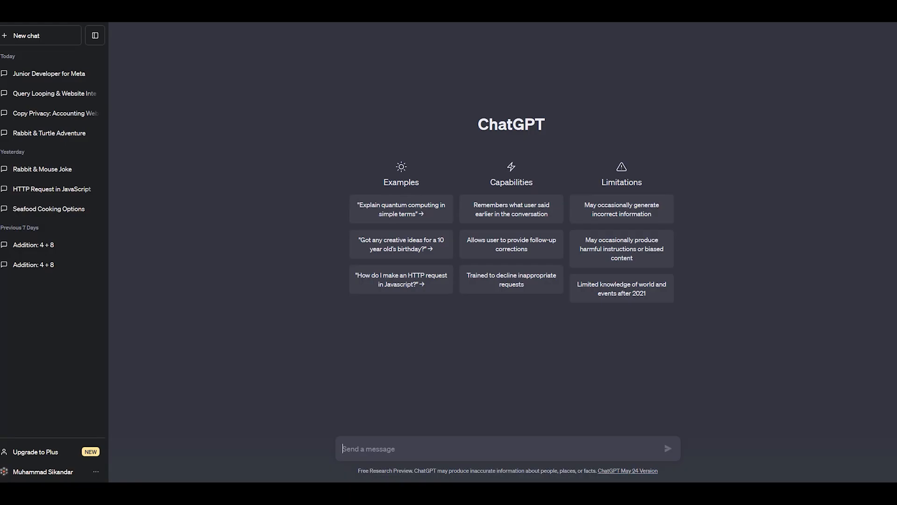
- Request a professional cover letter for Sikandar applying for a junior developer position at Meta
{"action": "type", "text": "Write a"}
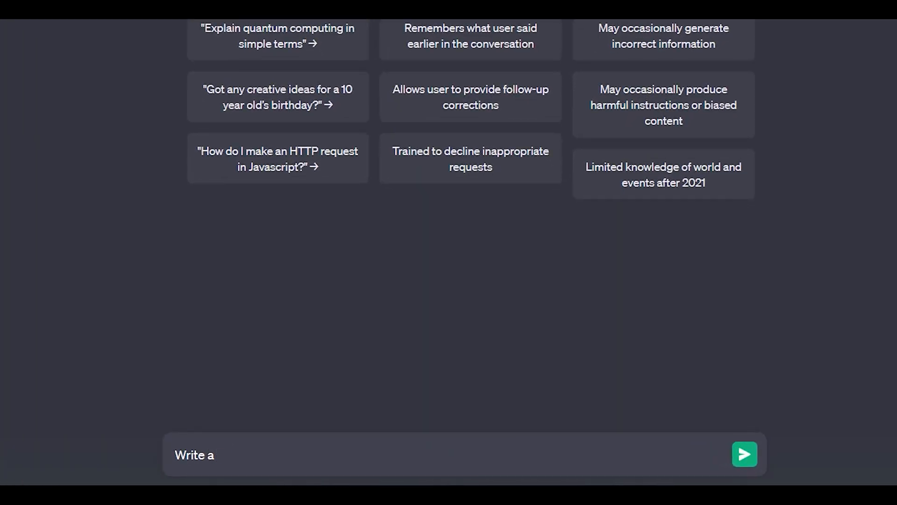
{"action": "type", "text": "professional o"}
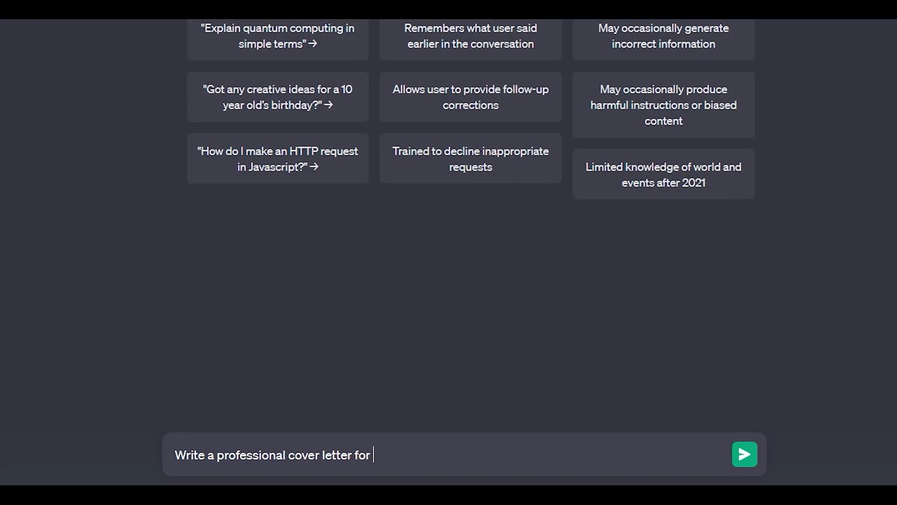
{"action": "type", "text": "a junior"}
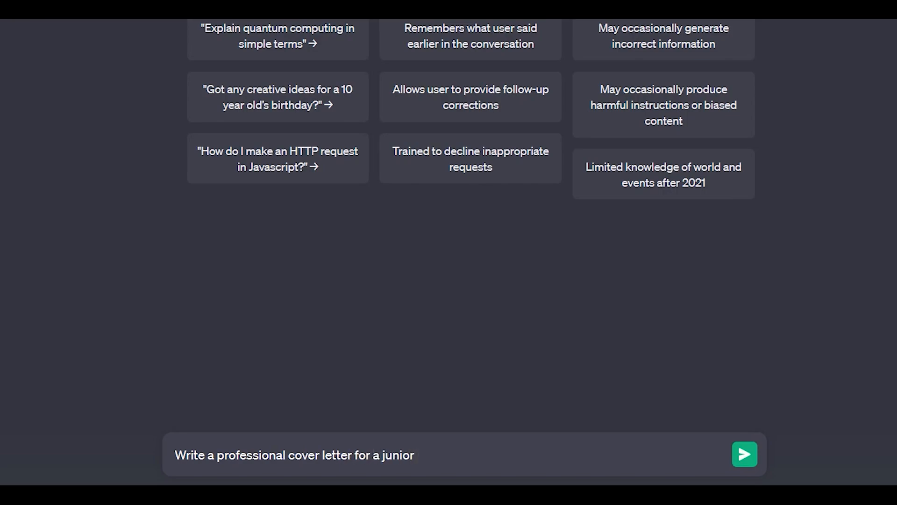
{"action": "type", "text": "developer position at a company"}
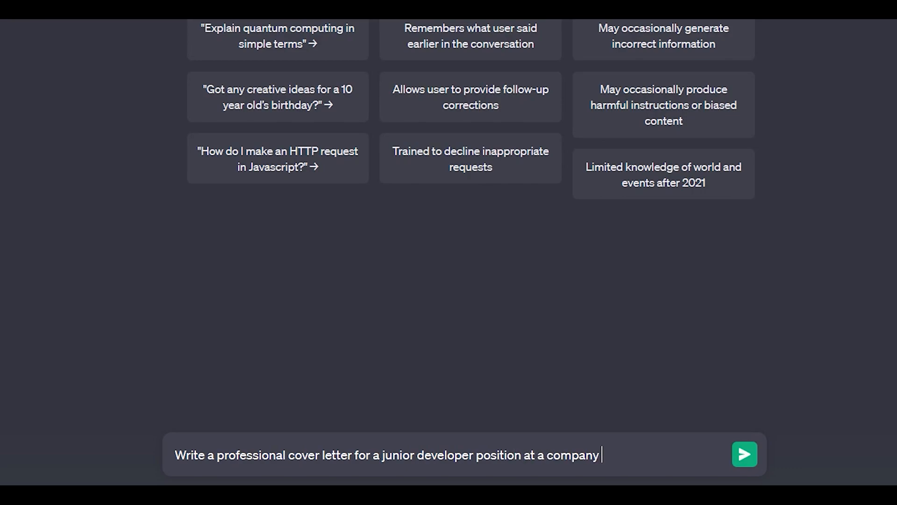
{"action": "type", "text": "called Meta"}
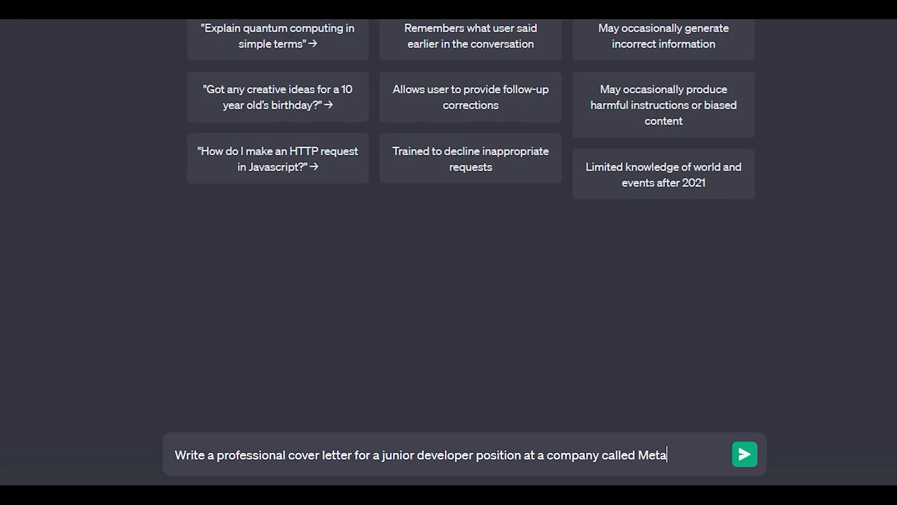
{"action": "type", "text": "for me, Sik"}
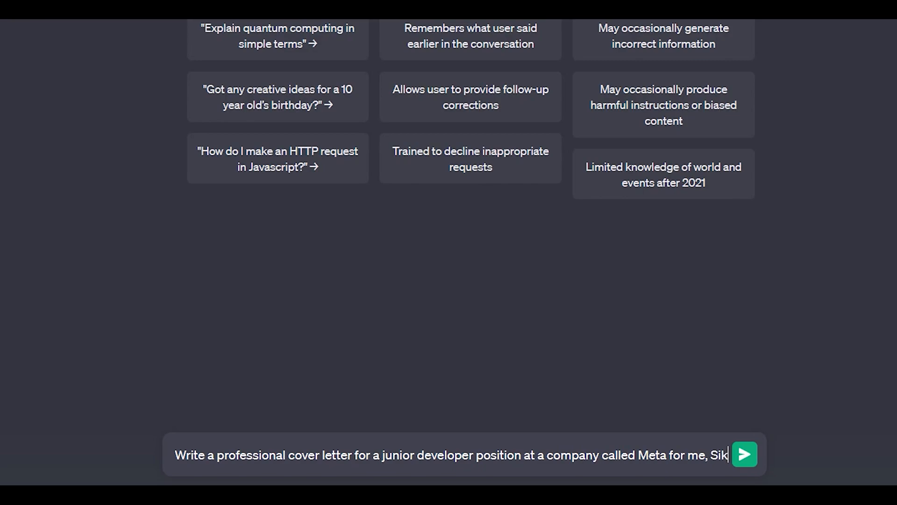
{"action": "type", "text": "andar, who knows e"}
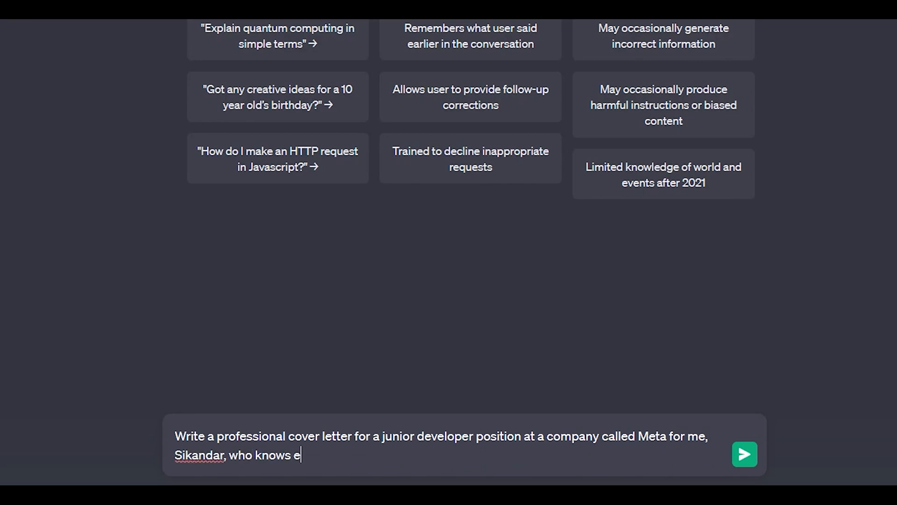
{"action": "type", "text": "very basics re"}
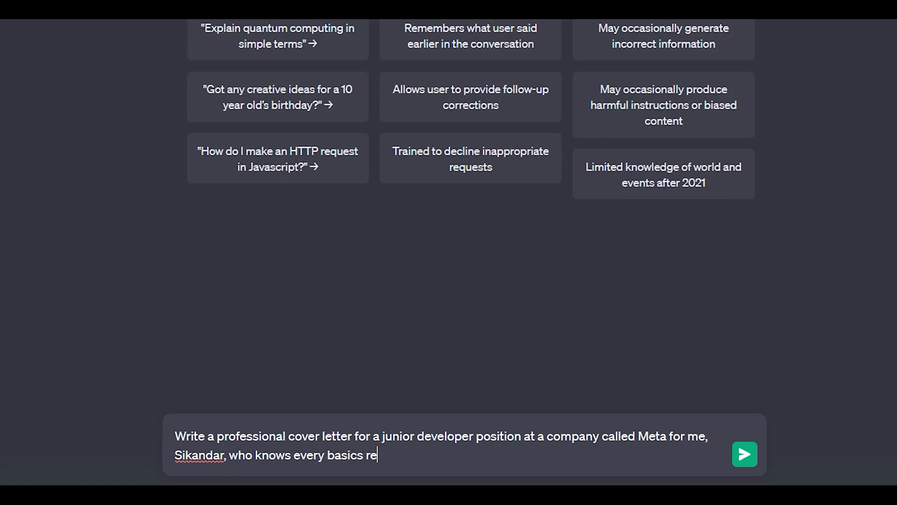
{"action": "type", "text": "quired for the jo"}
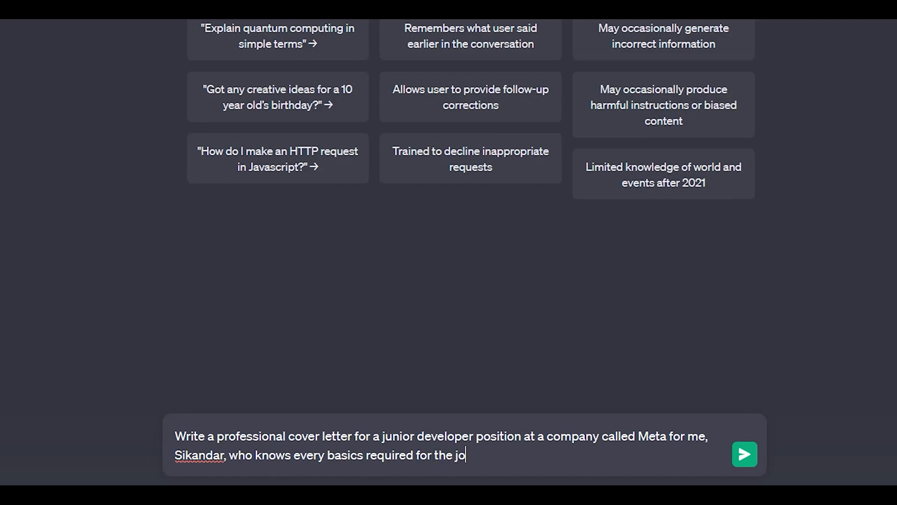
{"action": "left_click", "coordinate": [744, 454]}
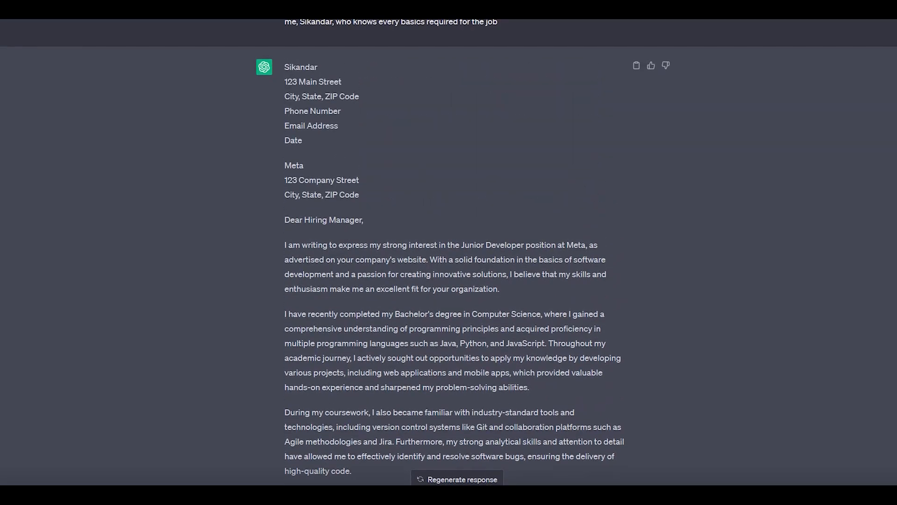
- Ask to replace previous experience with Bootcamp projects instead of university in the cover letter
{"action": "scroll", "scroll_direction": "down", "scroll_amount": 3}
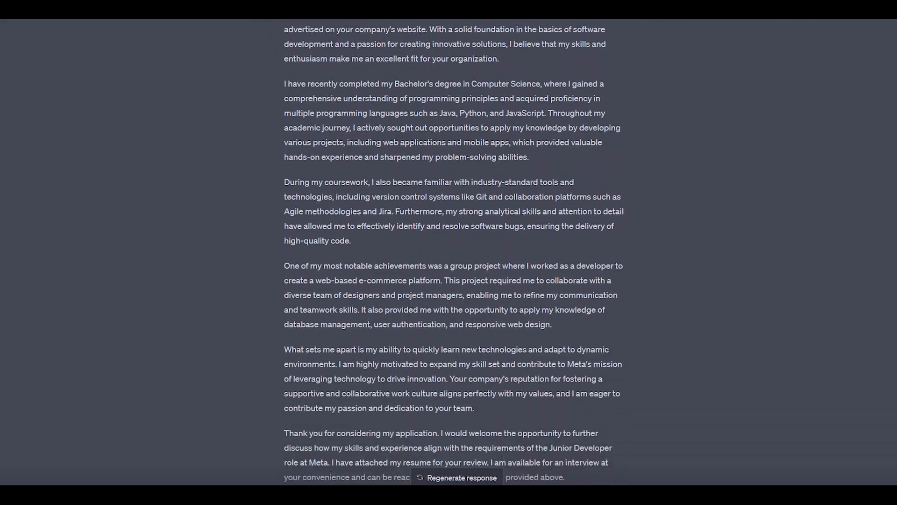
{"action": "scroll", "scroll_direction": "down", "scroll_amount": 3}
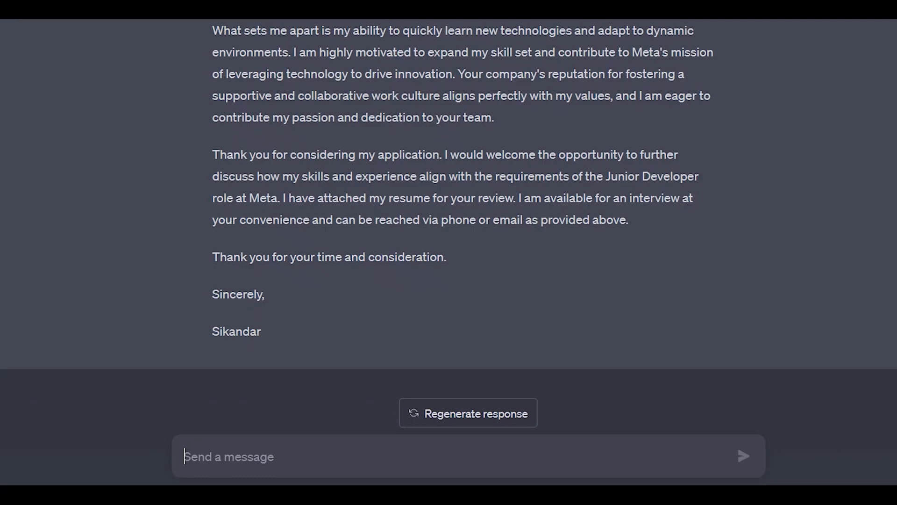
{"action": "type", "text": "update the cover letter removing"}
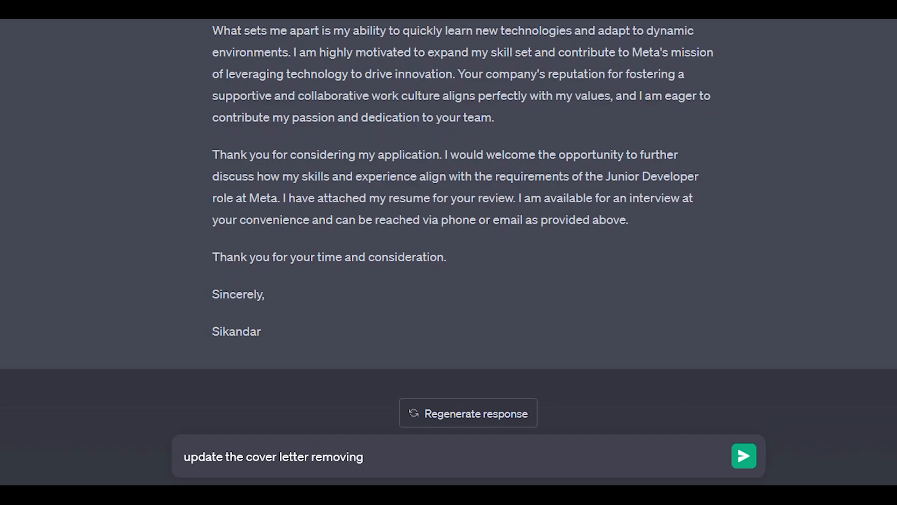
{"action": "type", "text": "the previous experience, but sayin"}
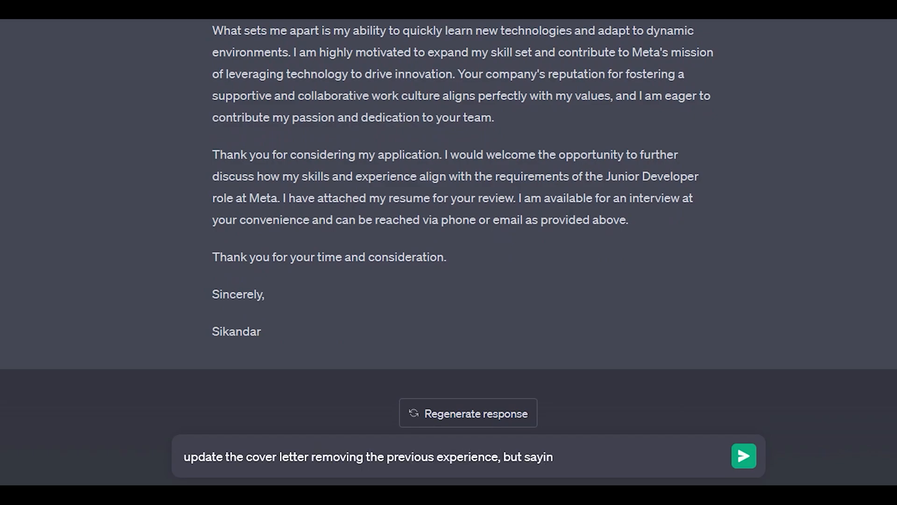
{"action": "type", "text": "g that I've done various pro"}
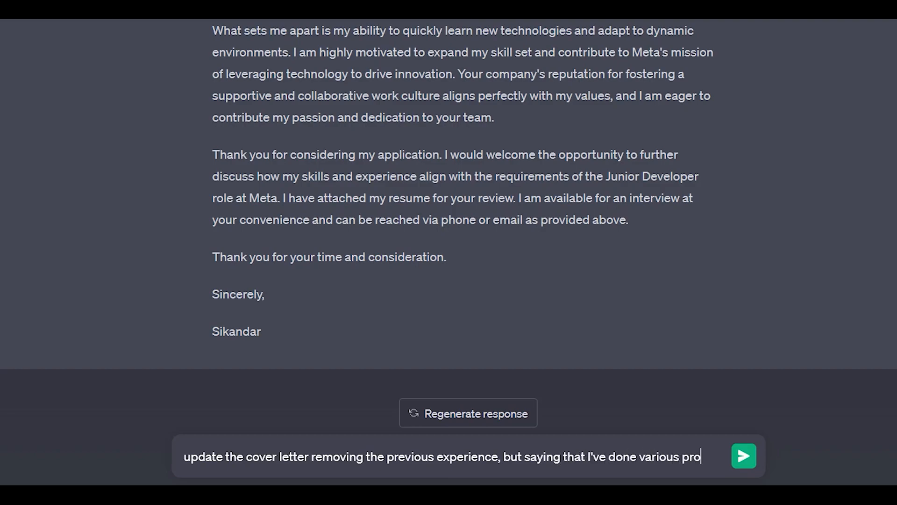
{"action": "type", "text": "jects"}
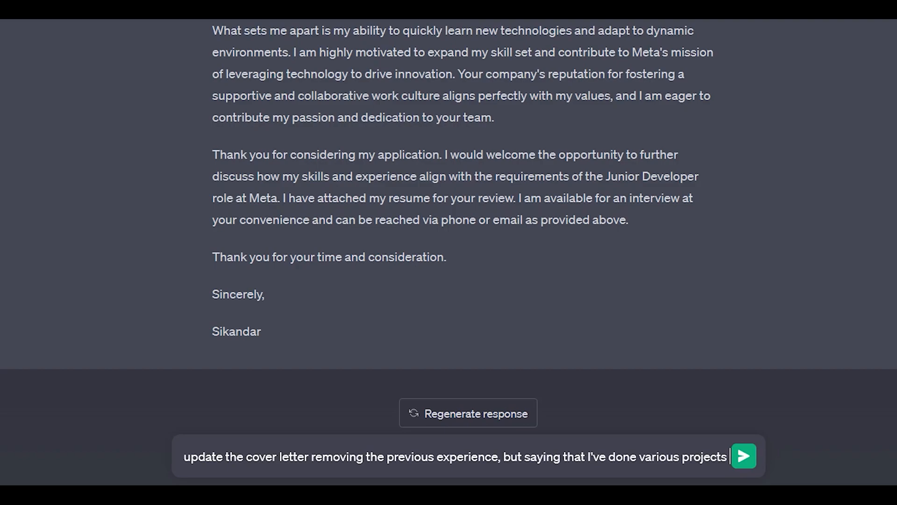
{"action": "type", "text": "in Bootcamp"}
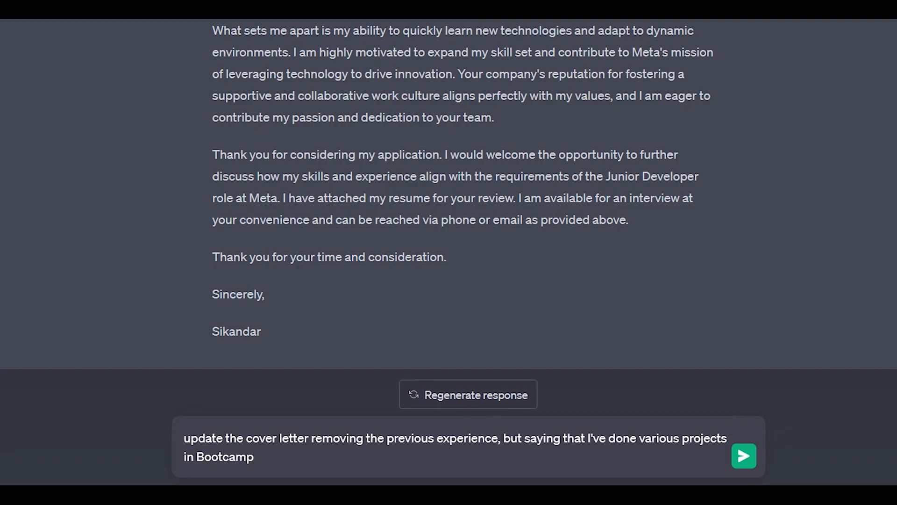
{"action": "type", "text": "rather than a u"}
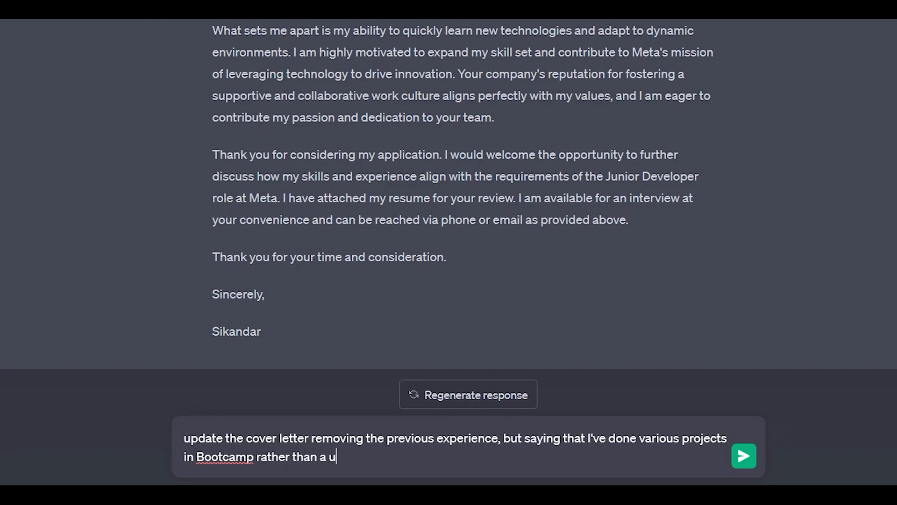
{"action": "type", "text": "niv"}
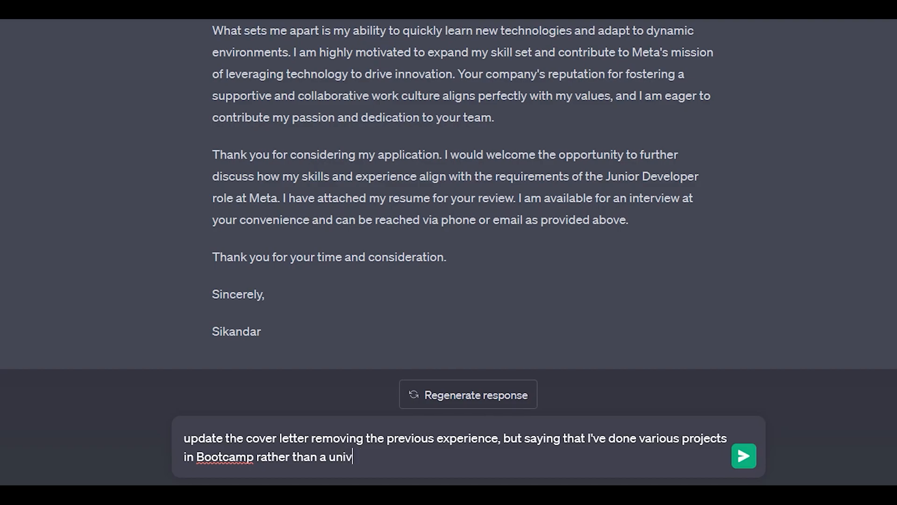
{"action": "left_click", "coordinate": [744, 456]}
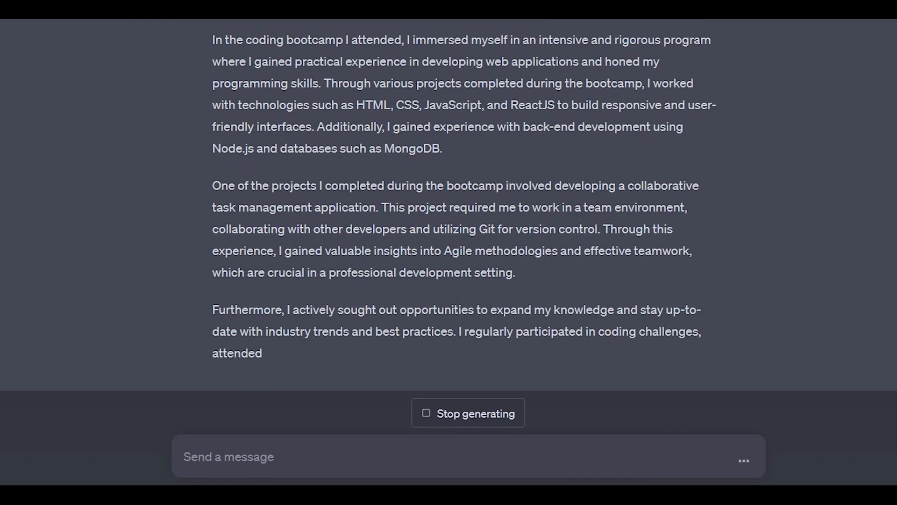
- Scroll through the revised bootcamp-based Meta cover letter to its sign-off
{"action": "scroll", "scroll_direction": "down", "scroll_amount": 3}
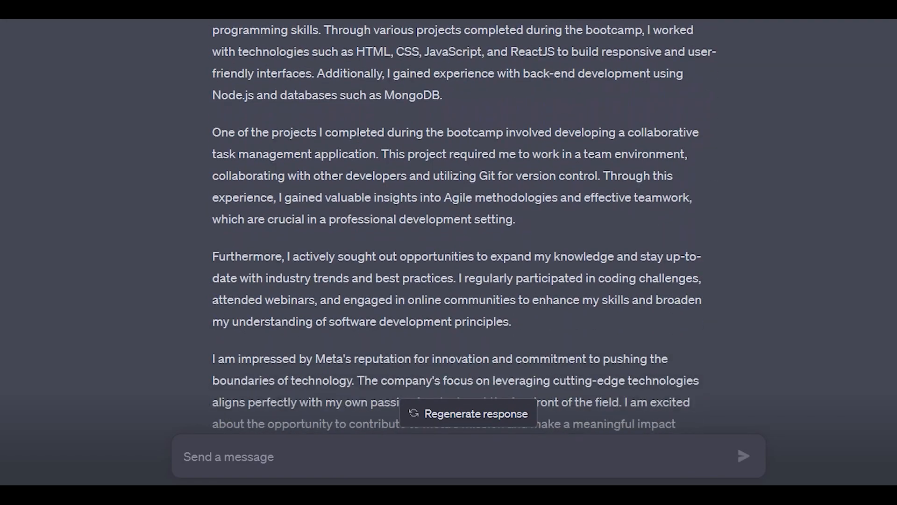
{"action": "scroll", "scroll_direction": "down", "scroll_amount": 3}
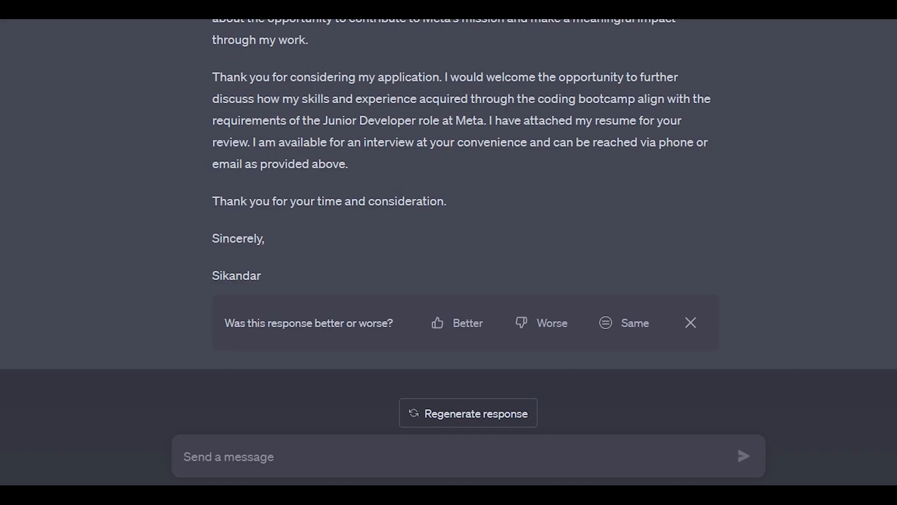
- Ask for a resume based on this cover letter and scroll through the result
{"action": "type", "text": "Based on t"}
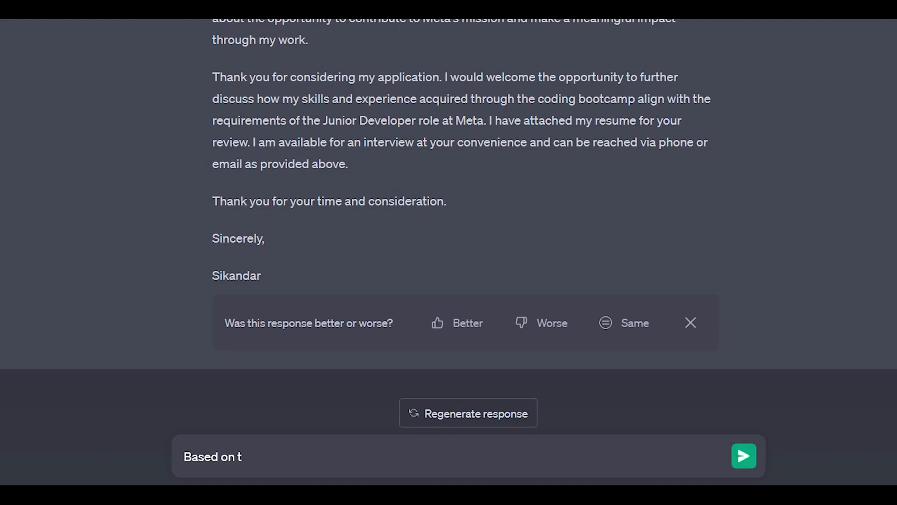
{"action": "type", "text": "his cover letter,"}
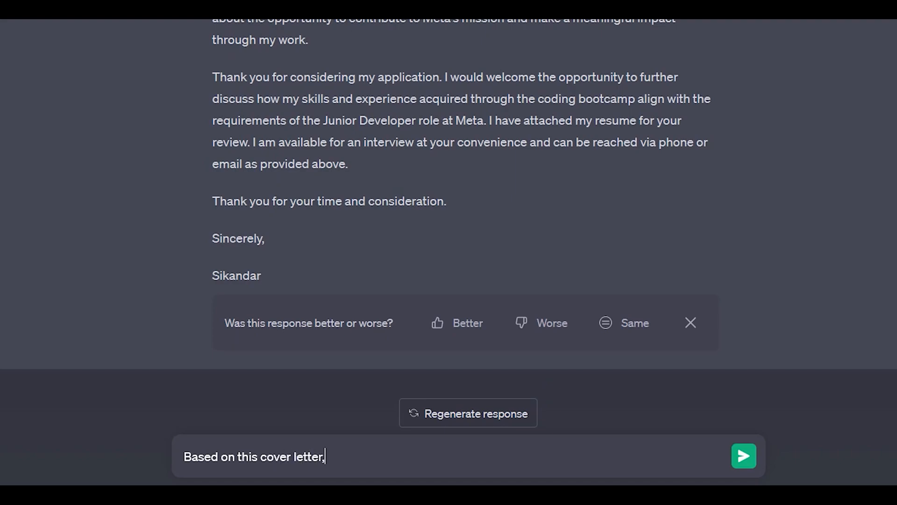
{"action": "type", "text": "write a resume that includes"}
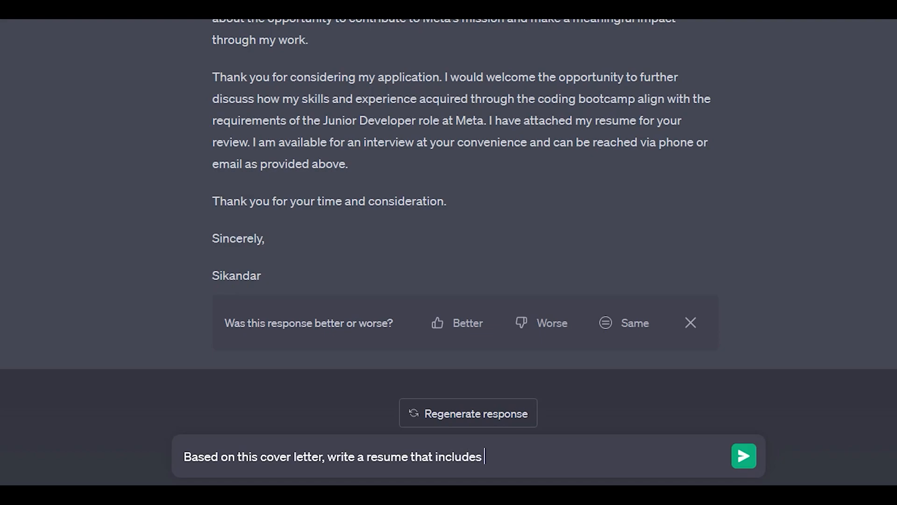
{"action": "type", "text": "the necessary details for this position"}
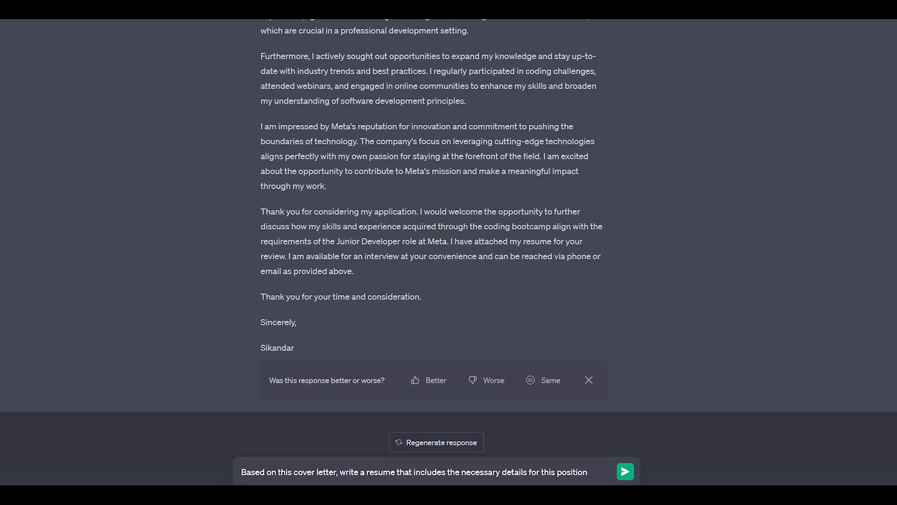
{"action": "left_click", "coordinate": [624, 471]}
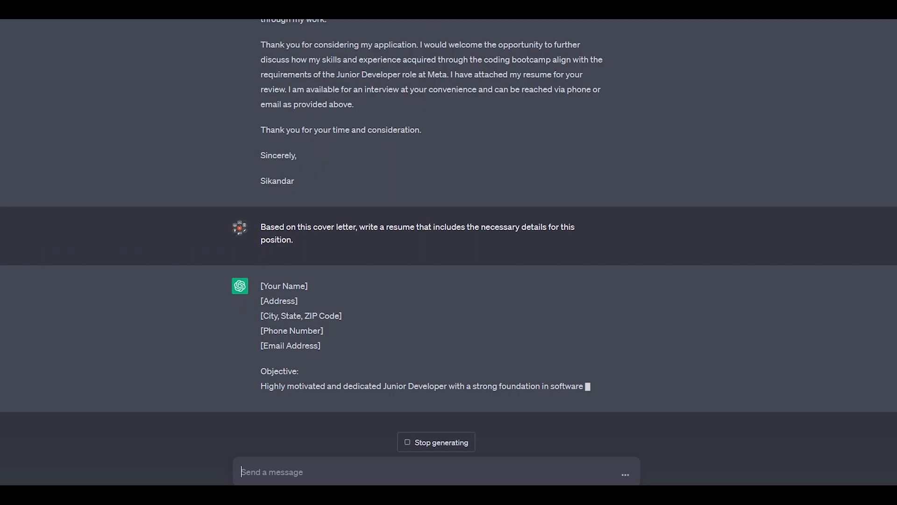
{"action": "scroll", "scroll_direction": "down", "scroll_amount": 3}
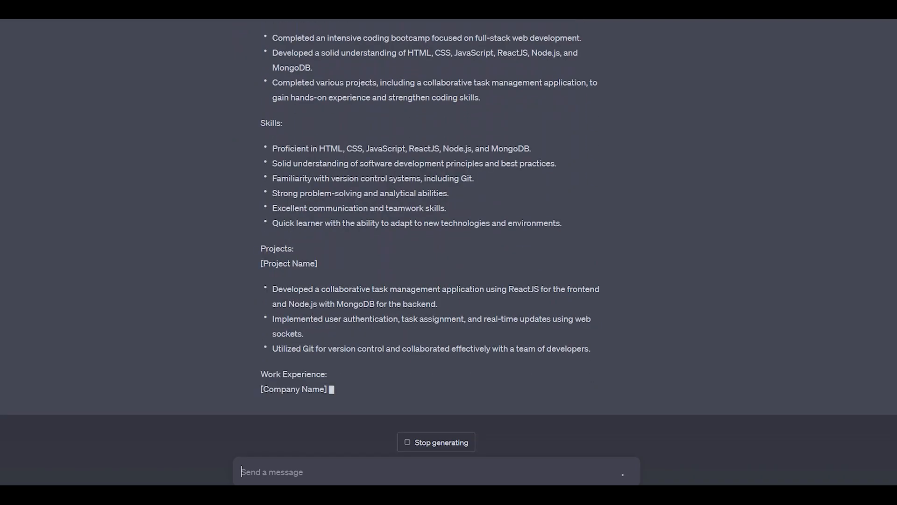
{"action": "scroll", "scroll_direction": "down", "scroll_amount": 3}
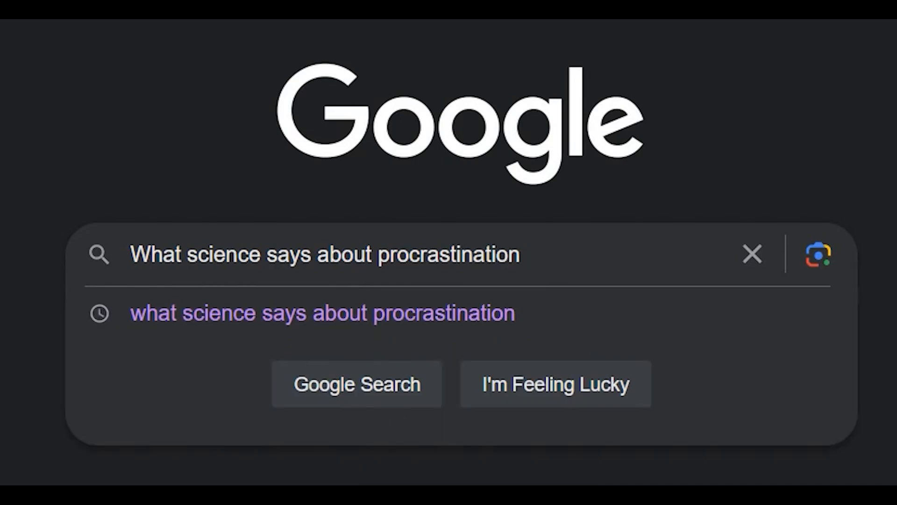
- Search 'What science says about procrastination' and open the Real Simple article
{"action": "left_click", "coordinate": [356, 384]}
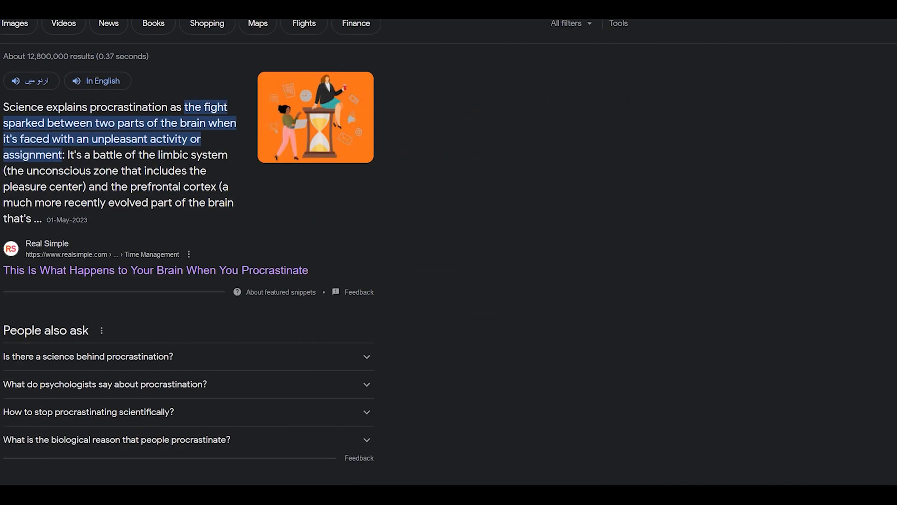
{"action": "left_click", "coordinate": [155, 269]}
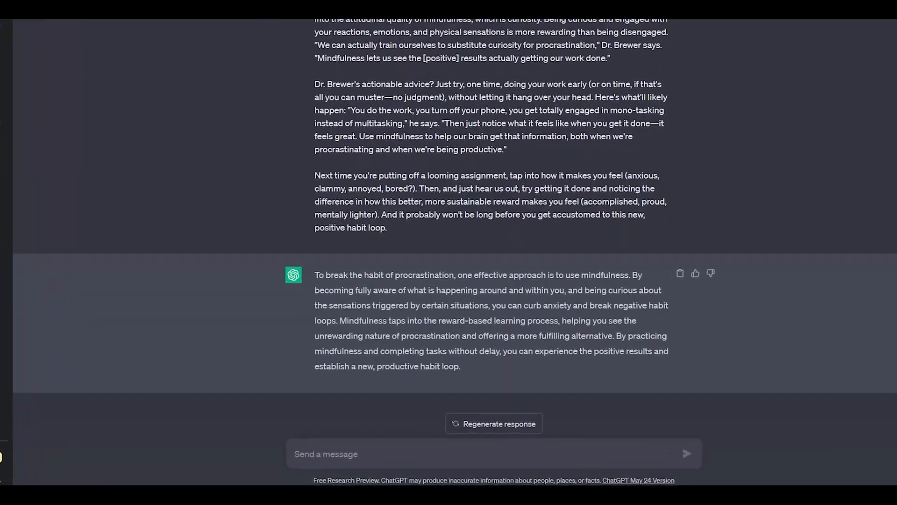
- Ask ChatGPT to pull out the 5 most important keywords from the summary
{"action": "type", "text": "Pull out h"}
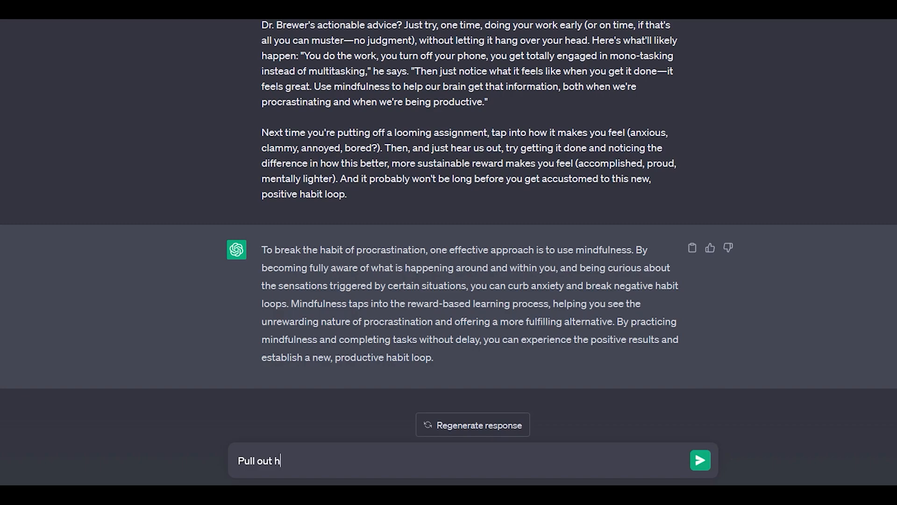
{"action": "type", "text": "the 5 most"}
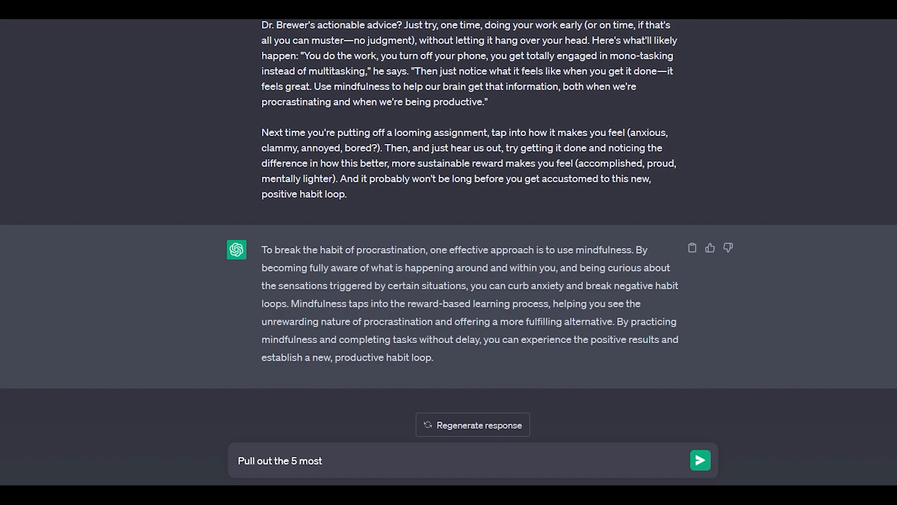
{"action": "type", "text": "important keywords from the above s"}
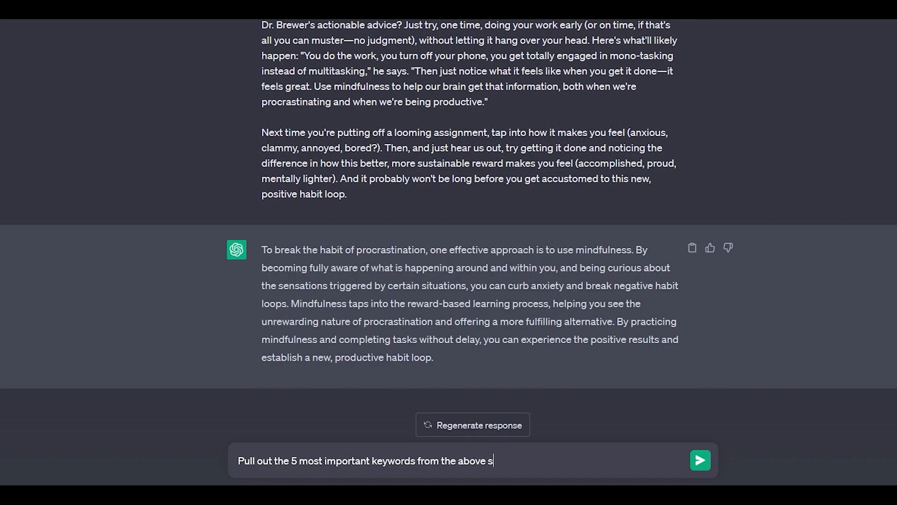
{"action": "left_click", "coordinate": [700, 459]}
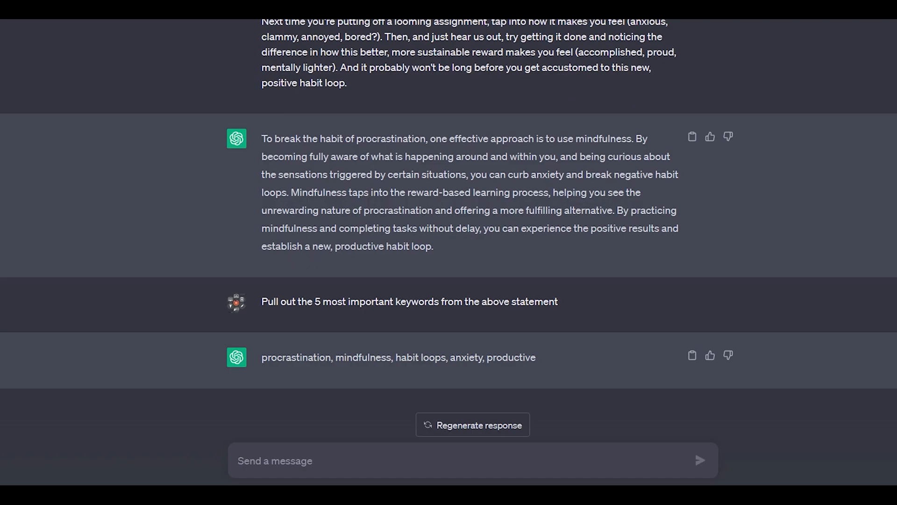
- Ask for the statement to be explained as if to a young child
{"action": "type", "text": "explain the statement"}
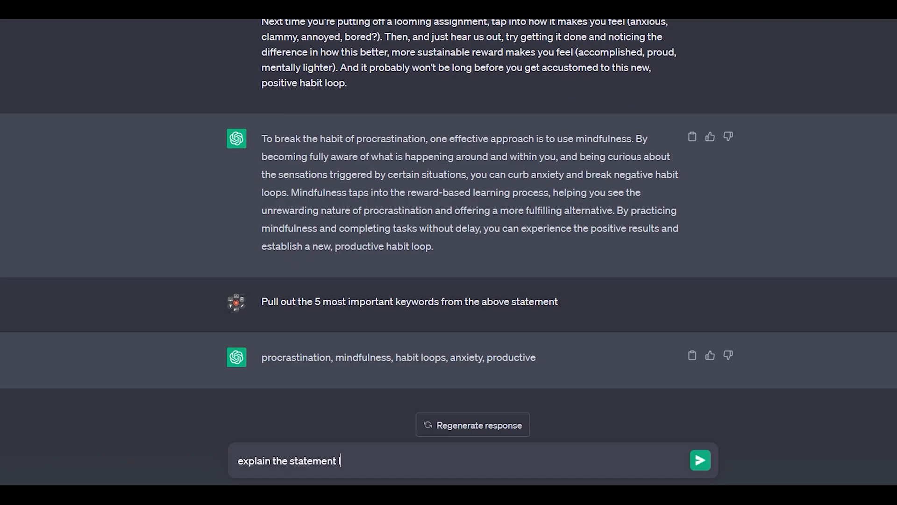
{"action": "type", "text": "like i"}
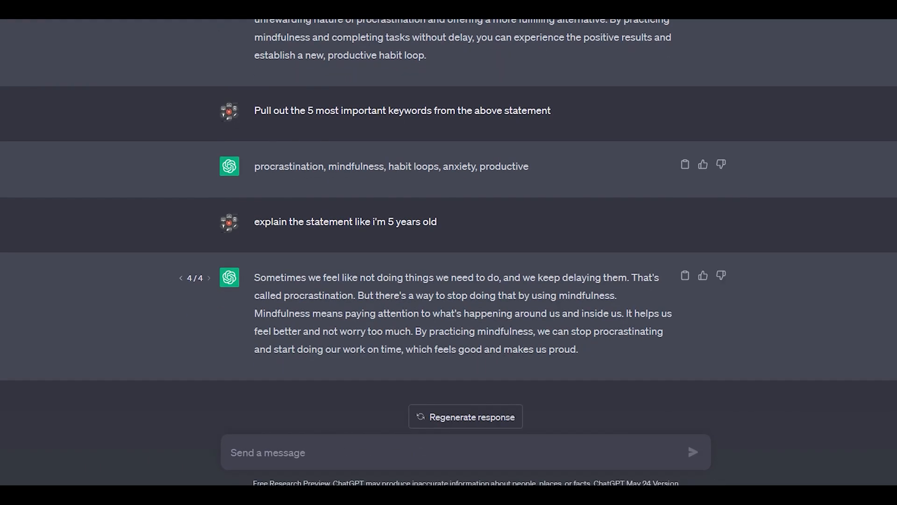
{"action": "type", "text": "explain the statement li"}
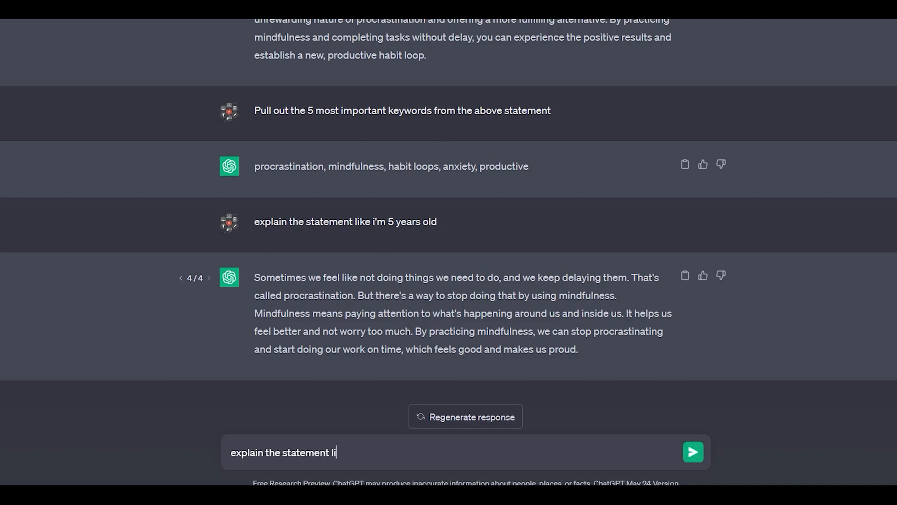
{"action": "type", "text": "ke i'm"}
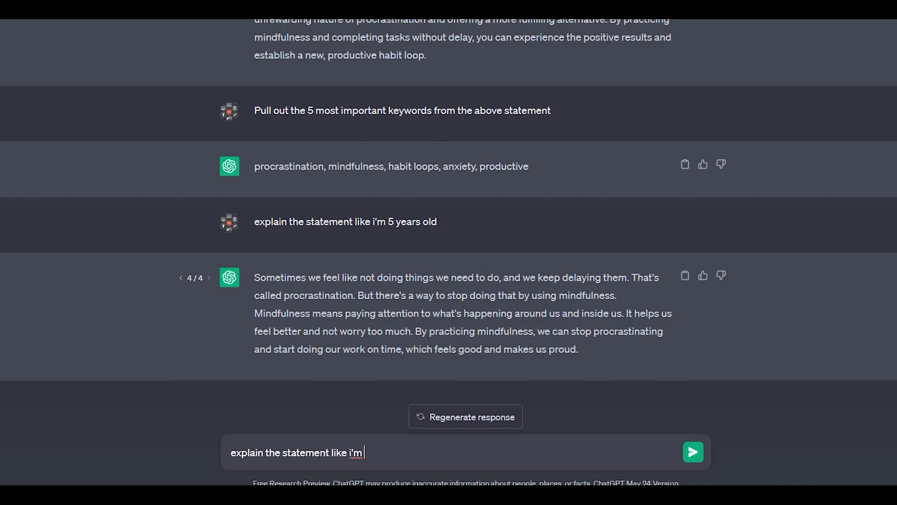
{"action": "left_click", "coordinate": [693, 451]}
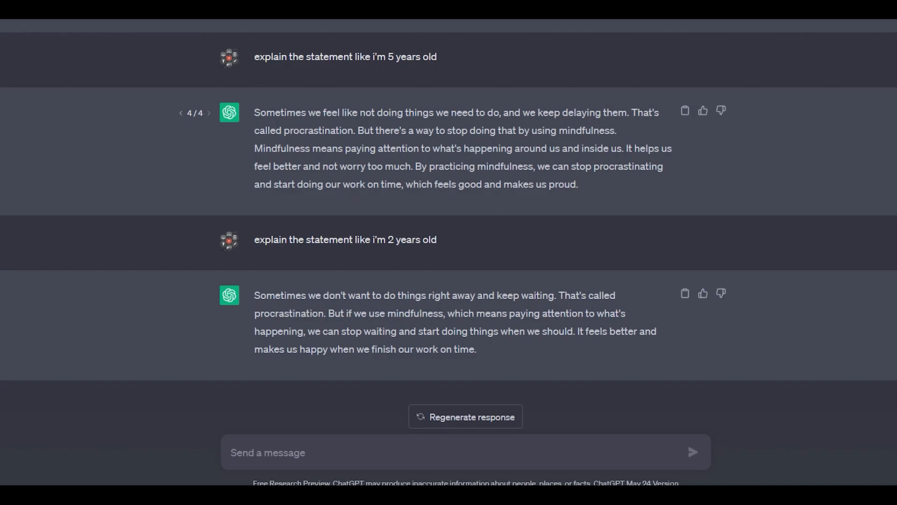
- Ask for the statement explained in 20 words or less
{"action": "type", "text": "explain the statement to"}
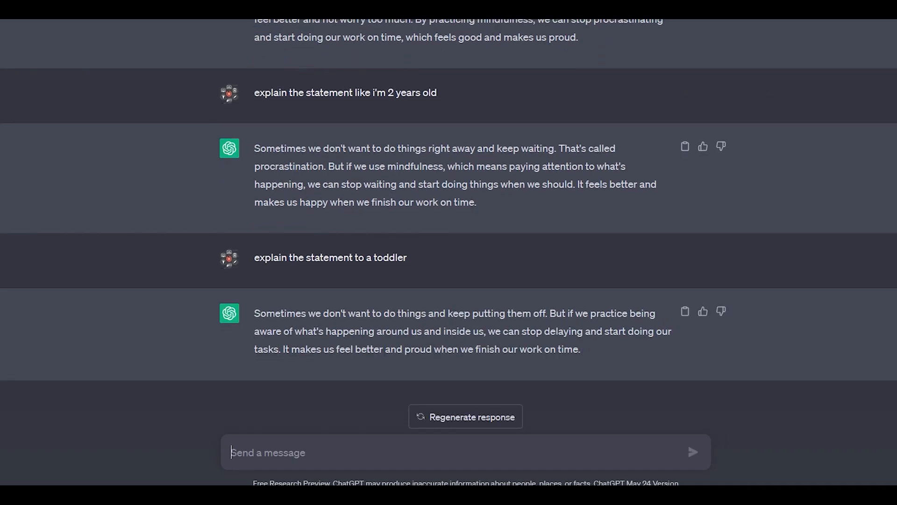
{"action": "type", "text": "explain it in 20 words or"}
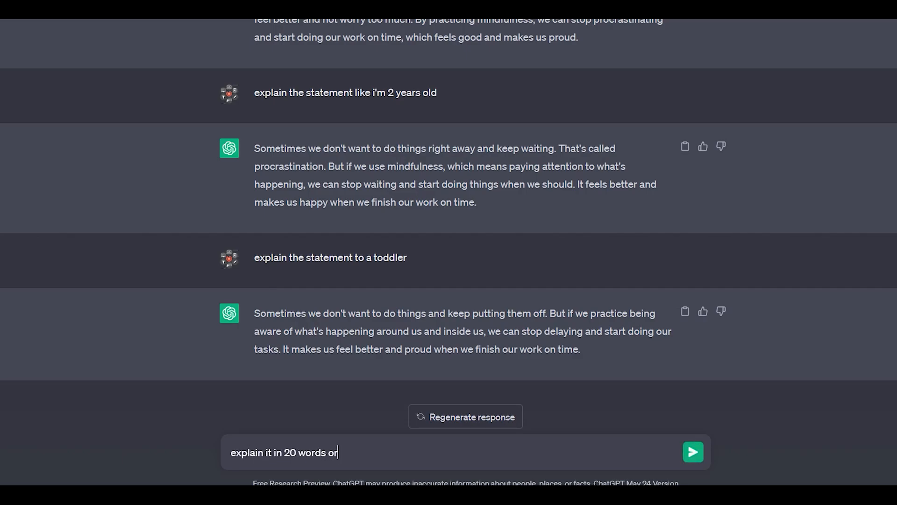
{"action": "left_click", "coordinate": [692, 452]}
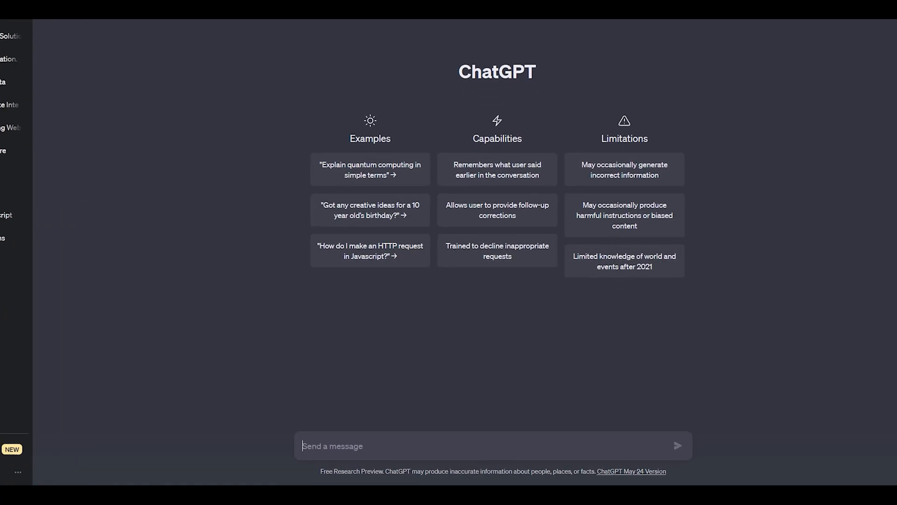
- Get 10 graphic-design blog titles, then 5 variations of 'Designing the Perfect Visual Experience'
{"action": "type", "text": "10 blog"}
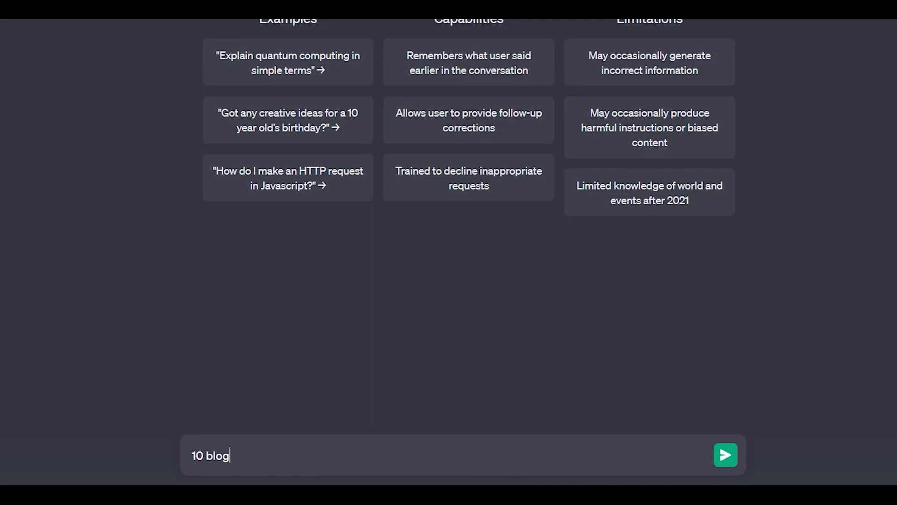
{"action": "type", "text": "ideas"}
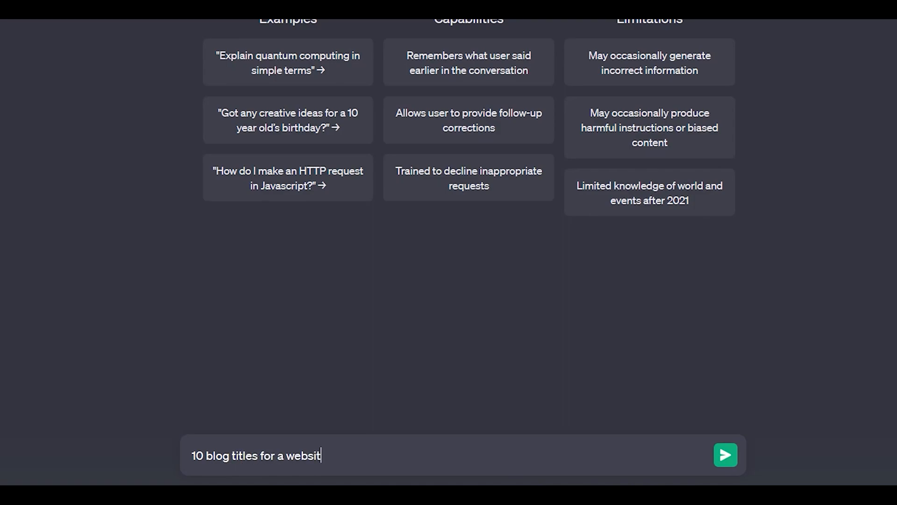
{"action": "type", "text": "e which is about graphic design"}
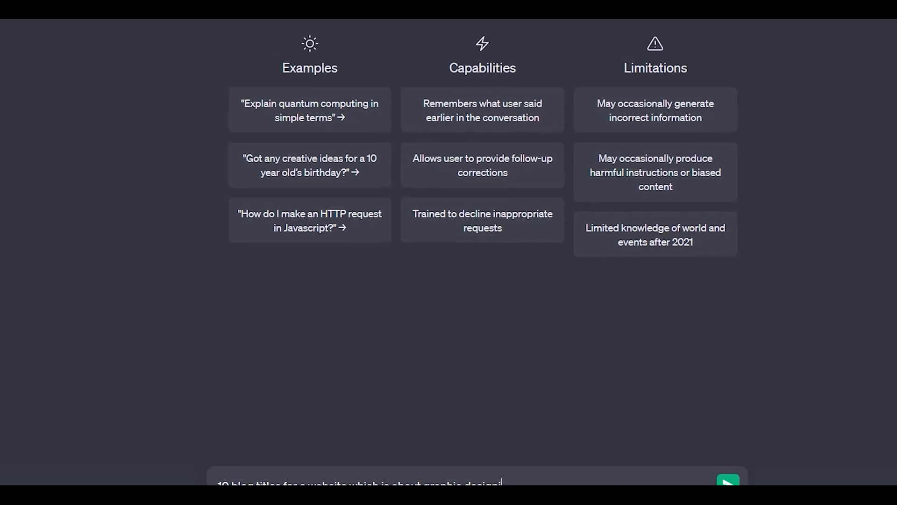
{"action": "left_click", "coordinate": [727, 484]}
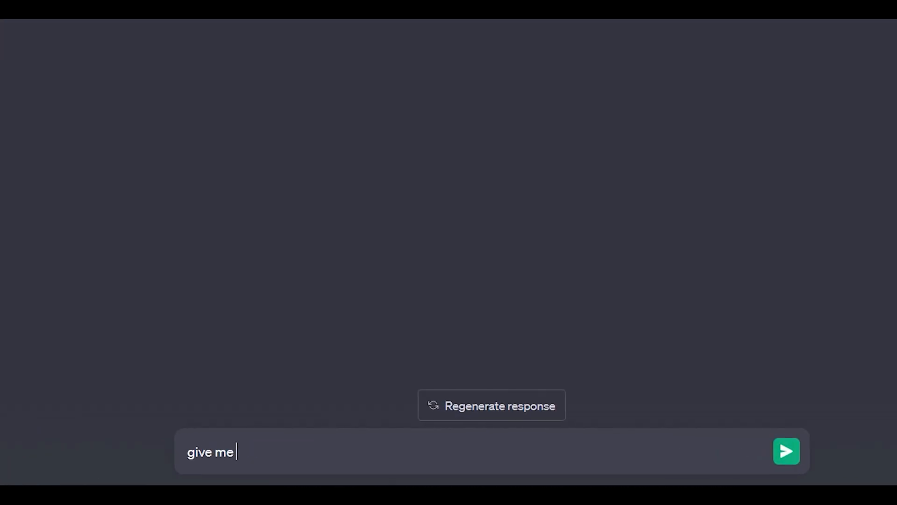
{"action": "type", "text": "5 variat"}
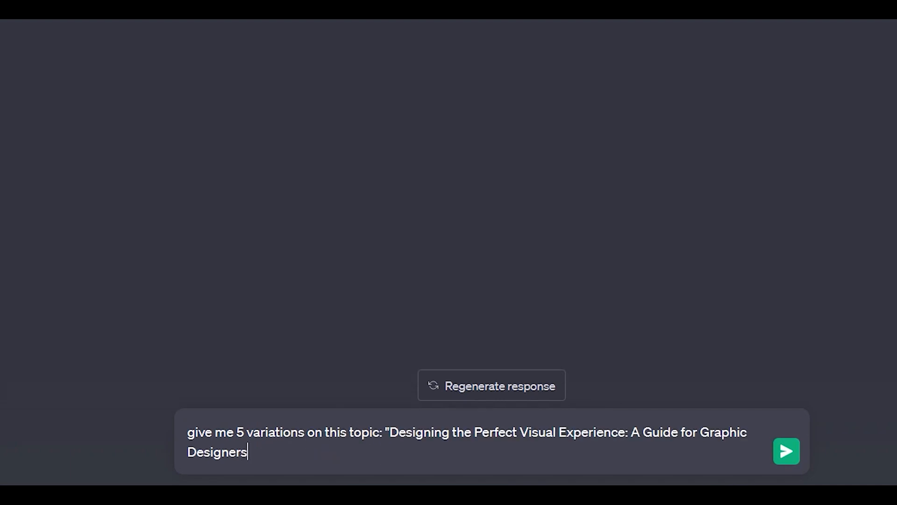
{"action": "left_click", "coordinate": [786, 450]}
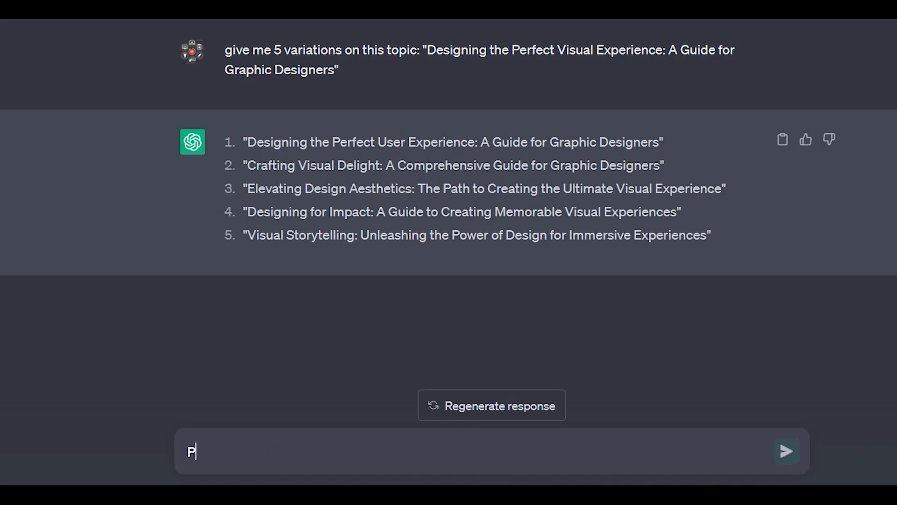
- Request the article outline, then a three-sentence introduction on designing the perfect user experience
{"action": "type", "text": "rovide the outline of an article titled"}
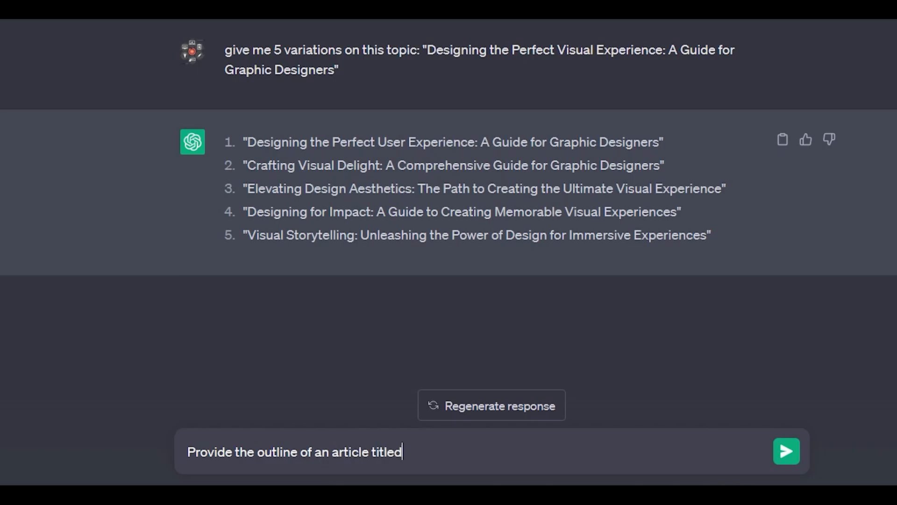
{"action": "left_click", "coordinate": [784, 451]}
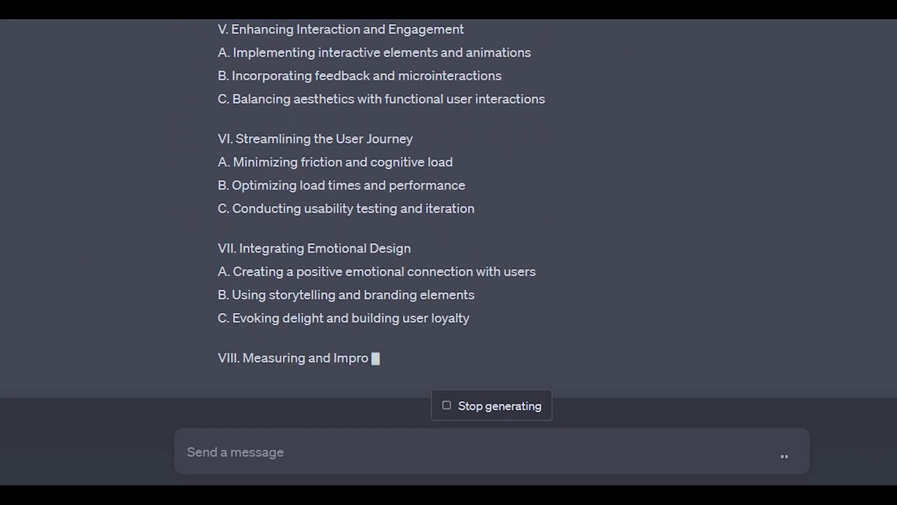
{"action": "scroll", "scroll_direction": "down", "scroll_amount": 3}
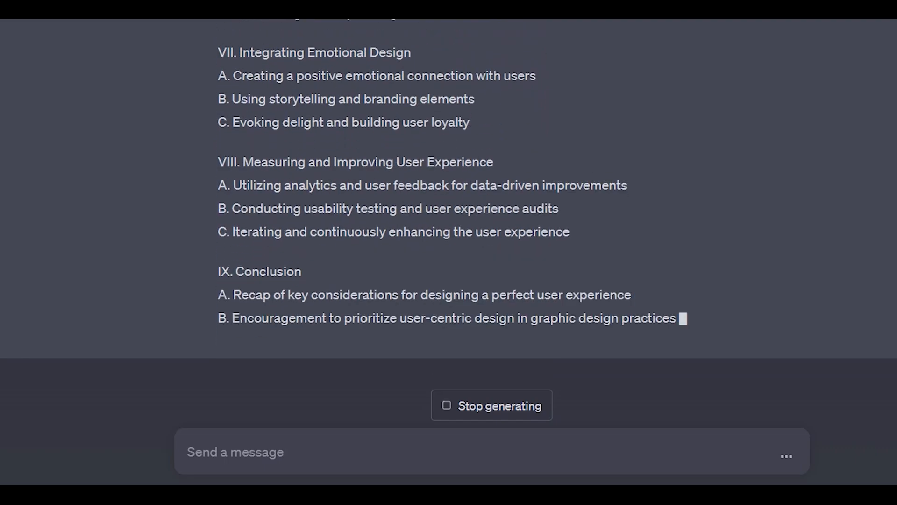
{"action": "type", "text": "Write the"}
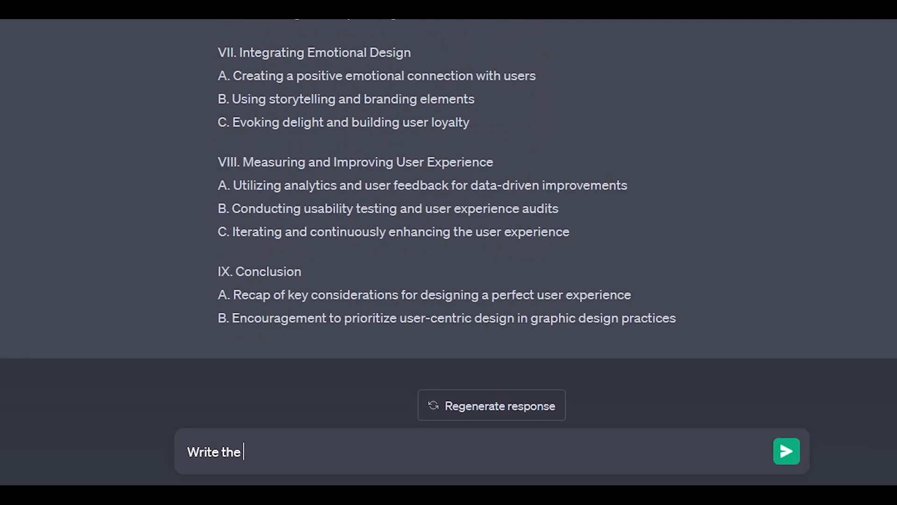
{"action": "type", "text": "introduction for this article which is 3 sentence"}
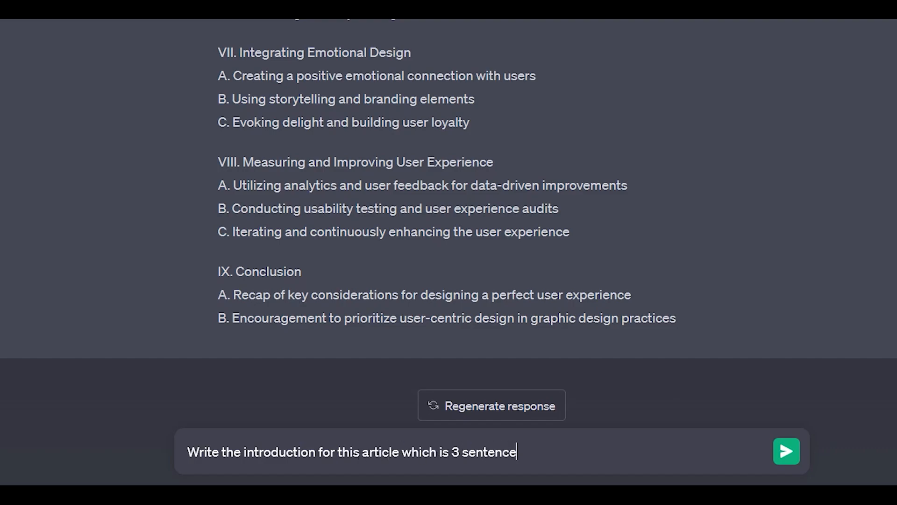
{"action": "left_click", "coordinate": [786, 451]}
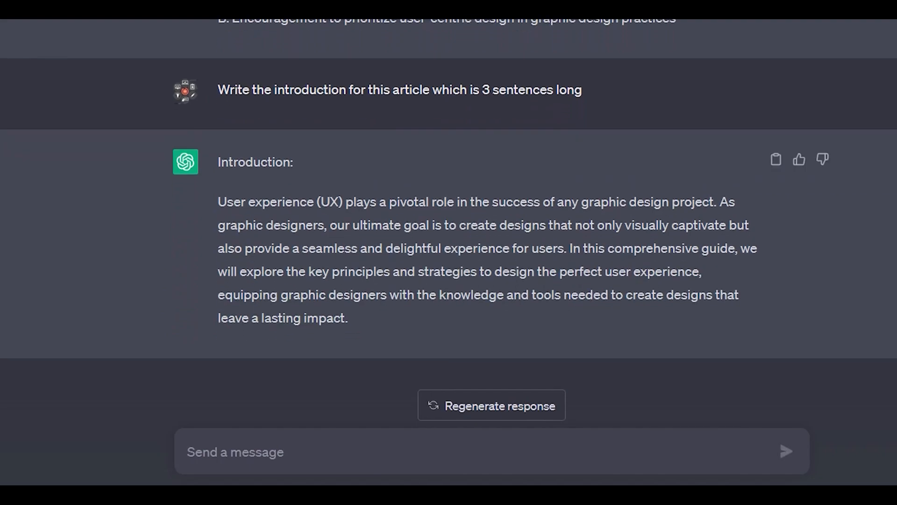
- Ask ChatGPT to rephrase and lengthen 'User experience (UX) plays a pivotal role…'
{"action": "type", "text": "Rephrase the"}
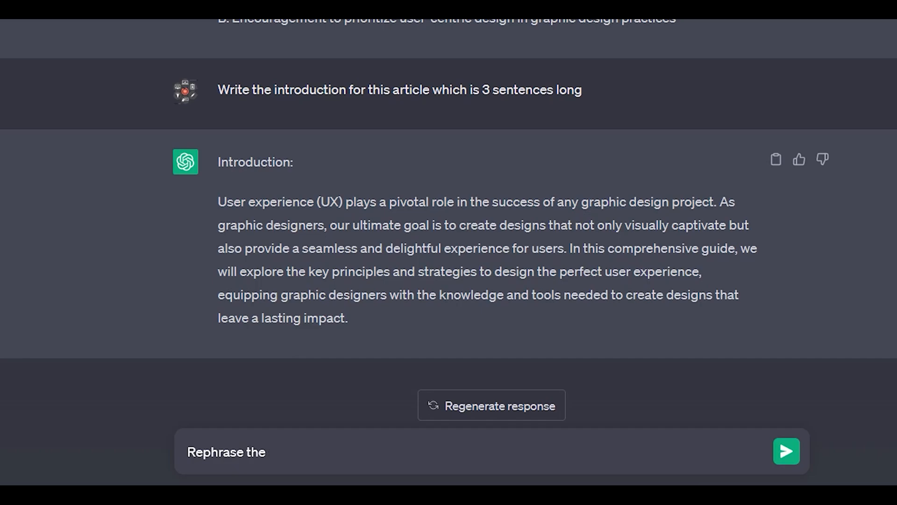
{"action": "type", "text": "following senten"}
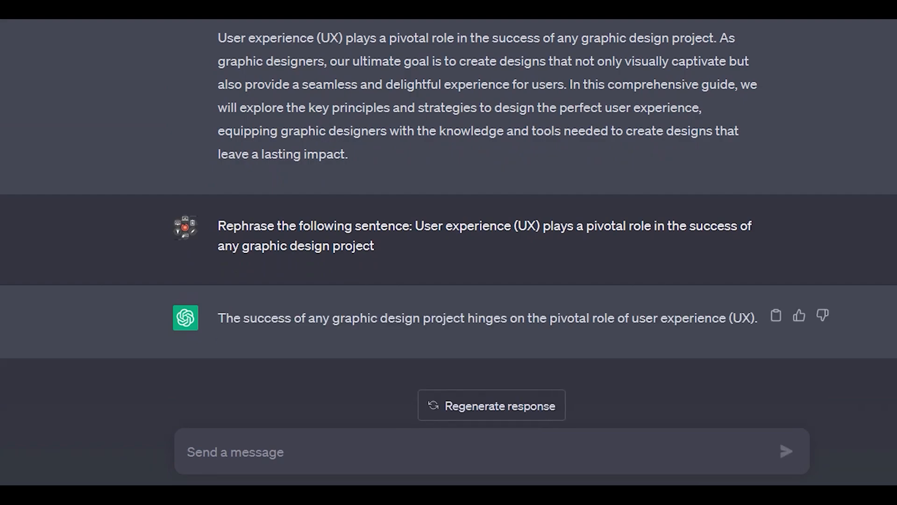
{"action": "type", "text": "Lengthen the sentence"}
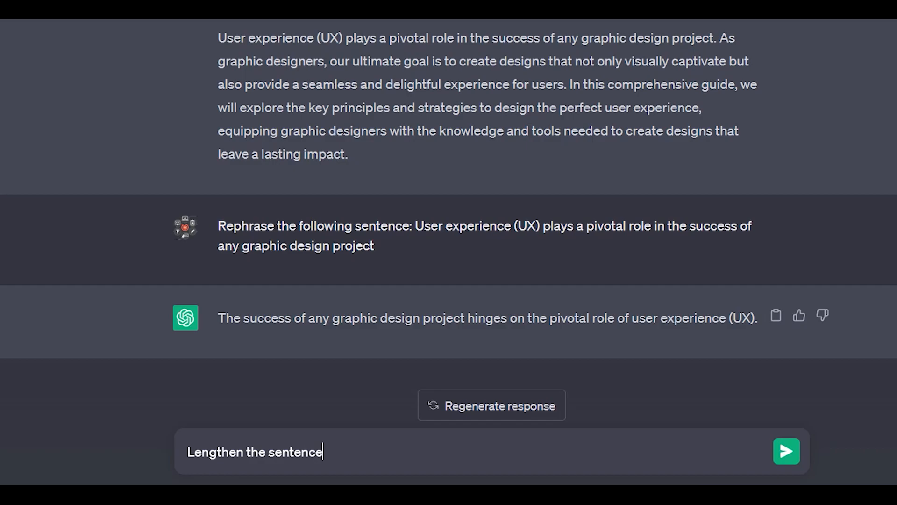
{"action": "type", "text": ": User experience (UX) plays a pivotal role in the success of any graphic design project"}
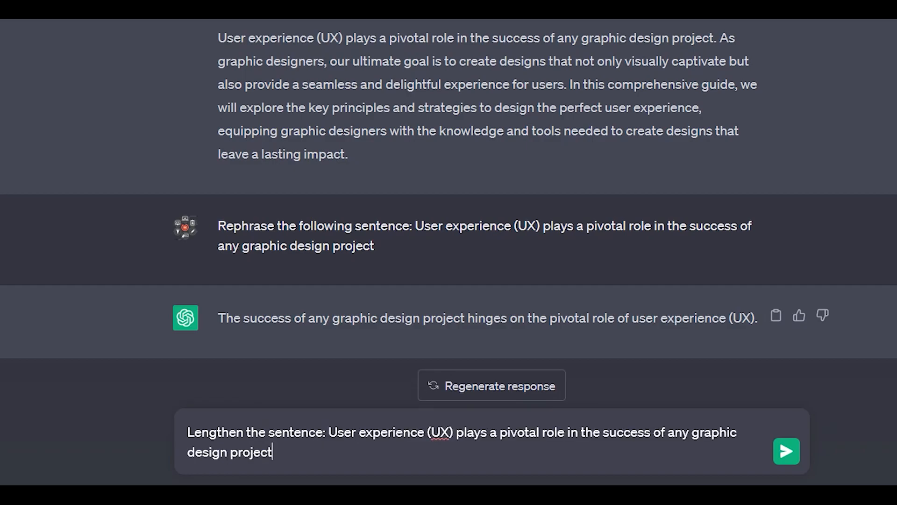
{"action": "left_click", "coordinate": [786, 450]}
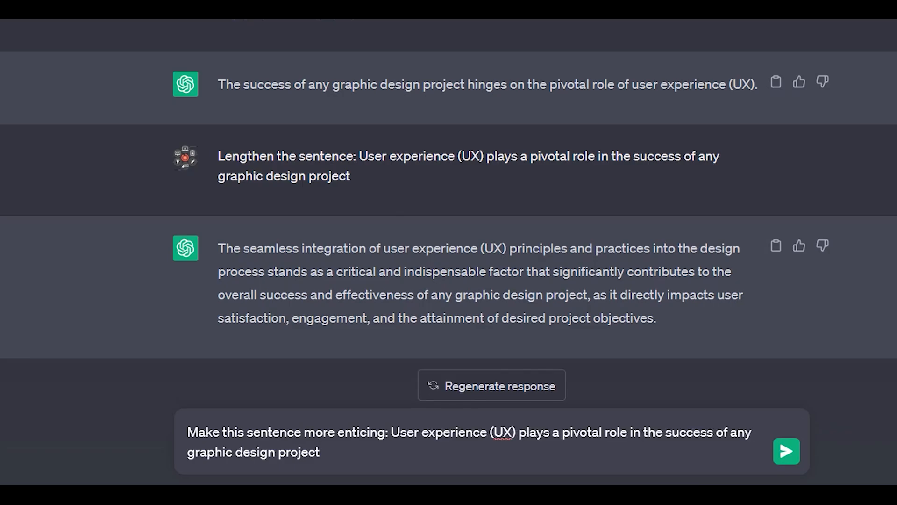
- Request a more enticing version and a German translation, then start another request
{"action": "left_click", "coordinate": [785, 451]}
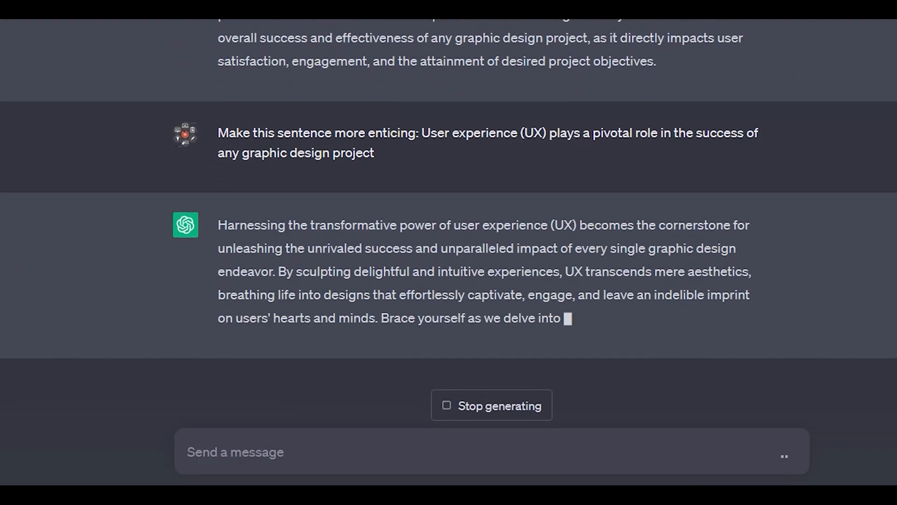
{"action": "type", "text": "translate this sentence into G"}
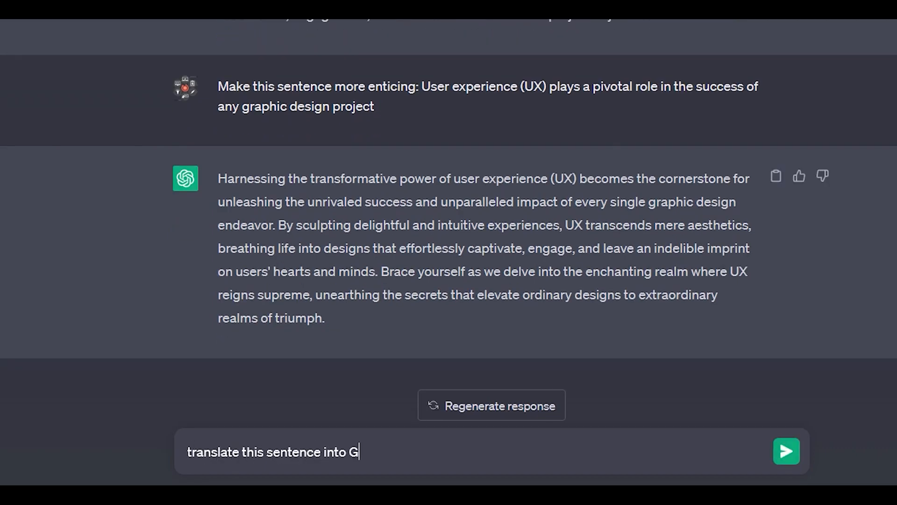
{"action": "left_click", "coordinate": [786, 451]}
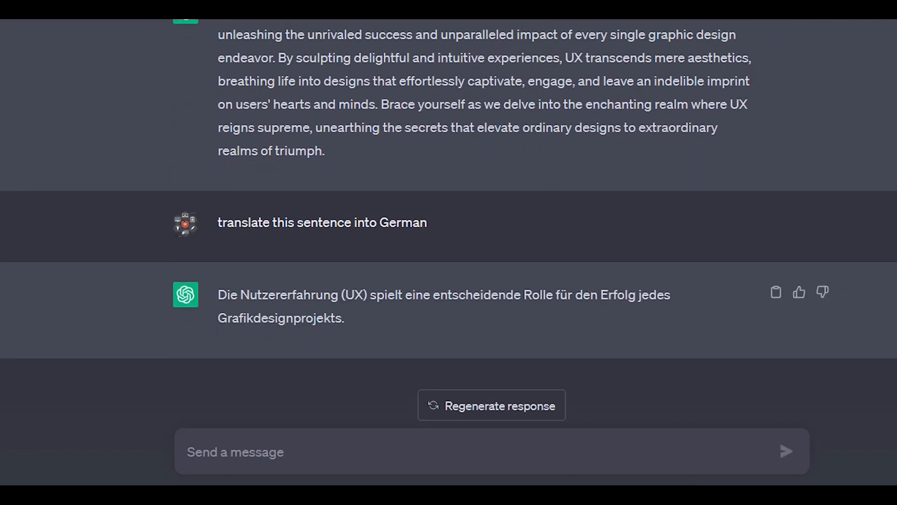
{"action": "type", "text": "Tra"}
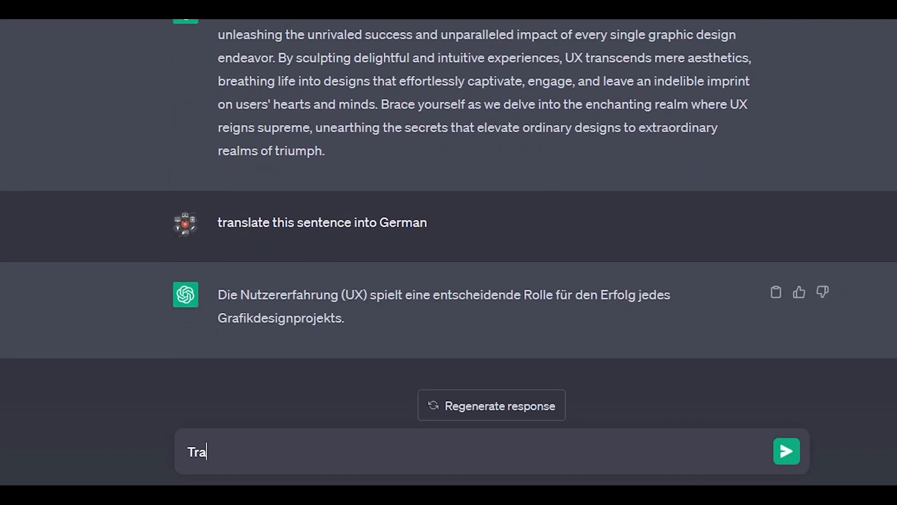